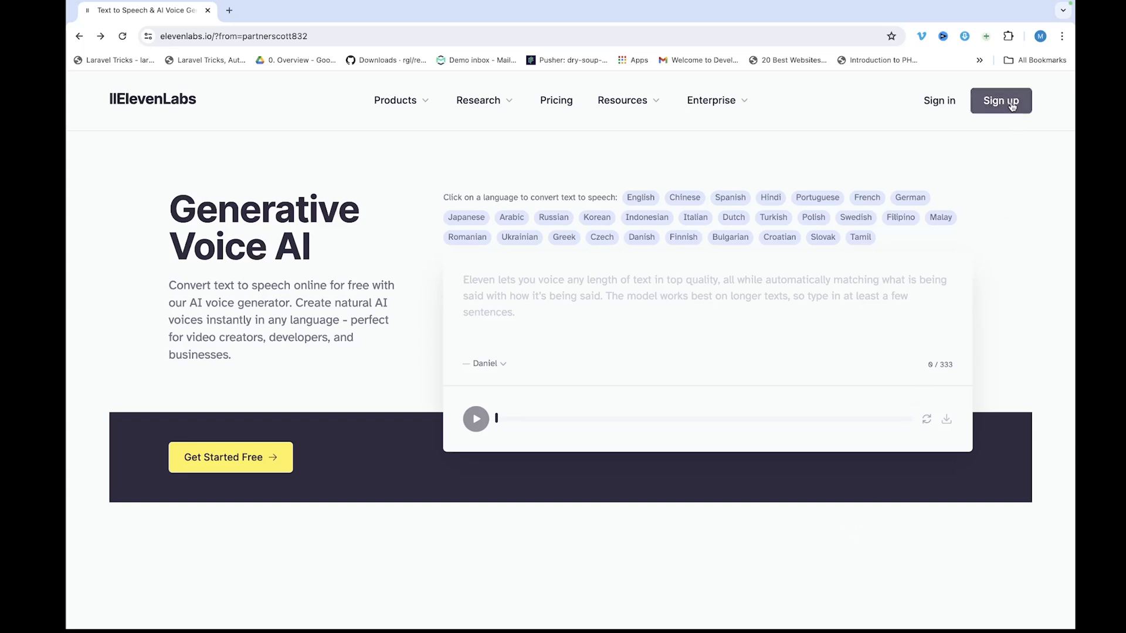
Step: Create an ElevenLabs account using Sign Up with Google and confirm the Google sign-in
left_click(1001, 100)
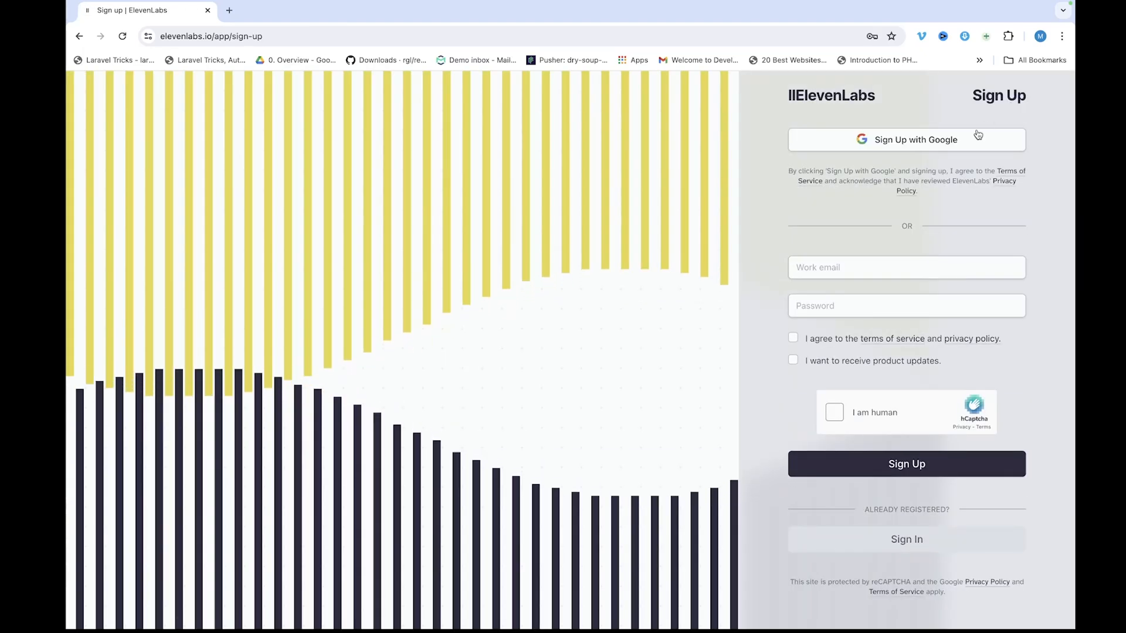
left_click(916, 140)
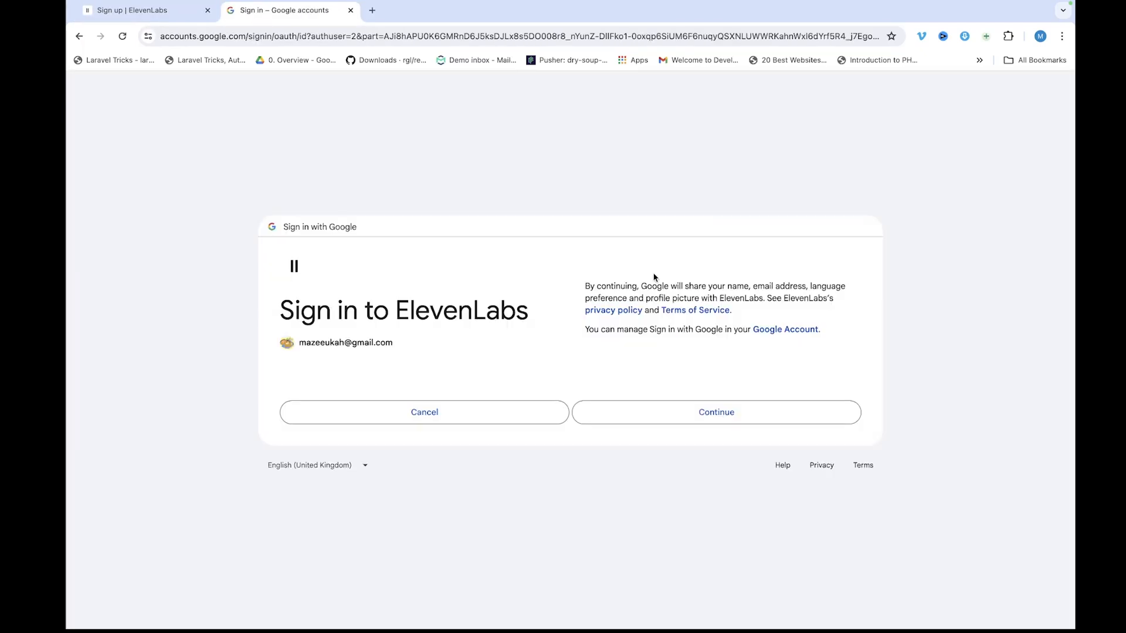
left_click(716, 412)
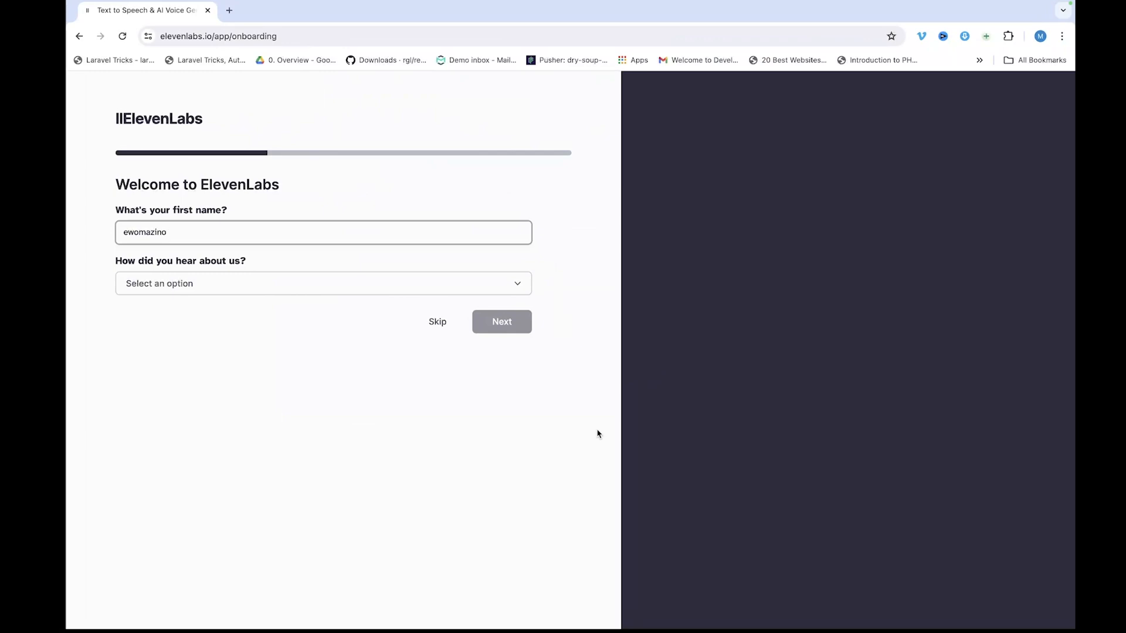
mouse_move(566, 410)
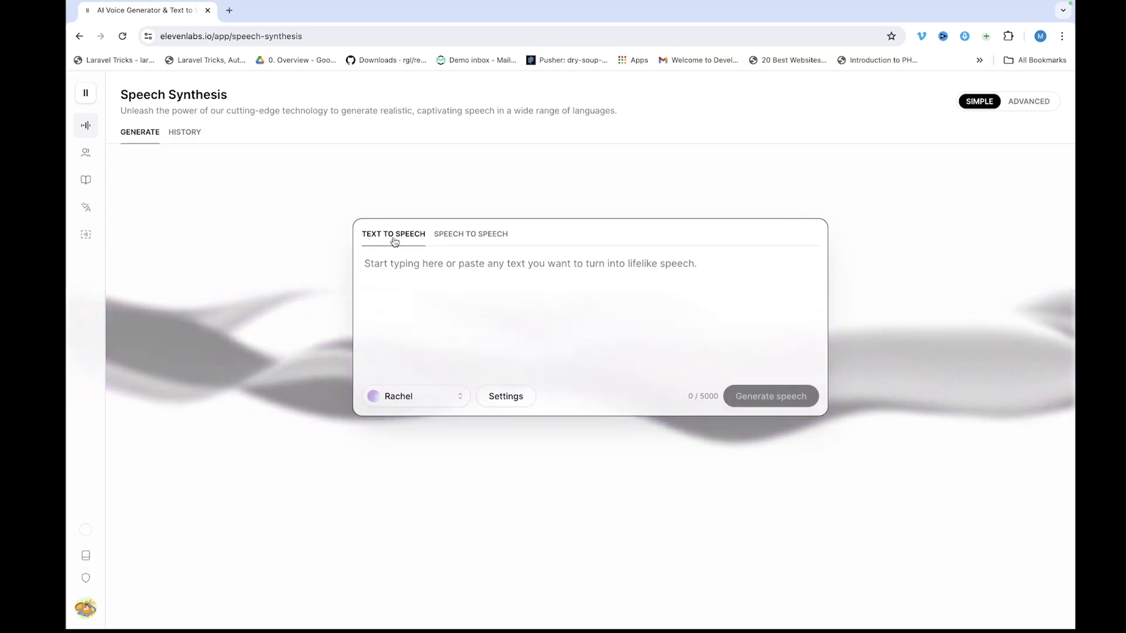
Step: Try Speech to Speech, return to Text to Speech, and show the premade voice list
left_click(470, 235)
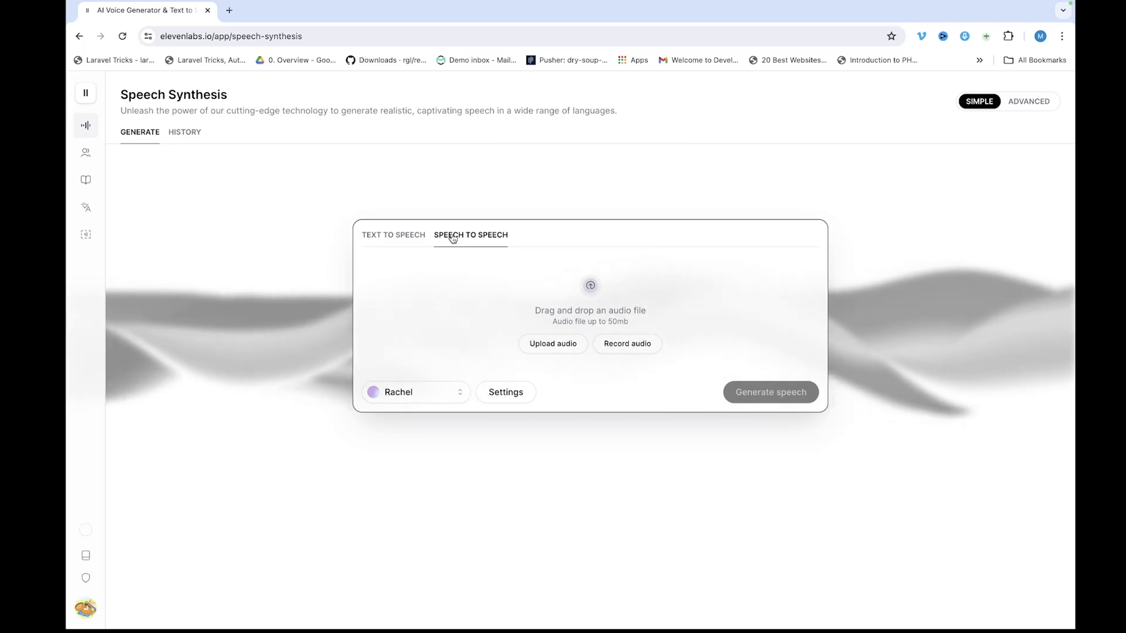
left_click(393, 234)
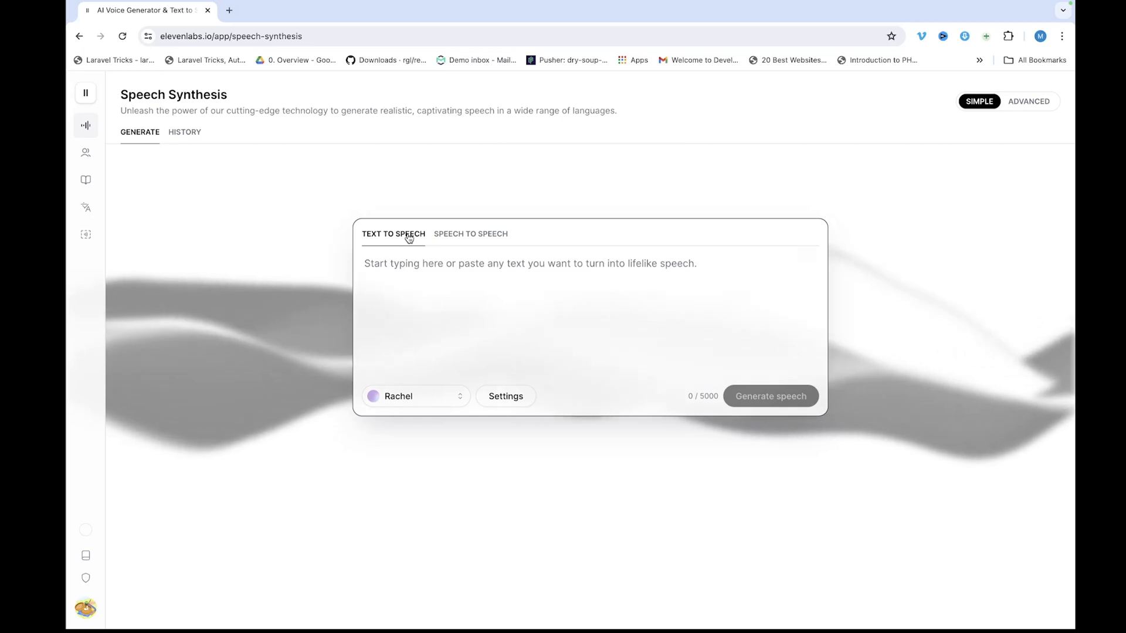
left_click(415, 397)
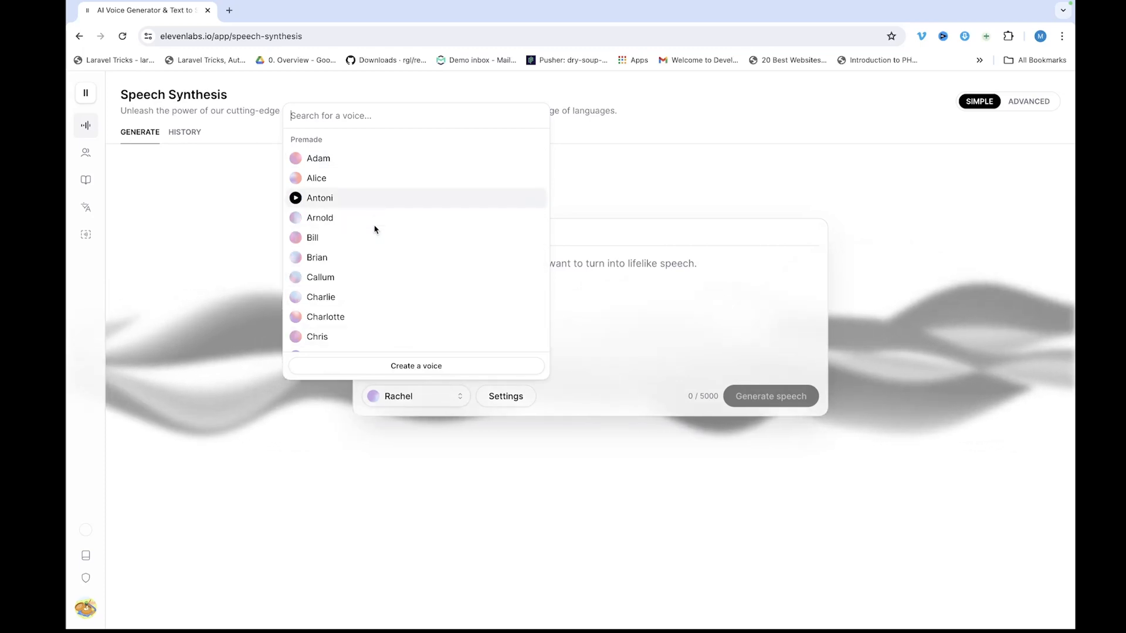
mouse_move(368, 264)
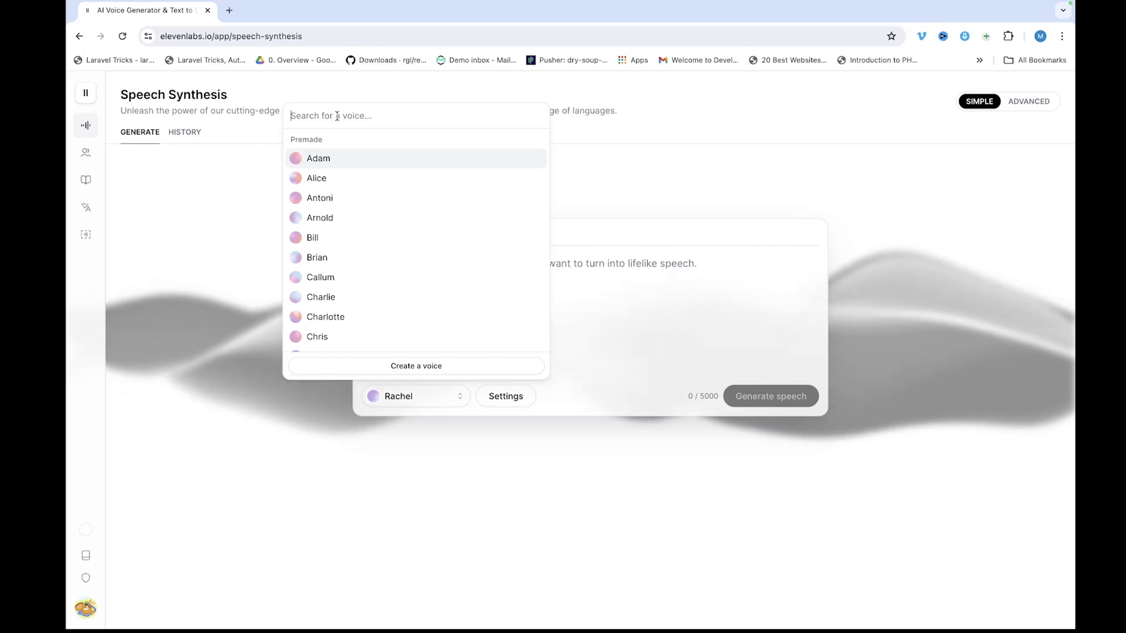
Step: Filter voices by 'sa', pick Dave, and bring the voice list back up
type("sa")
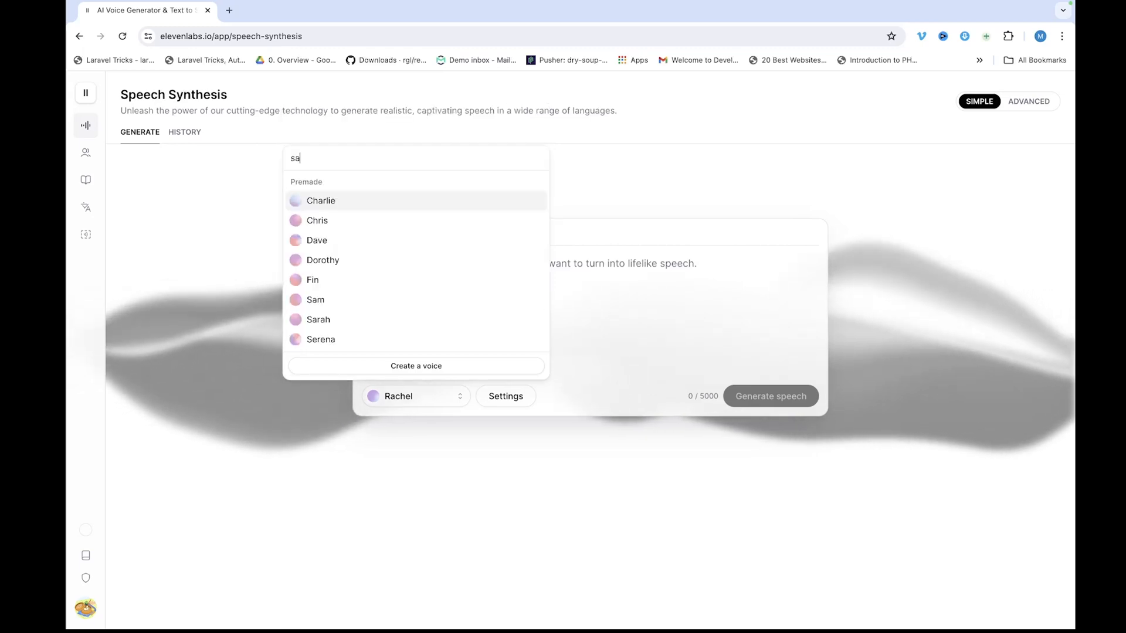
left_click(317, 241)
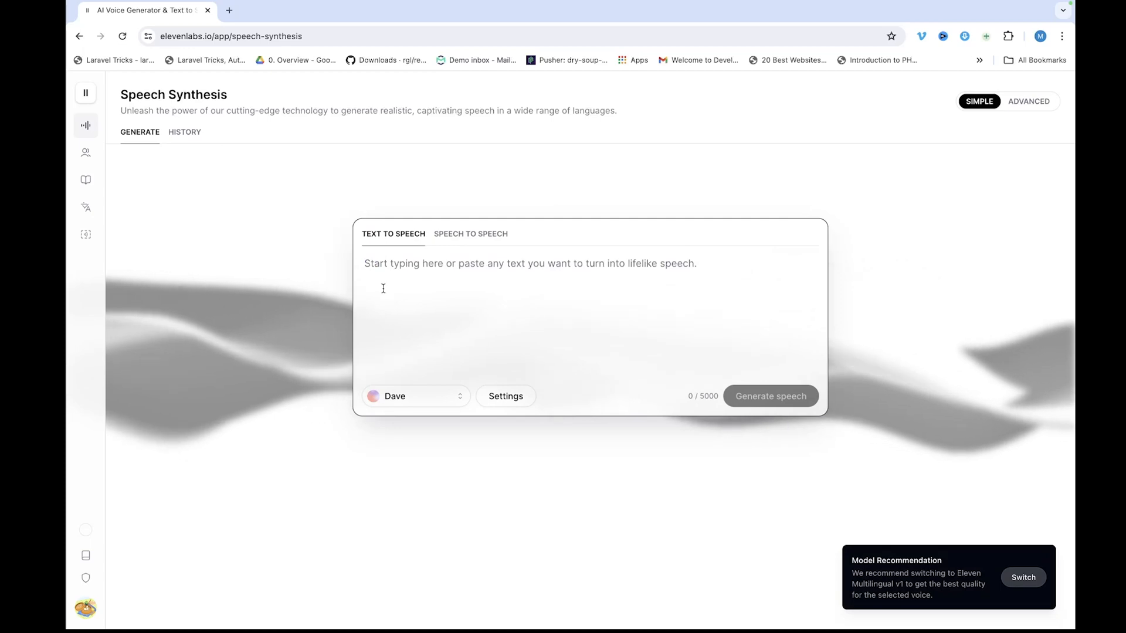
left_click(414, 397)
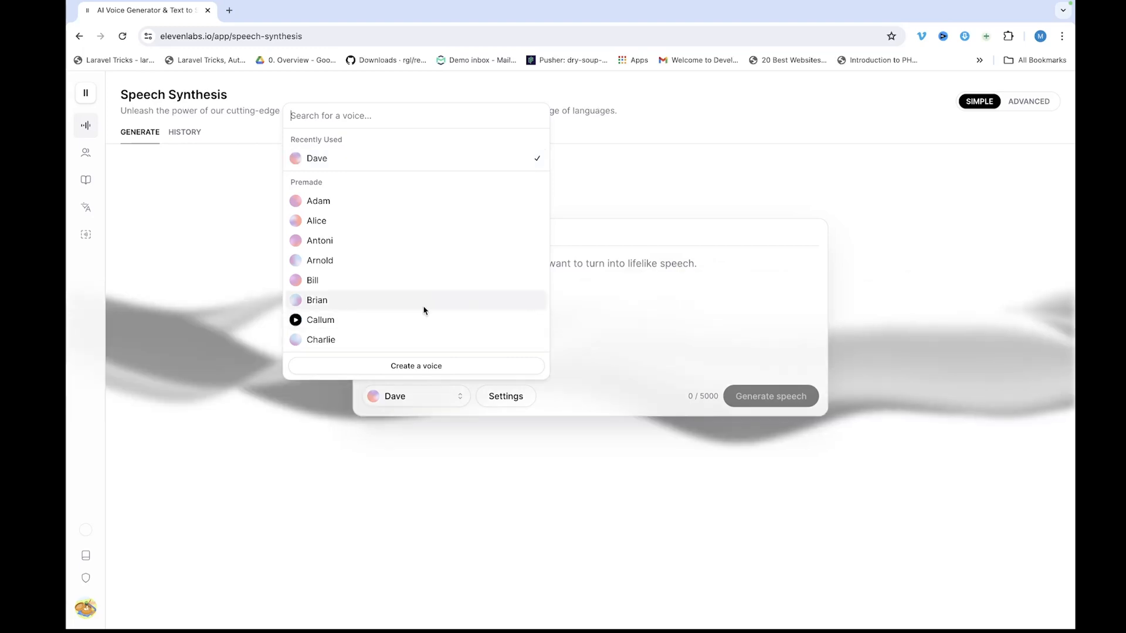
mouse_move(338, 246)
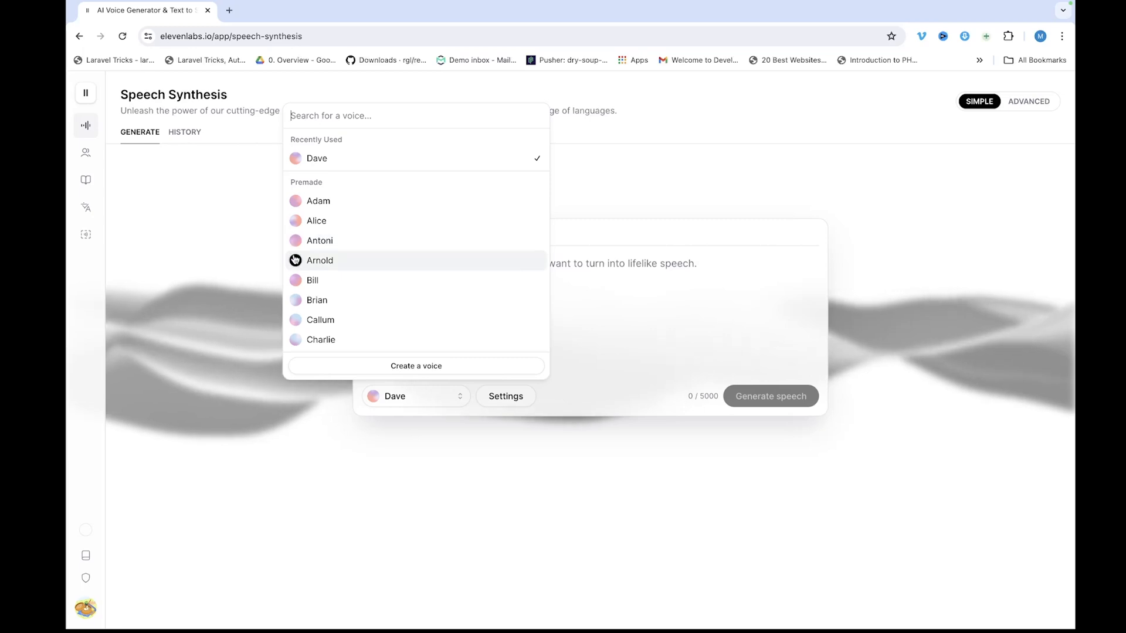
Step: Preview Arnold and Alice, select Alice, and check the voice settings panel
left_click(320, 260)
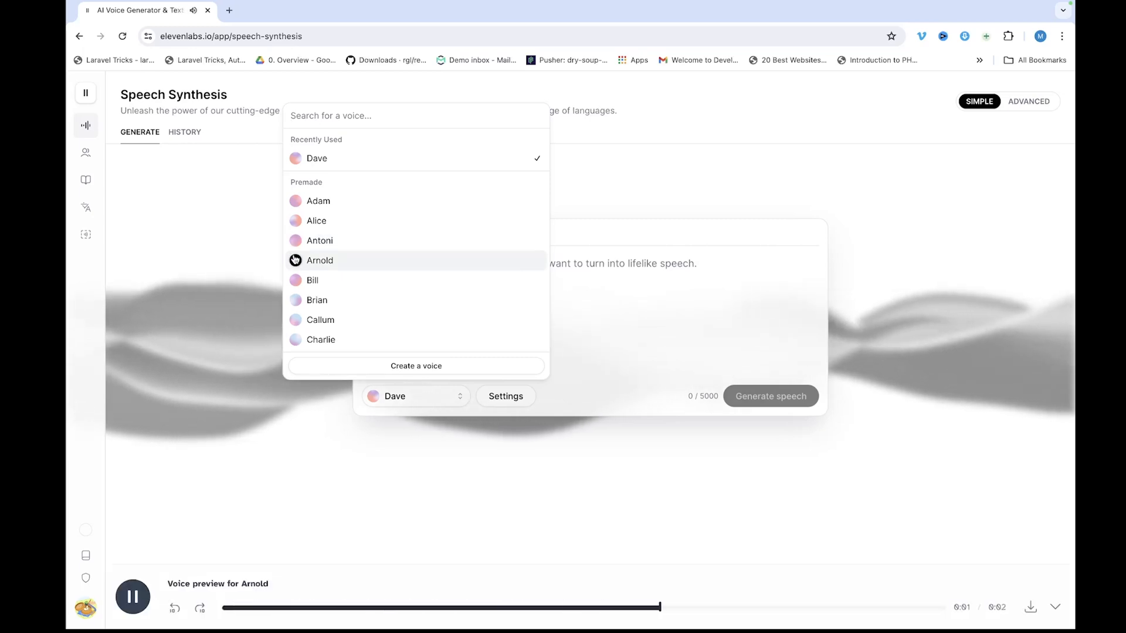
left_click(296, 220)
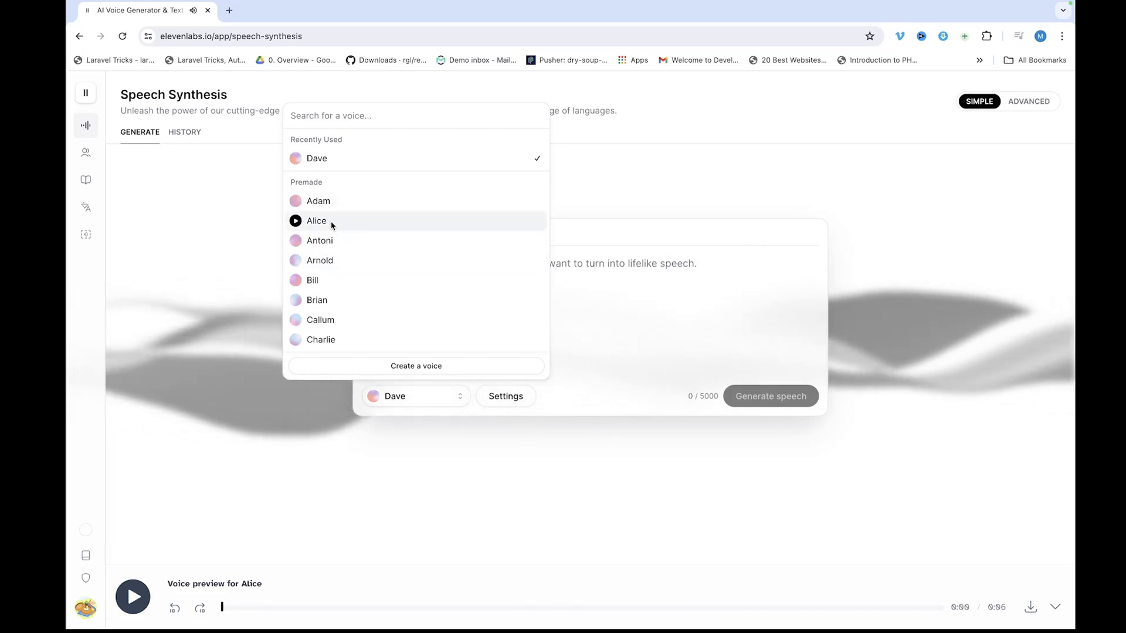
left_click(316, 221)
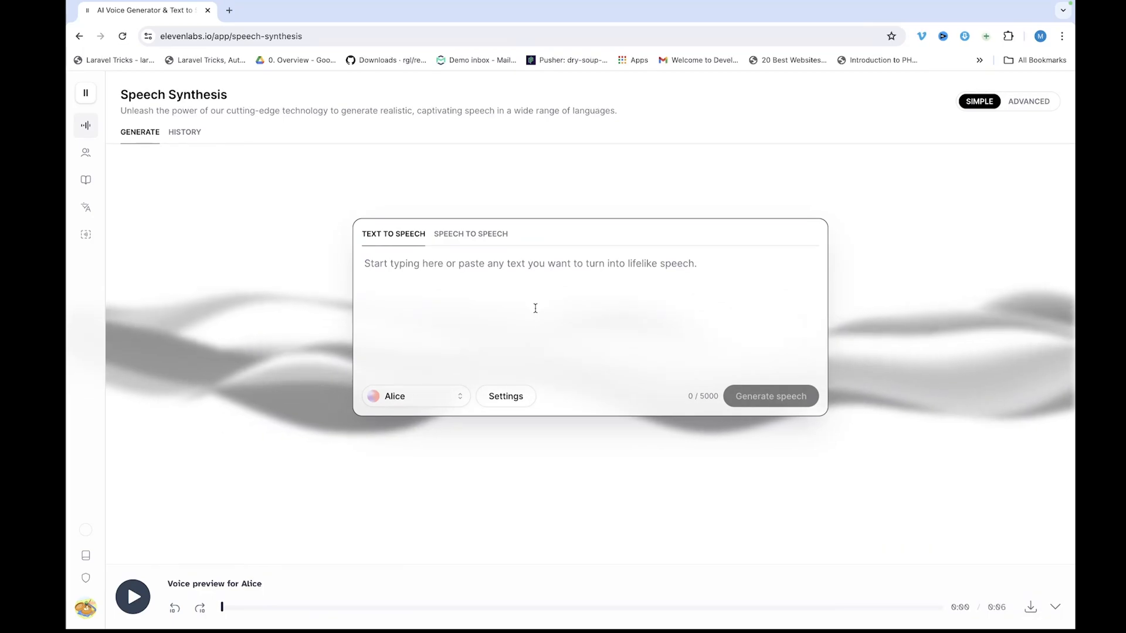
left_click(505, 396)
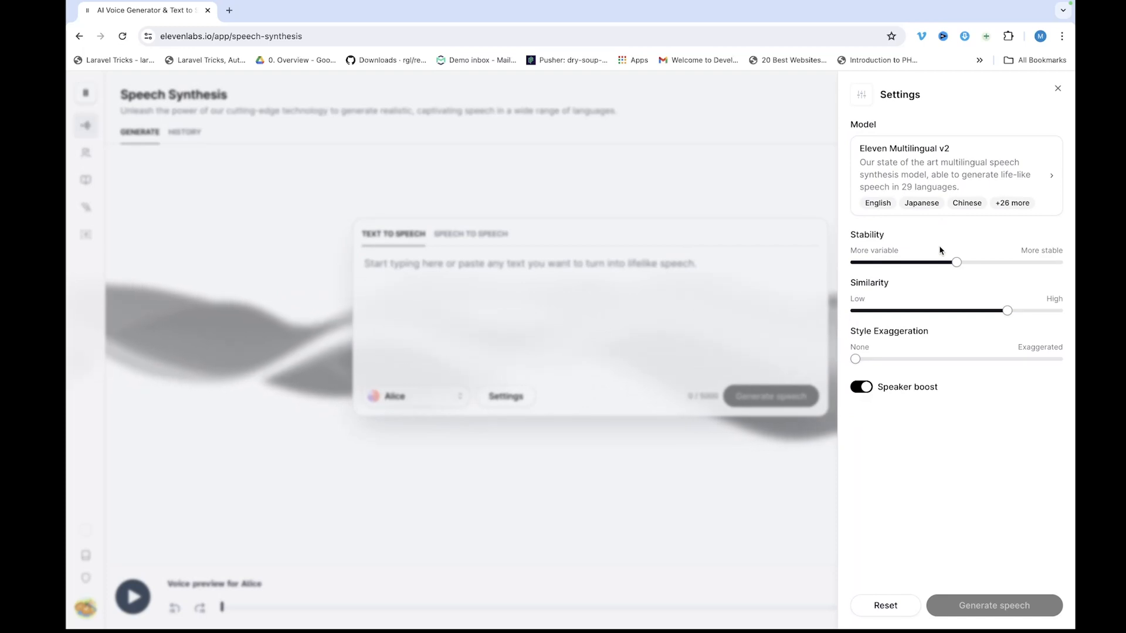
left_click(1058, 88)
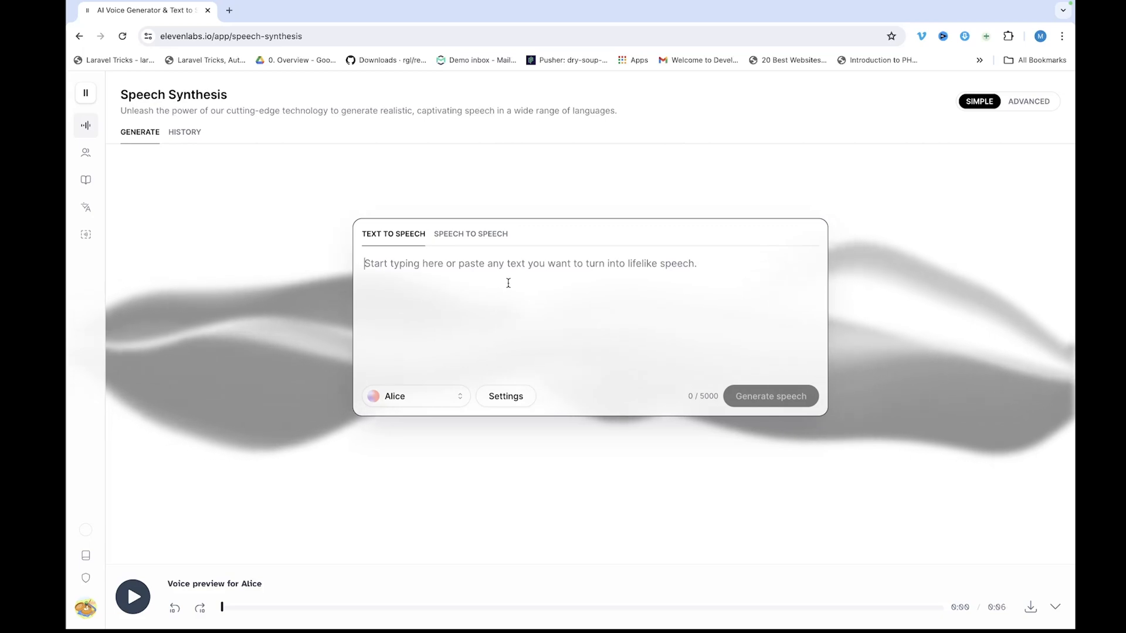
Step: Generate Alice speech for 'How is it going everyone, welcome back to Mazee tech' and download it
type("How is it going everyone, welcome back to Mazee tech")
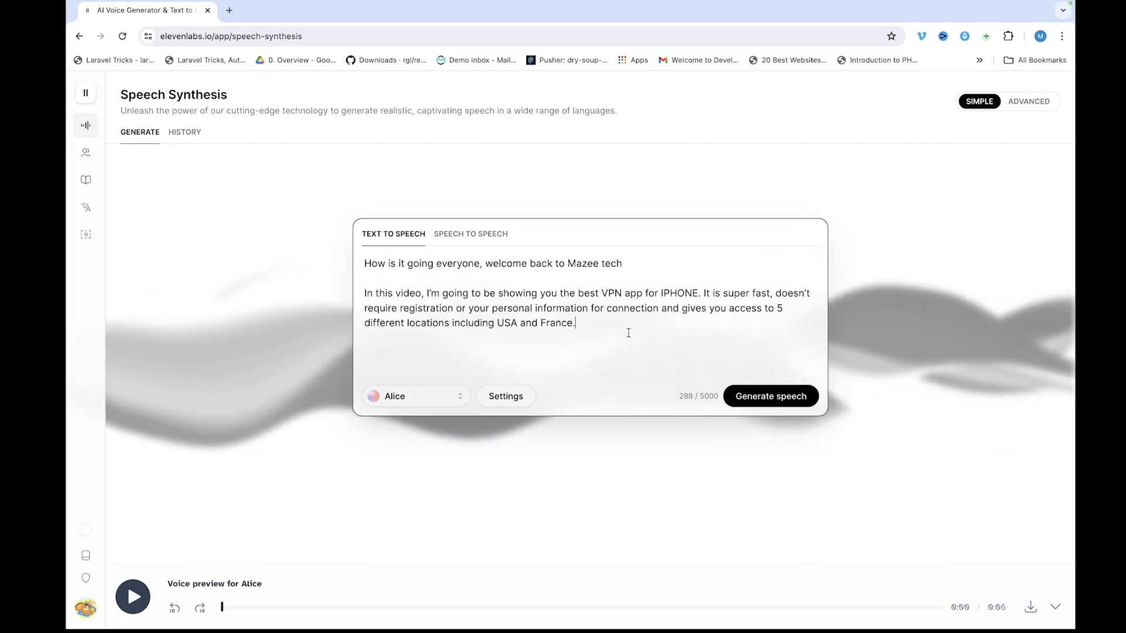
left_click(771, 396)
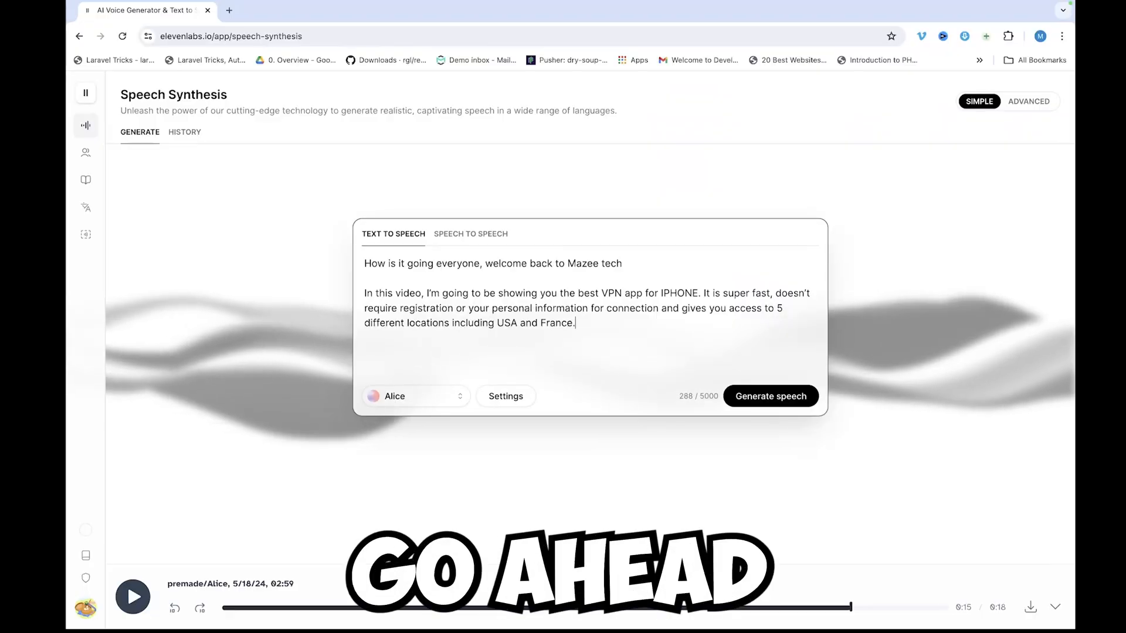
left_click(1032, 607)
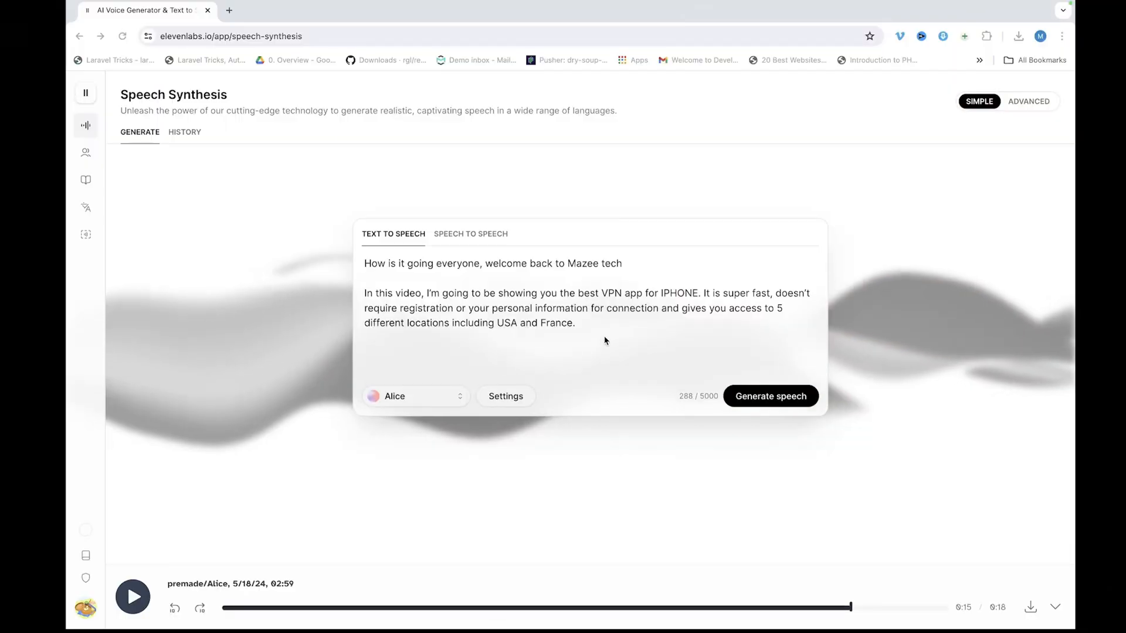
Step: Replace the English script with the Tamil translation and generate it with Arnold's voice
left_click_drag(364, 262, 575, 323)
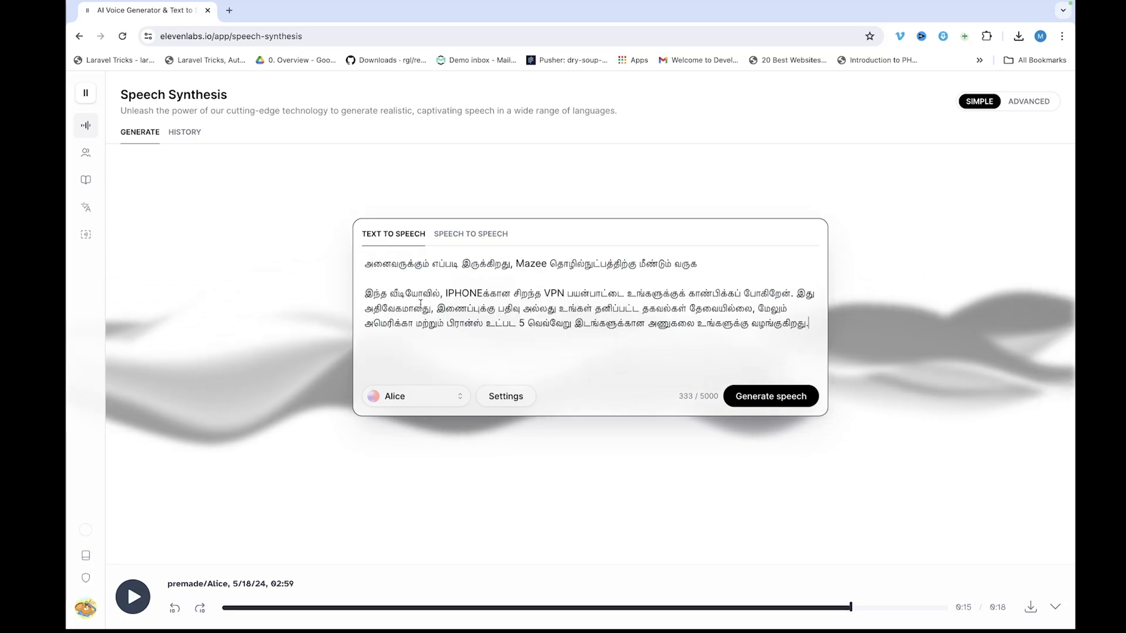
left_click(414, 396)
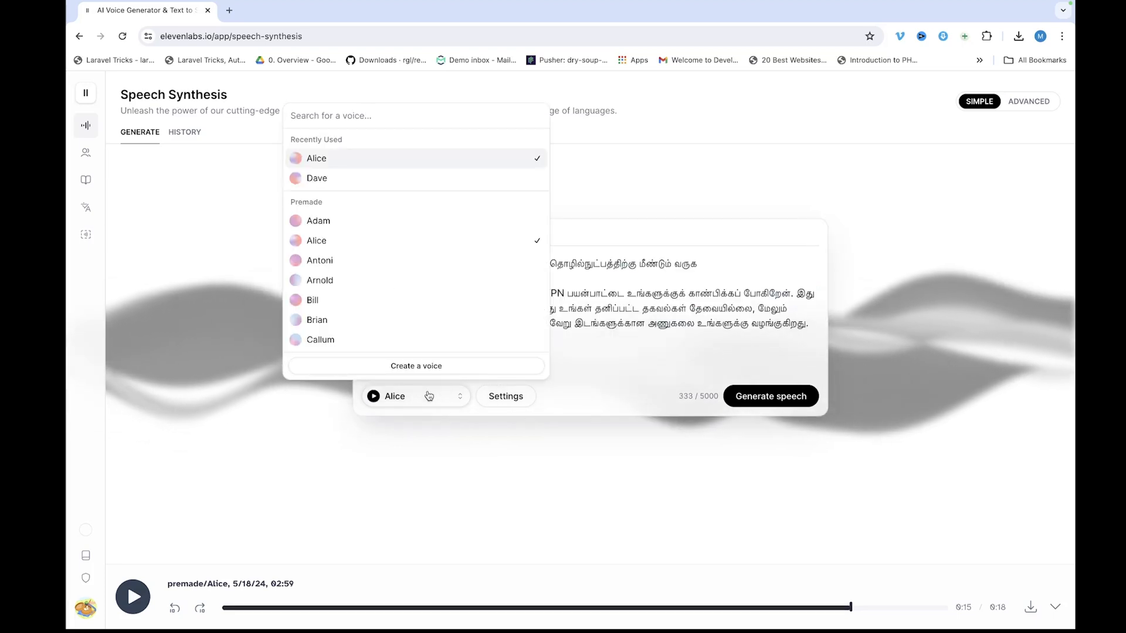
mouse_move(379, 306)
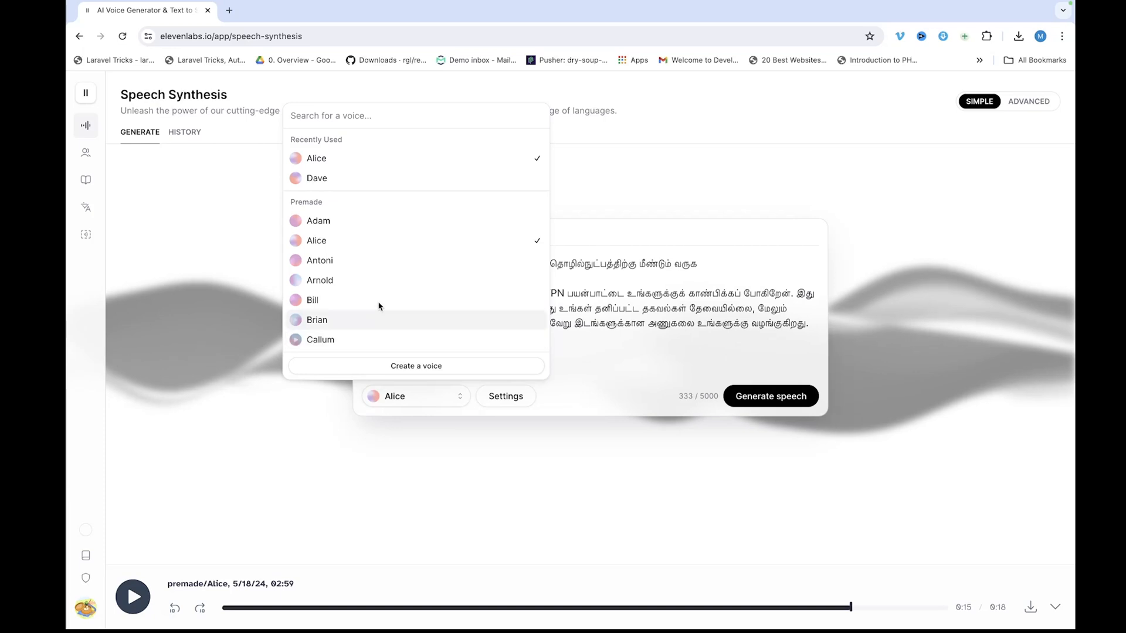
left_click(319, 280)
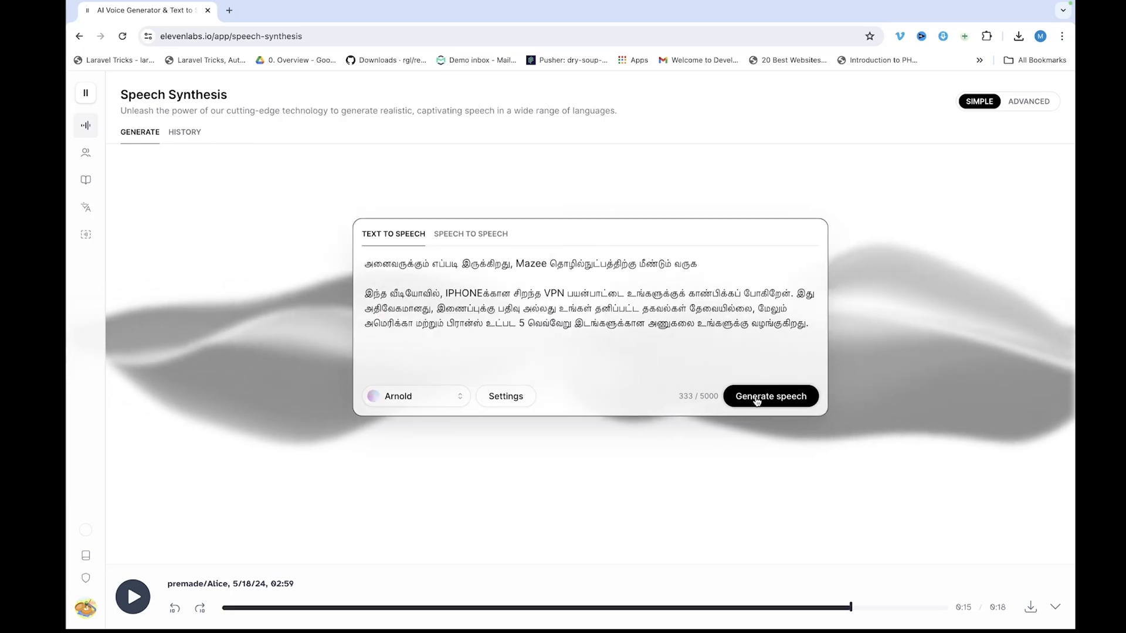
left_click(770, 396)
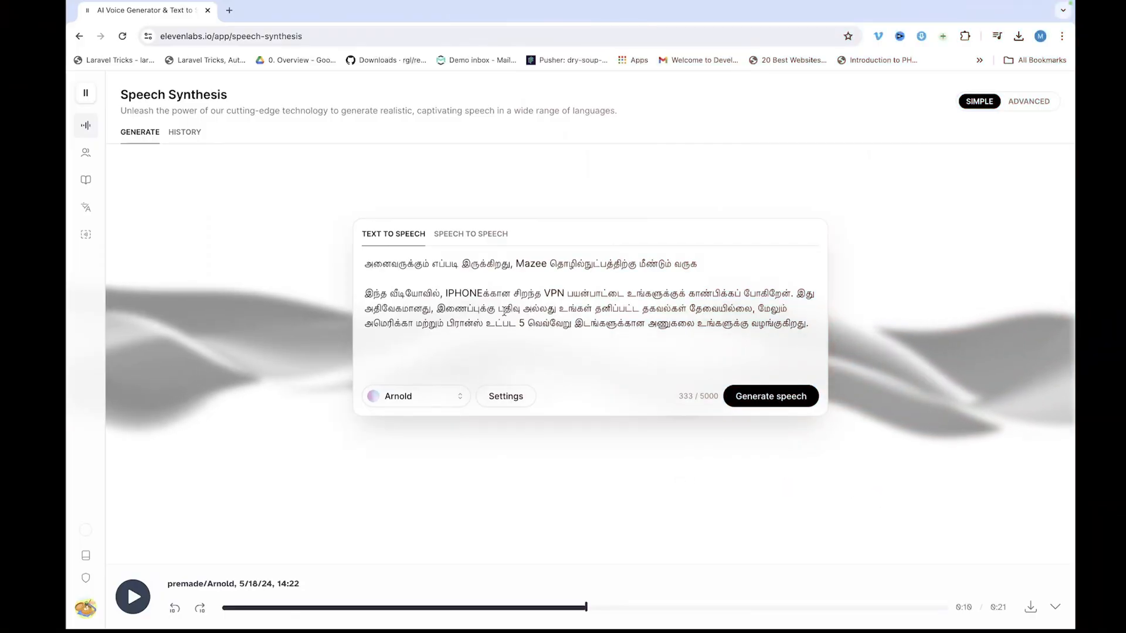
Step: Switch ElevenLabs to Speech to Speech mode with Arnold still selected
left_click(470, 234)
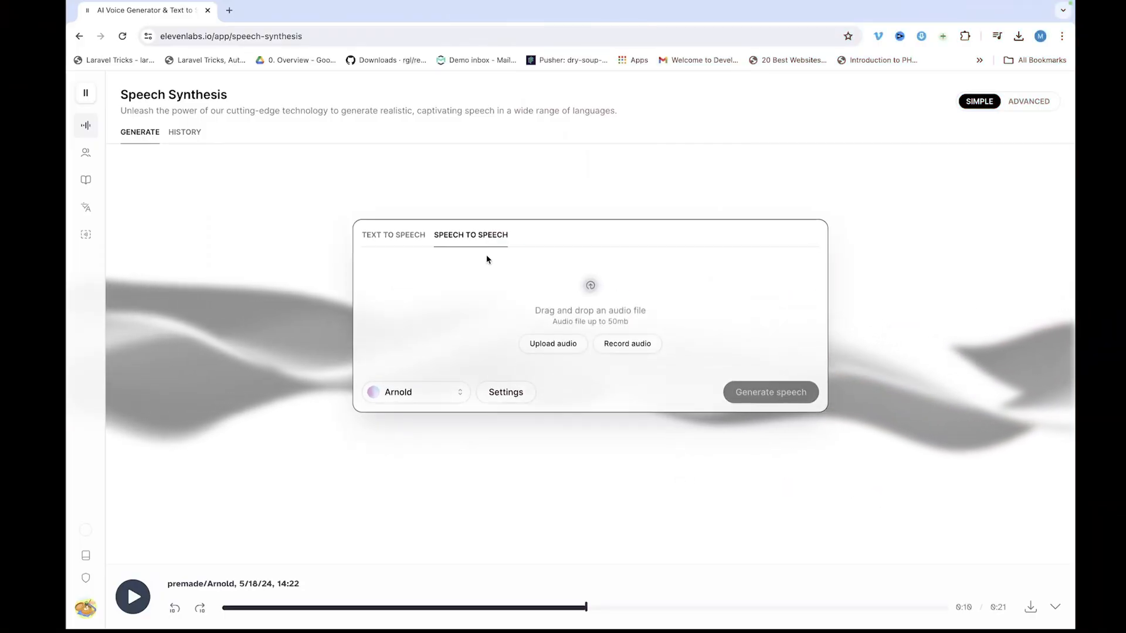
mouse_move(496, 277)
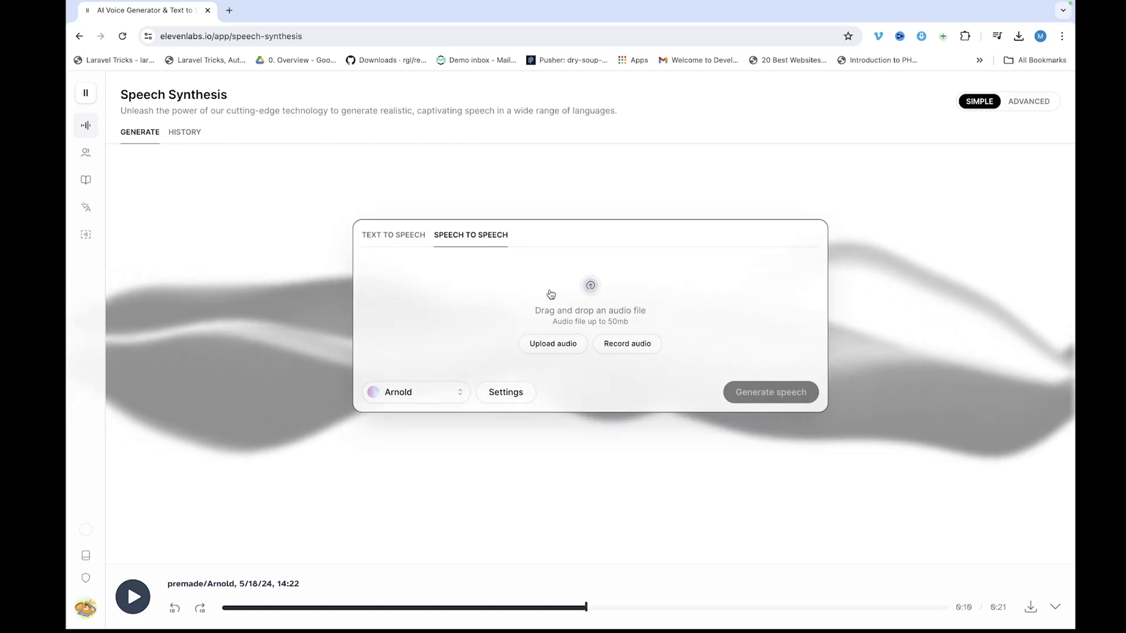
mouse_move(506, 324)
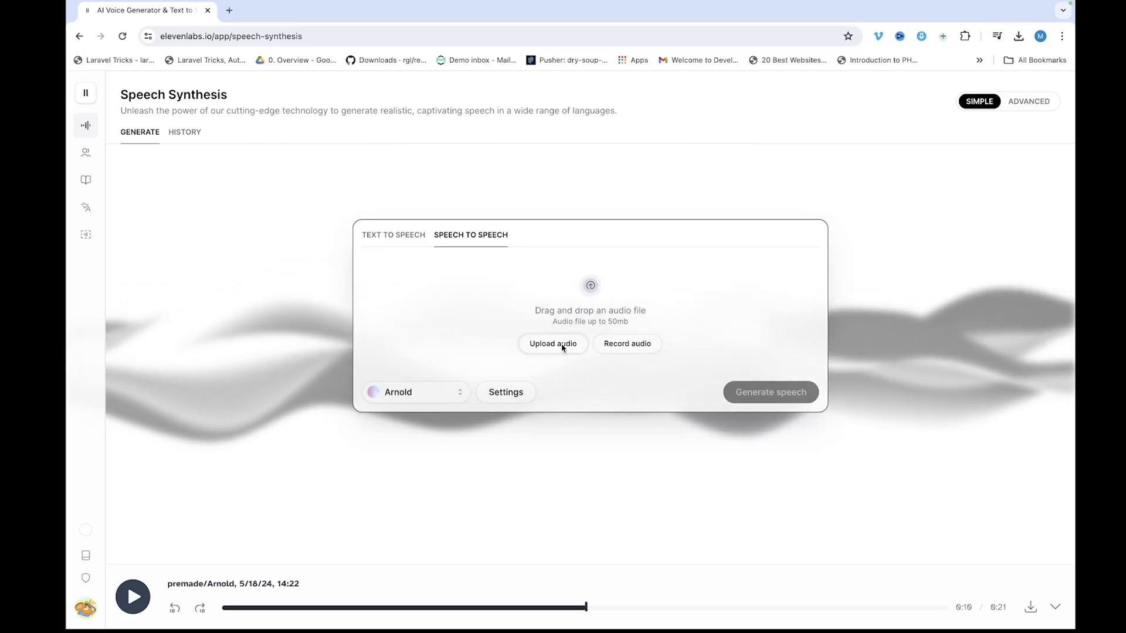
Step: Upload audio recording.mp3, preview it, and convert it into Arnold's voice
left_click(553, 343)
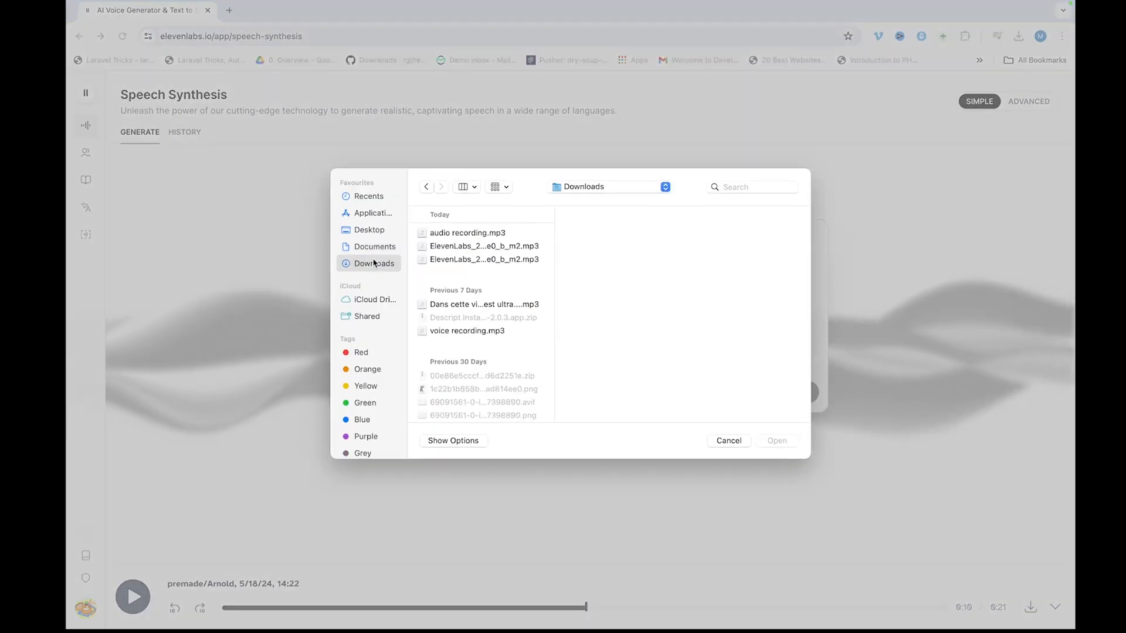
left_click(467, 233)
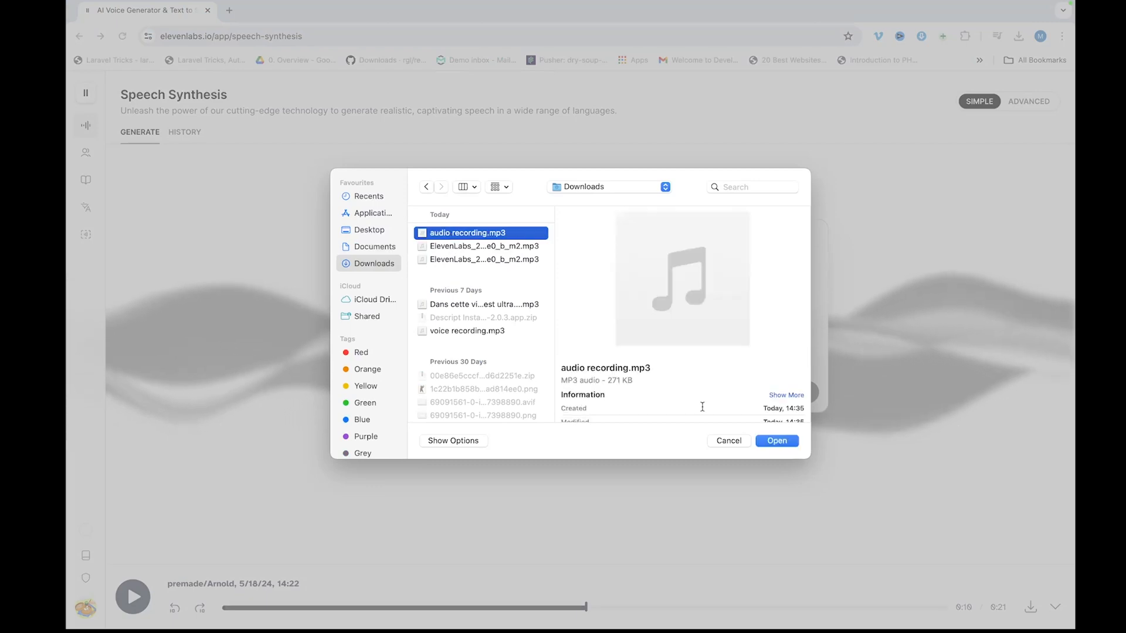
left_click(777, 441)
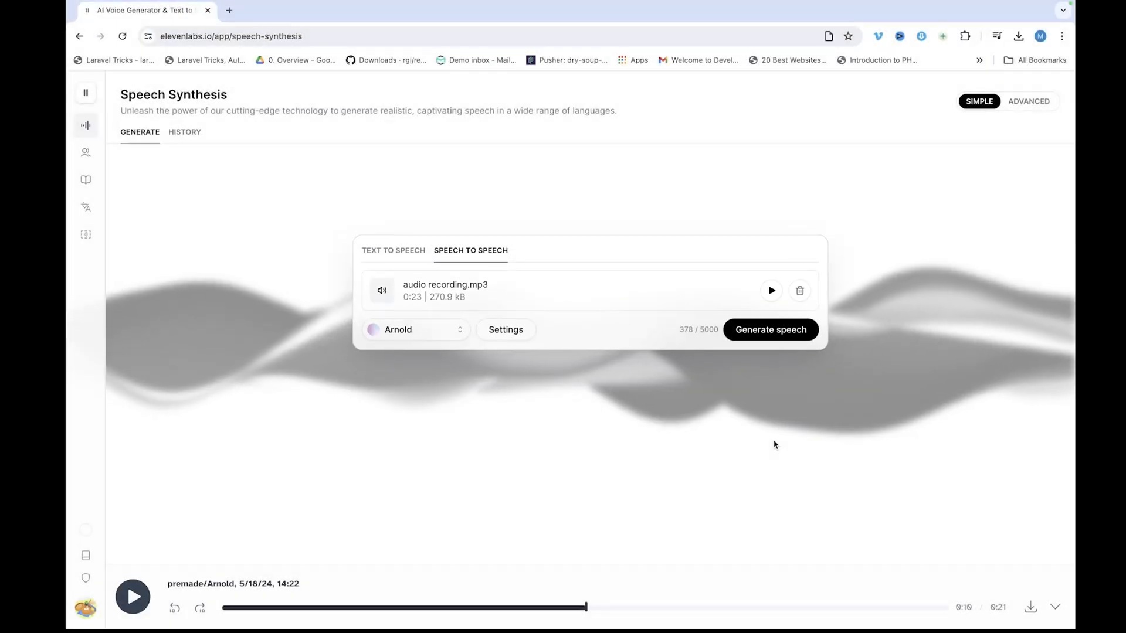
left_click(771, 291)
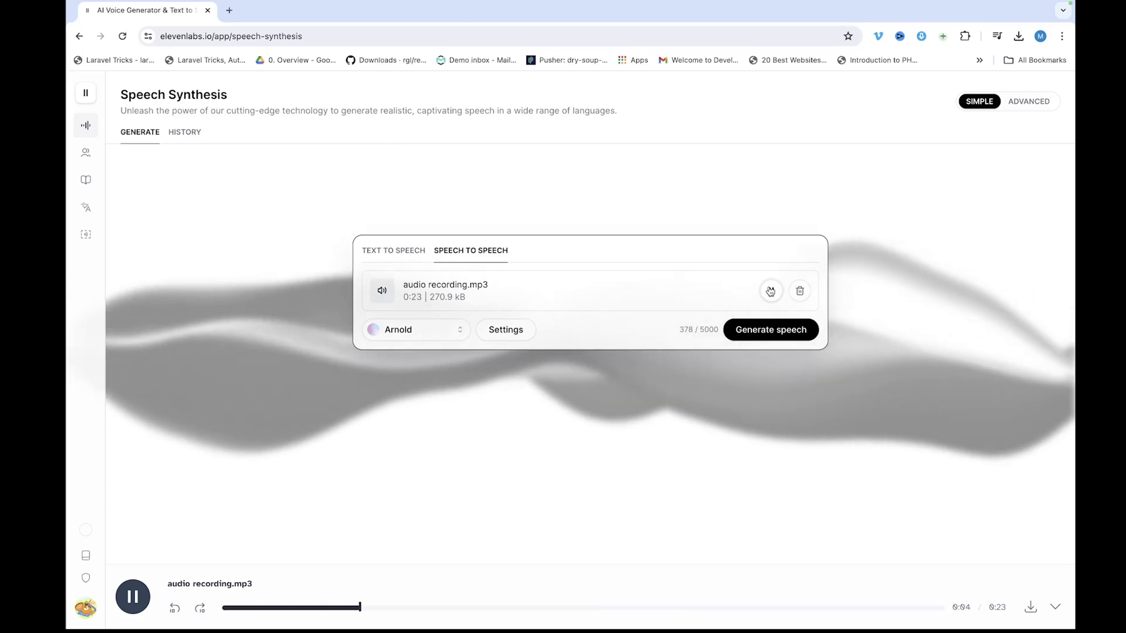
left_click(771, 290)
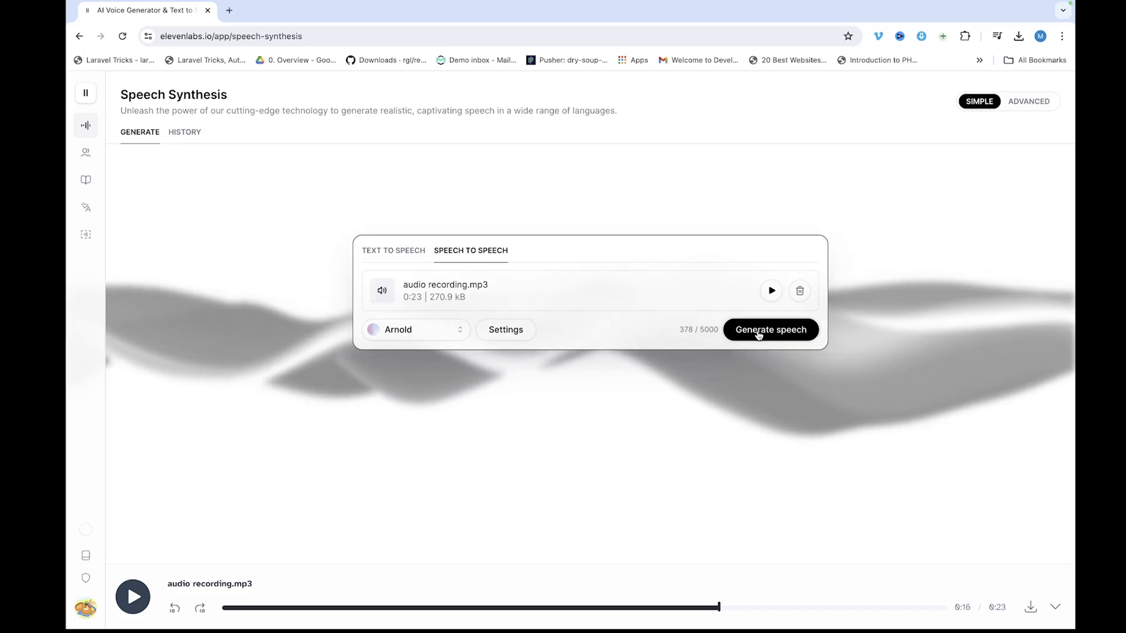
left_click(770, 330)
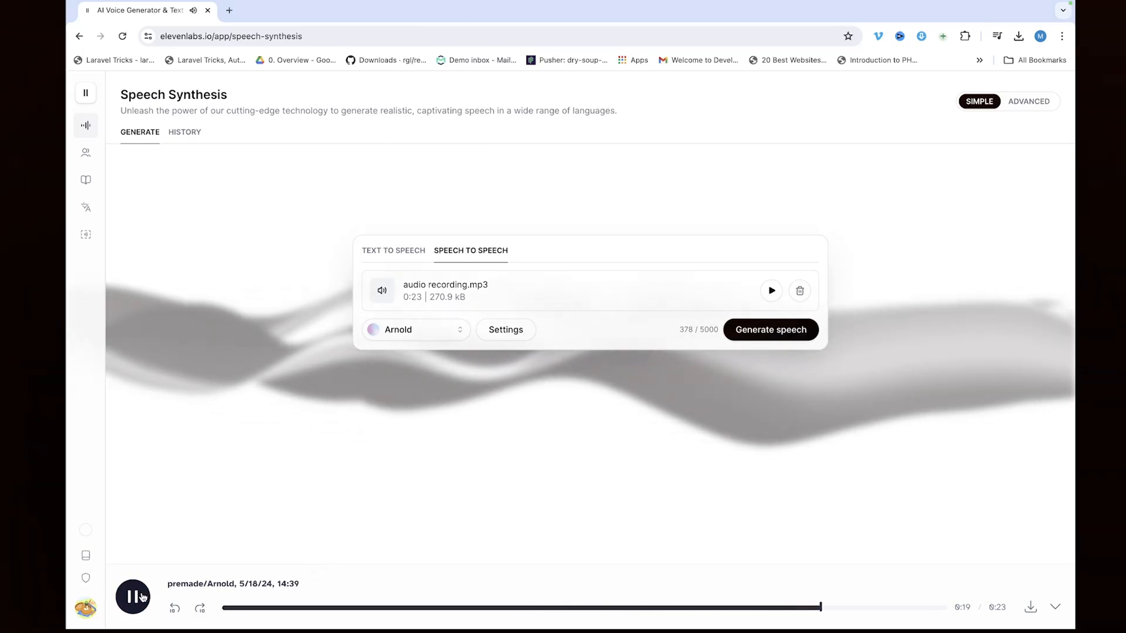
left_click(133, 598)
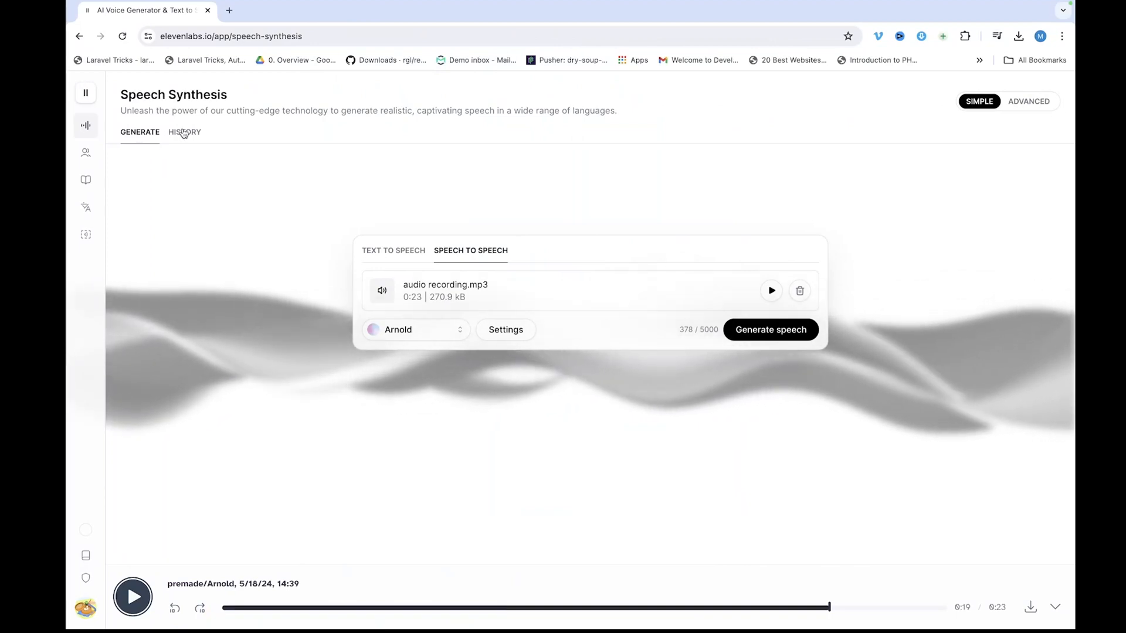
Step: Replay the latest result from History, then start adding a new voice in VoiceLab
left_click(184, 132)
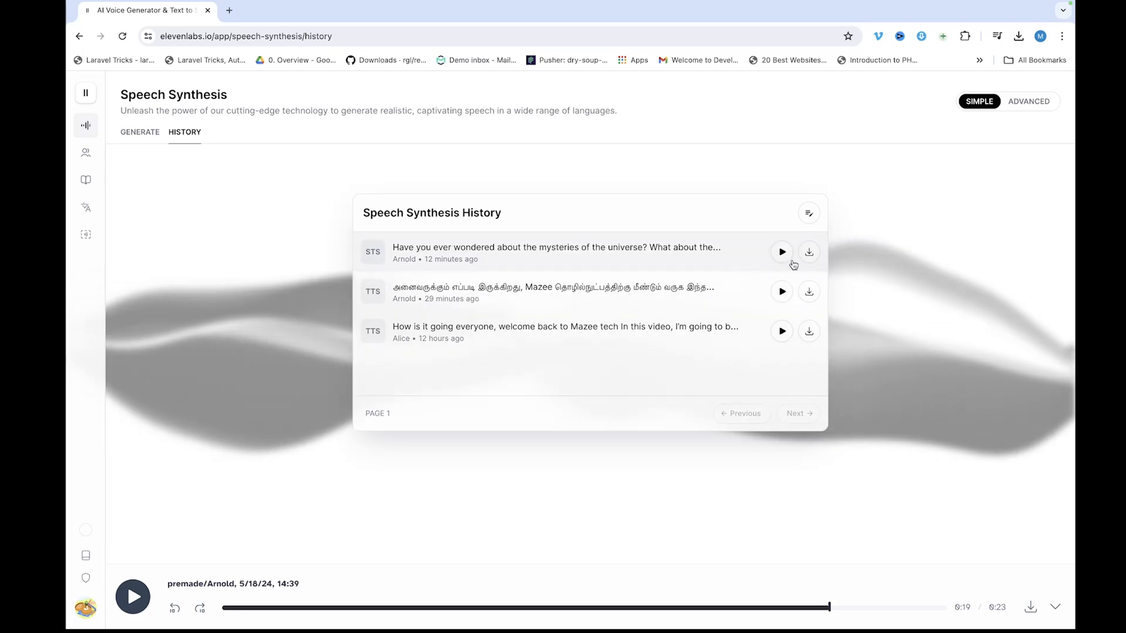
left_click(140, 132)
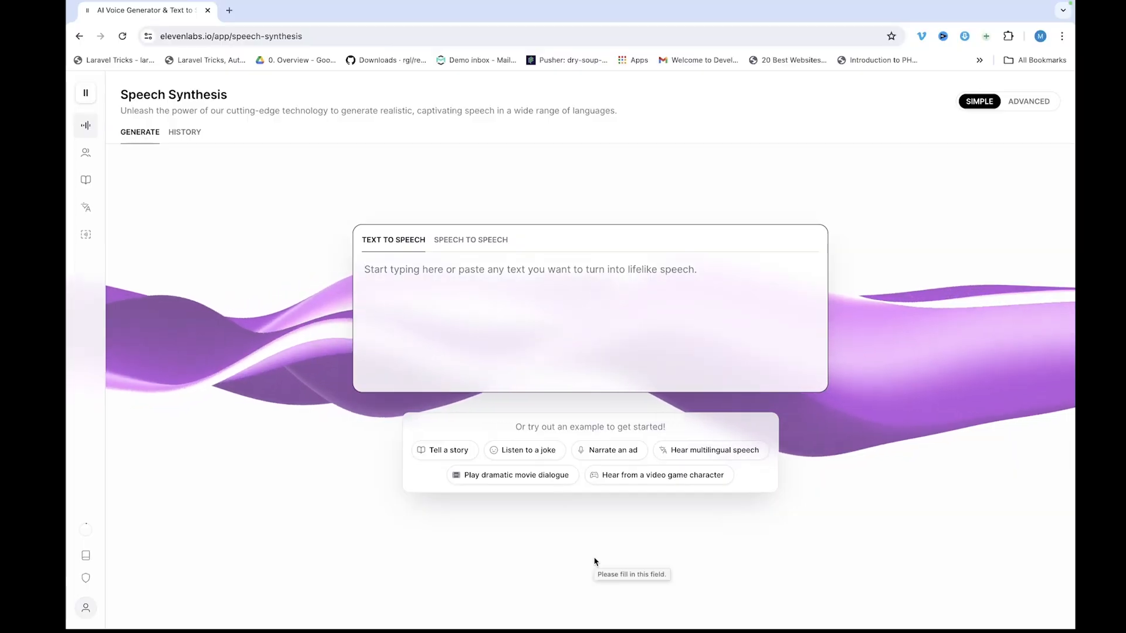
mouse_move(291, 375)
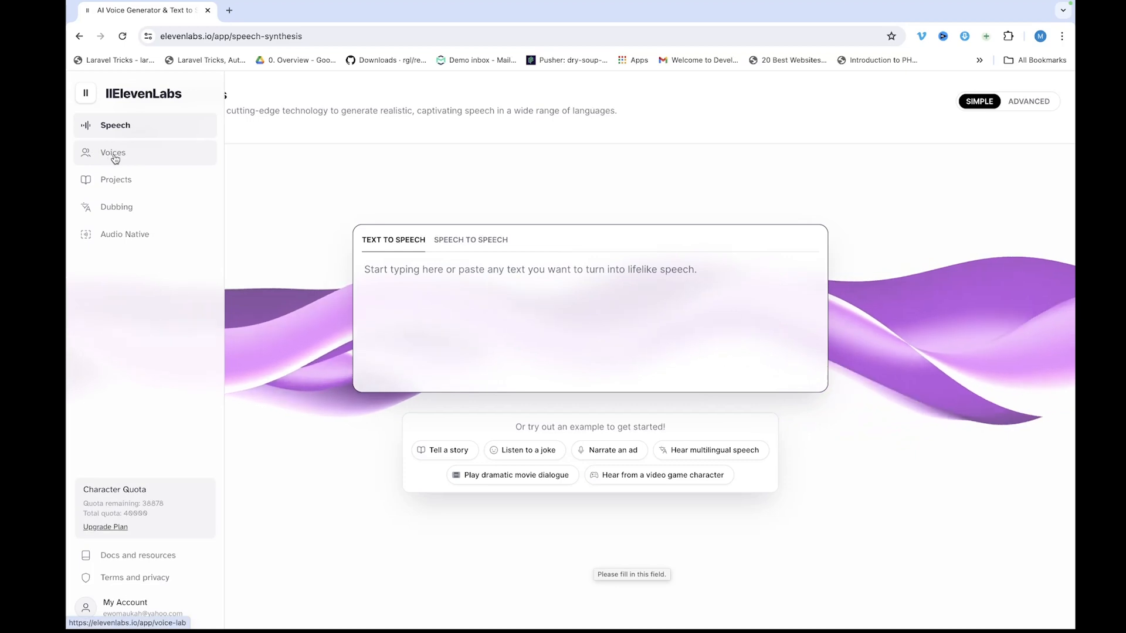
left_click(113, 153)
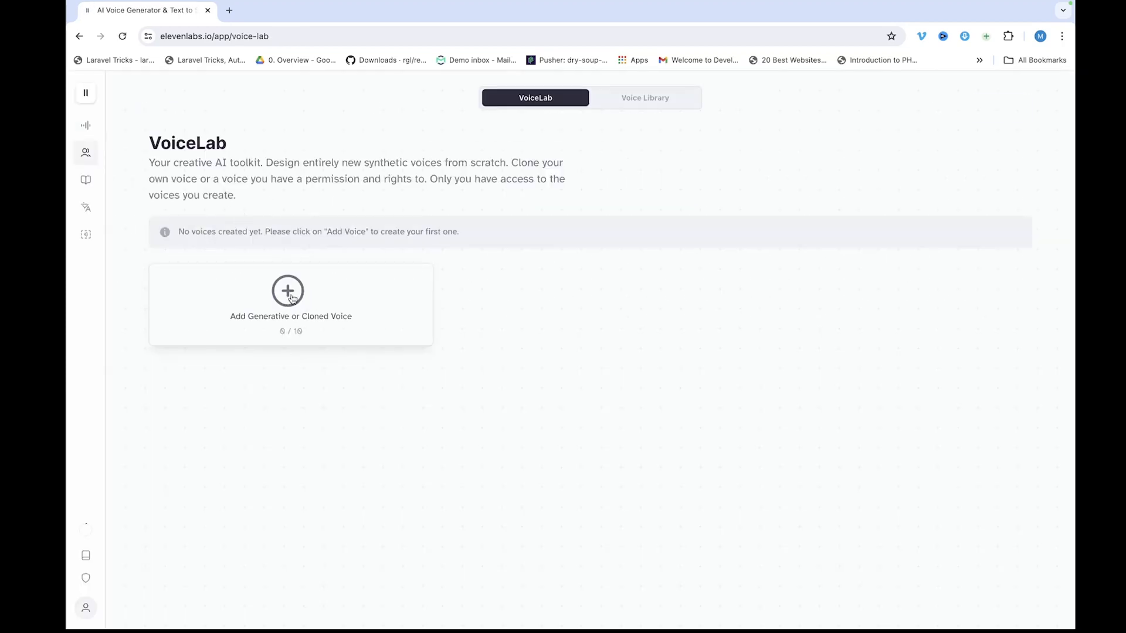
left_click(288, 291)
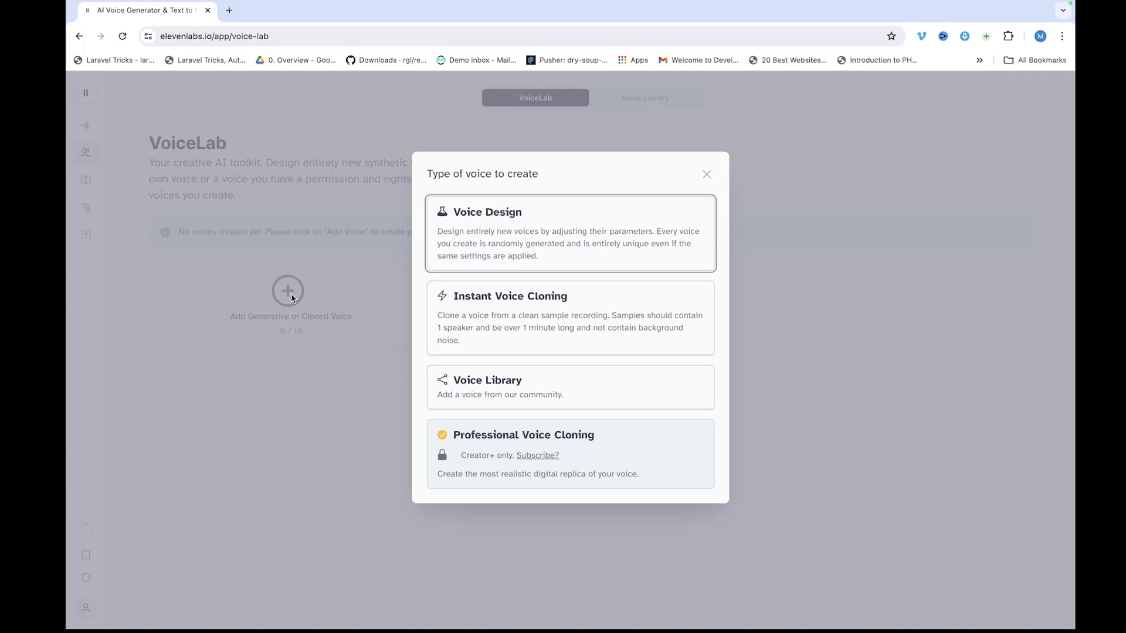
mouse_move(391, 271)
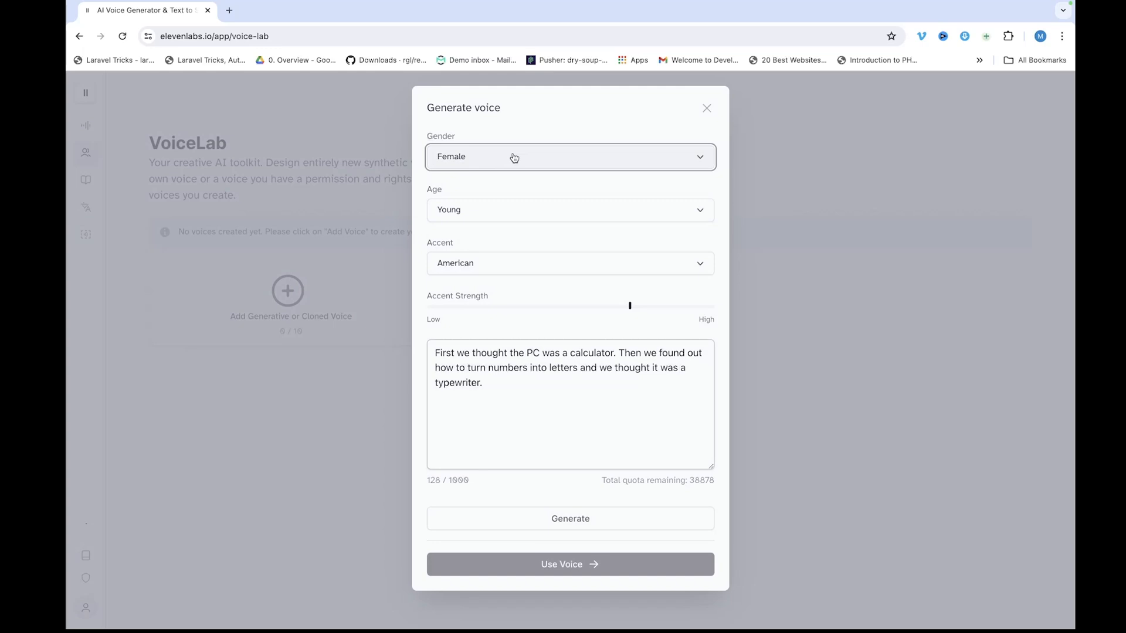
Step: Choose Voice Design and generate a preview of the sample sentence
left_click(570, 156)
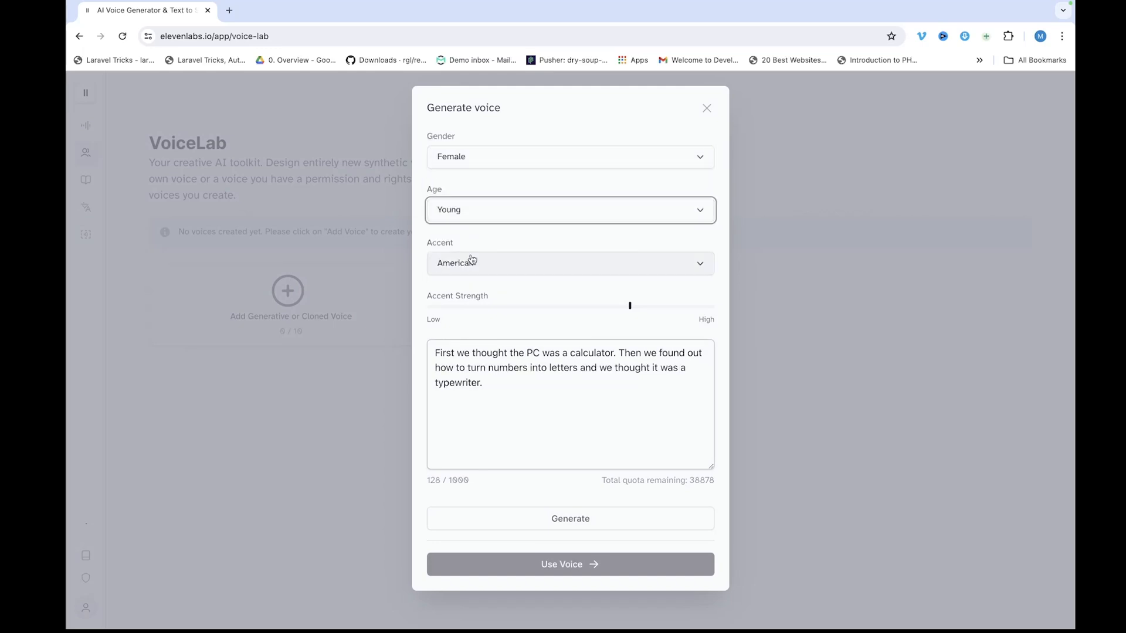
triple_click(559, 368)
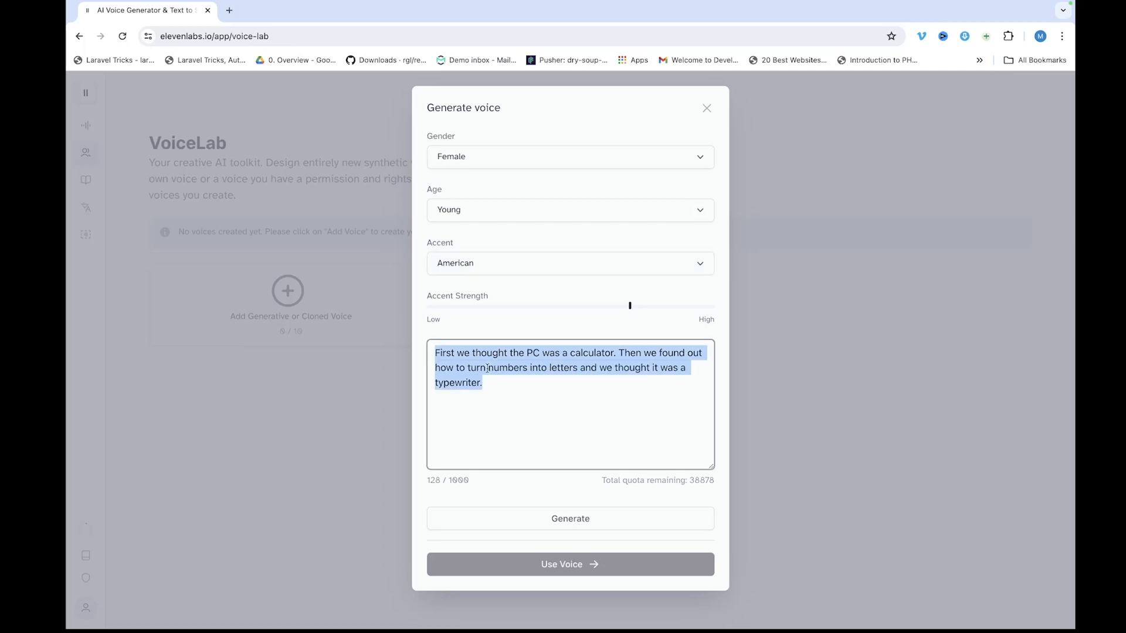
left_click(541, 436)
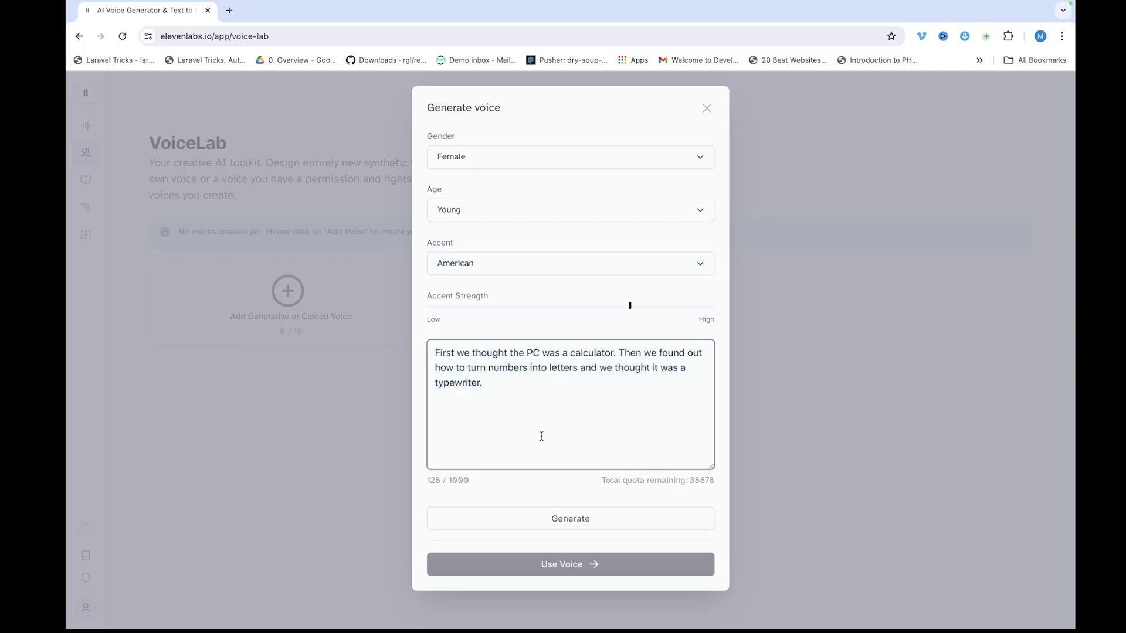
left_click(570, 518)
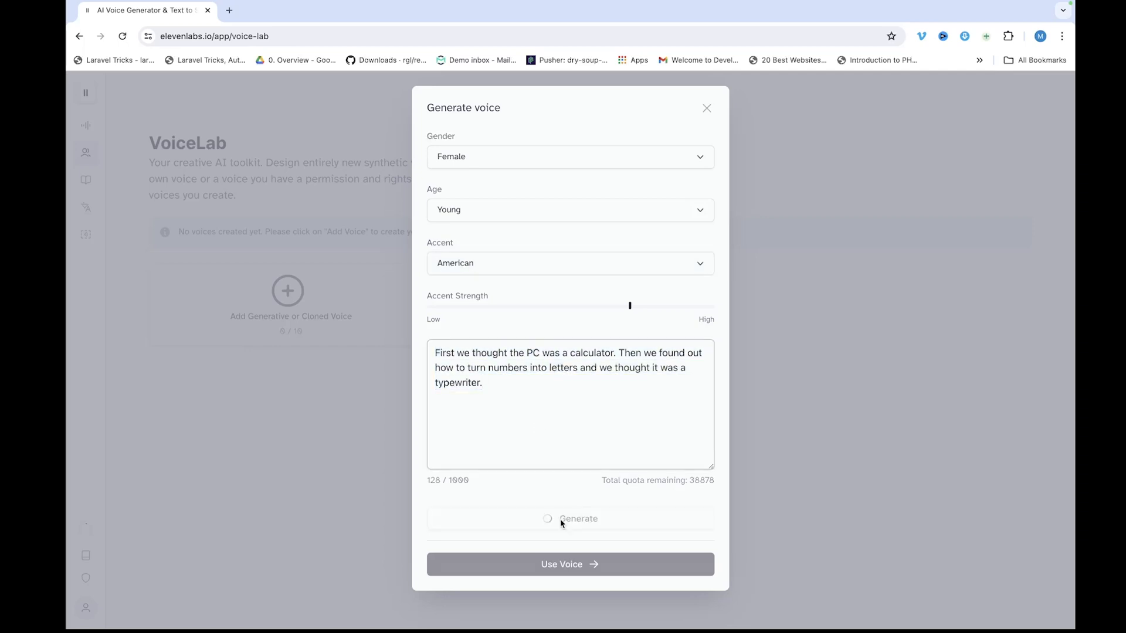
left_click(570, 519)
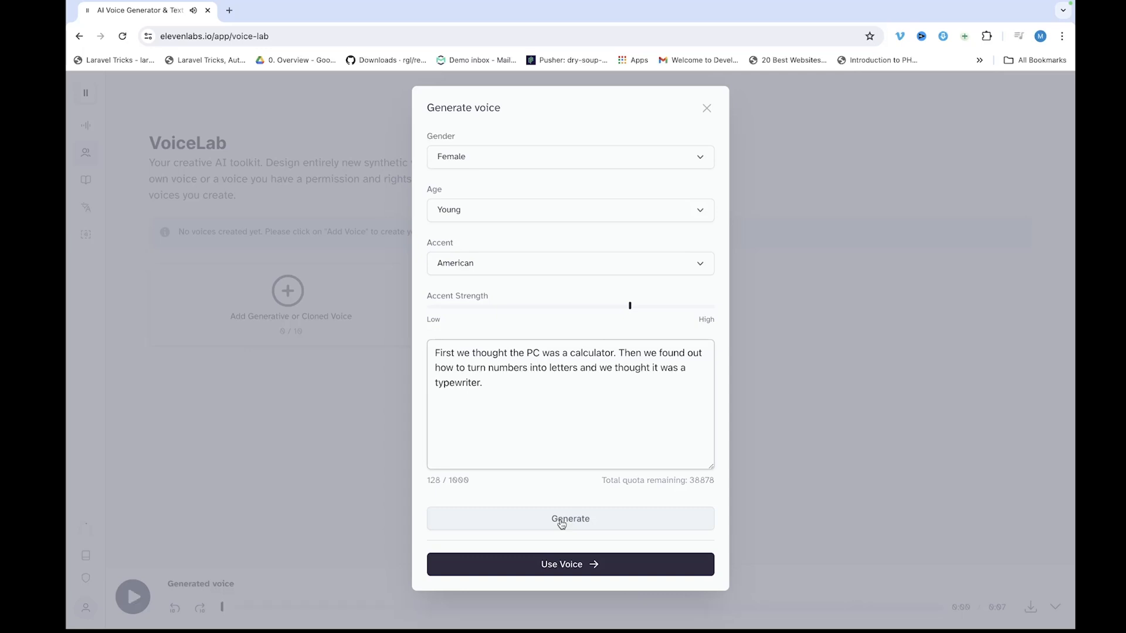
mouse_move(581, 307)
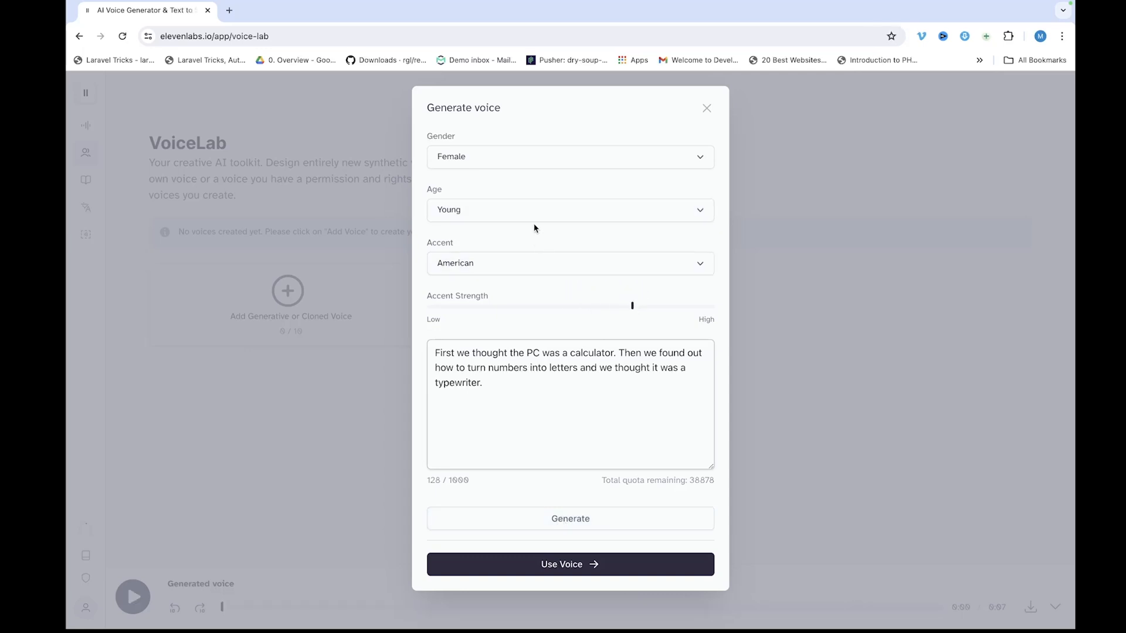
Step: Set the designed voice to Middle Aged and Male, then use it
left_click(570, 210)
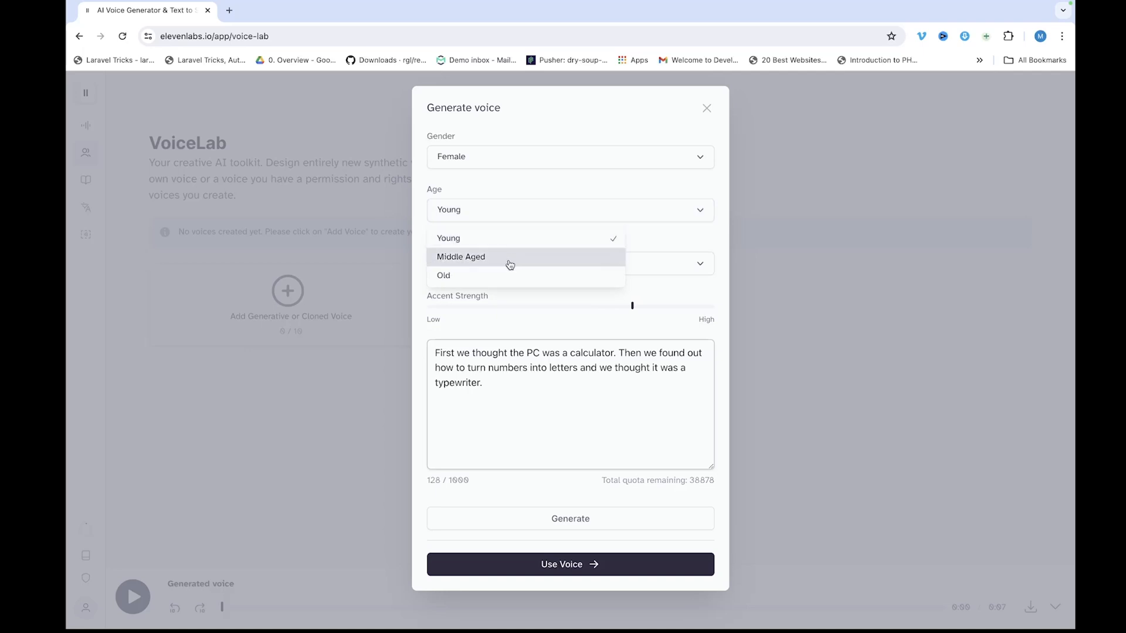
left_click(570, 157)
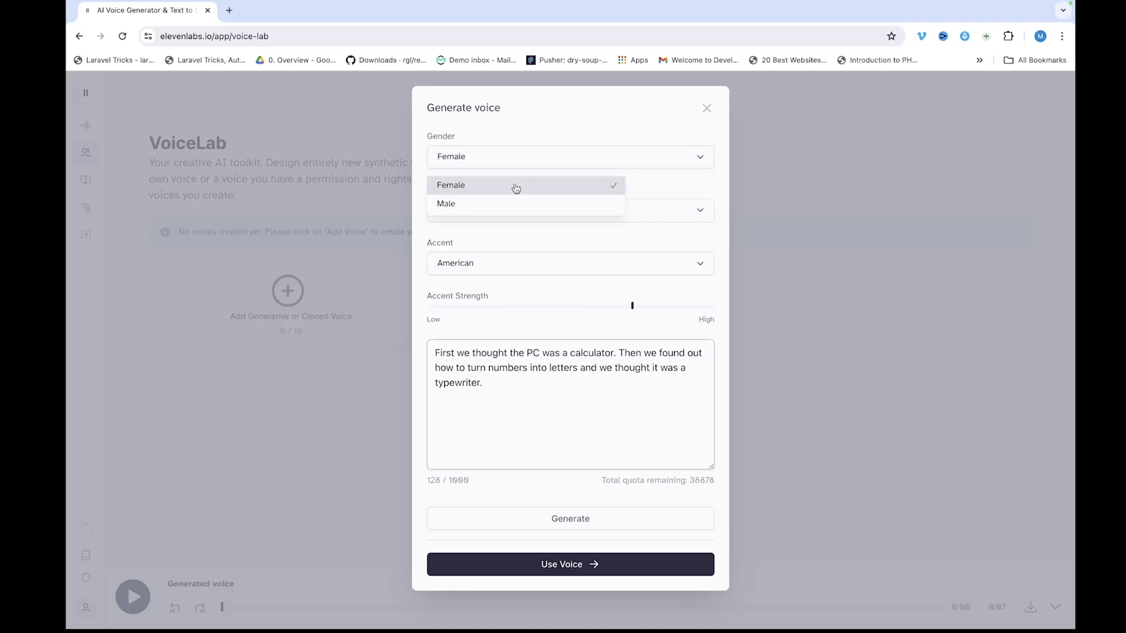
left_click(445, 204)
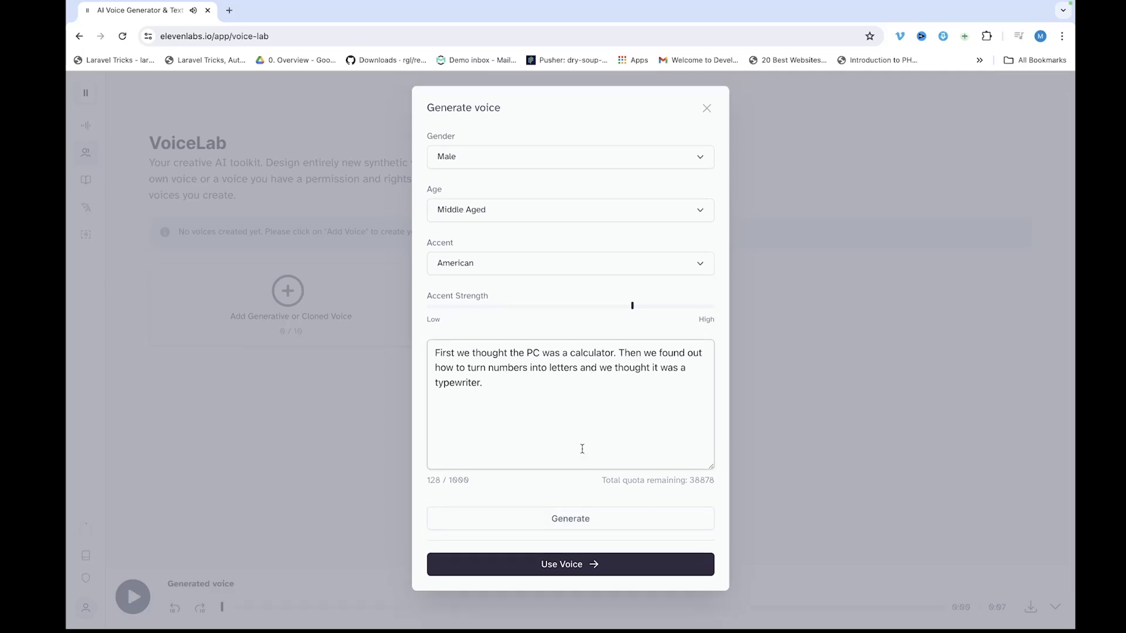
mouse_move(580, 566)
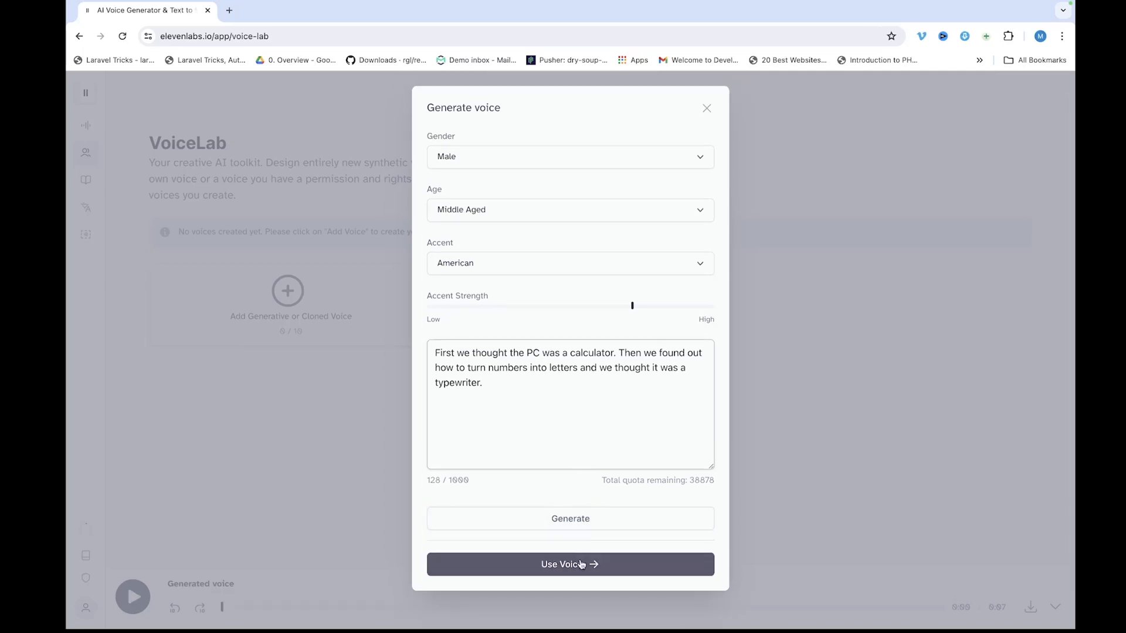
left_click(570, 564)
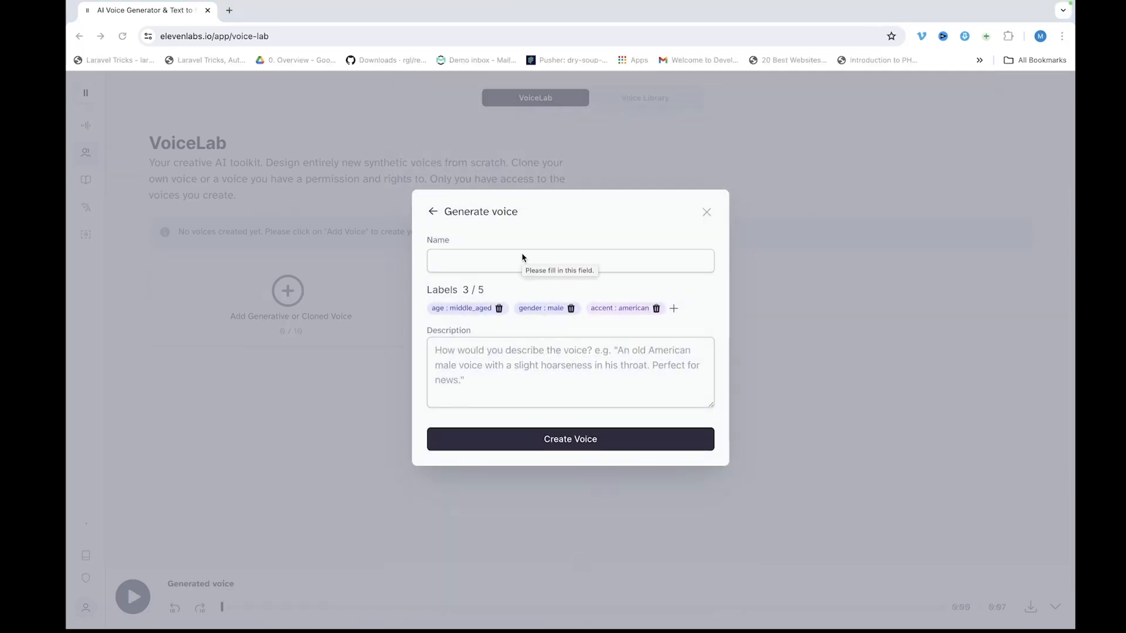
Step: Name the voice Matthew with description 'a middle aged man' and create it
type("Matthew")
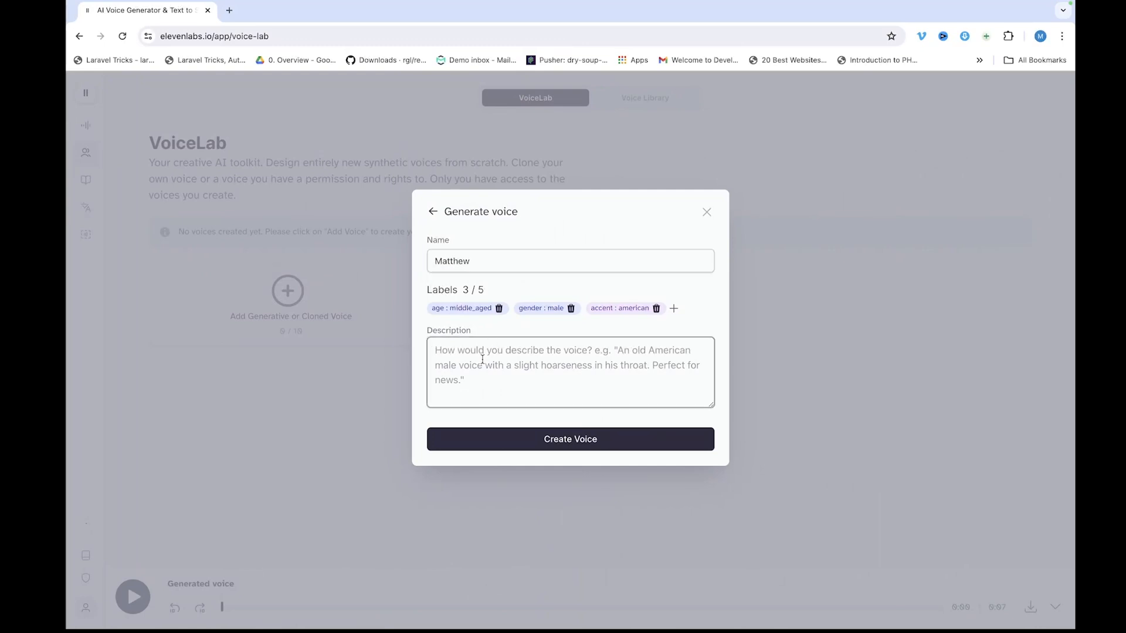
type("a middle aged man")
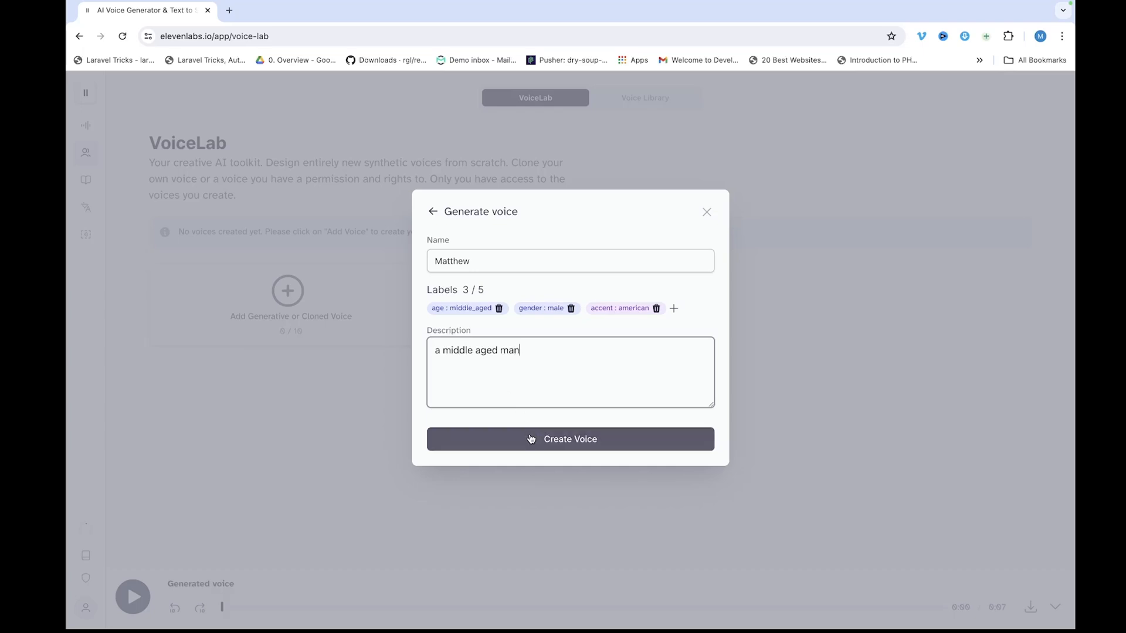
left_click(570, 440)
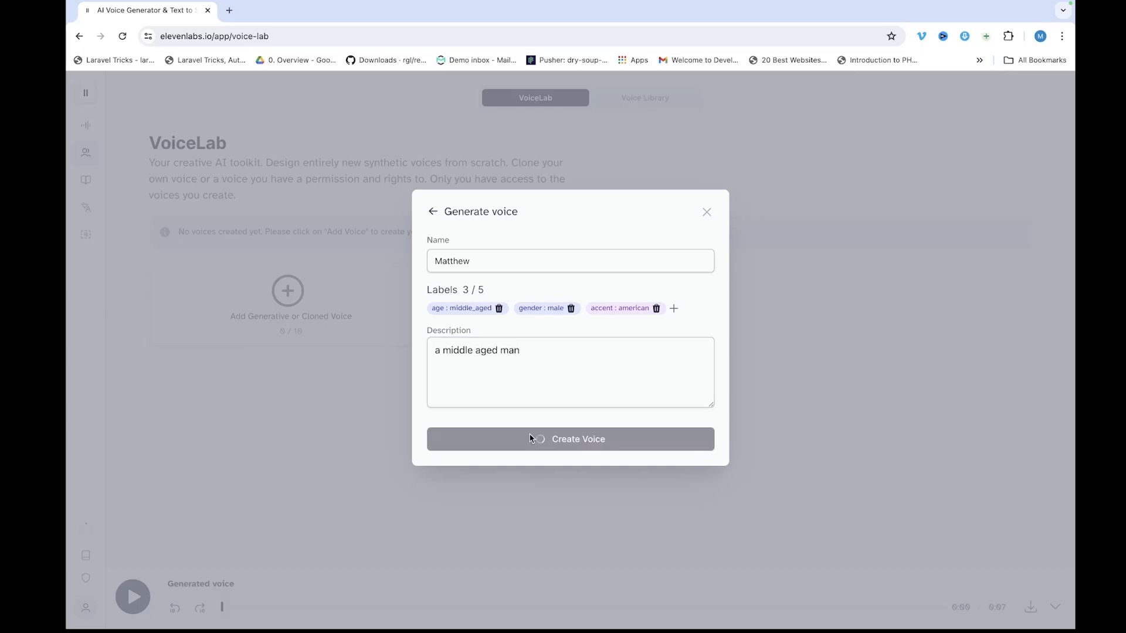
left_click(571, 439)
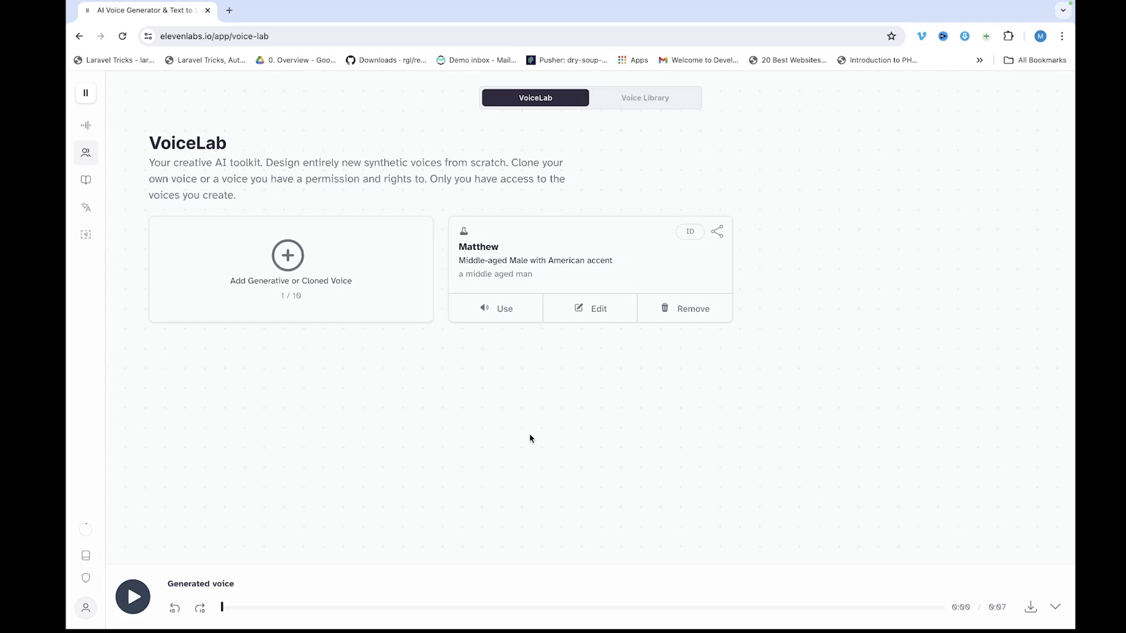
mouse_move(515, 317)
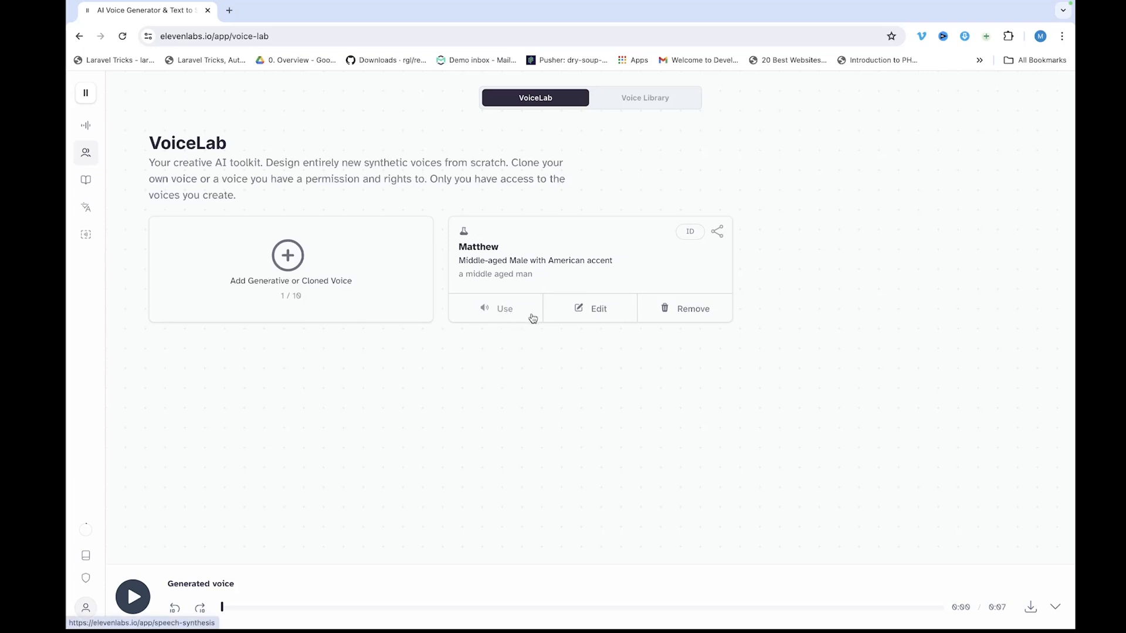
mouse_move(680, 318)
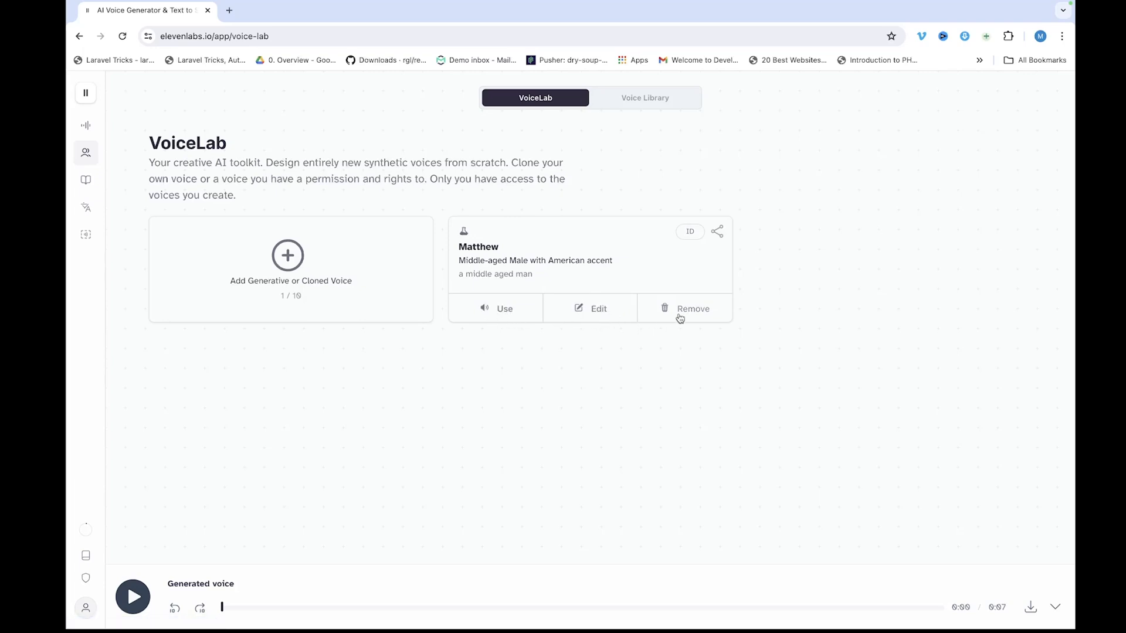
mouse_move(529, 405)
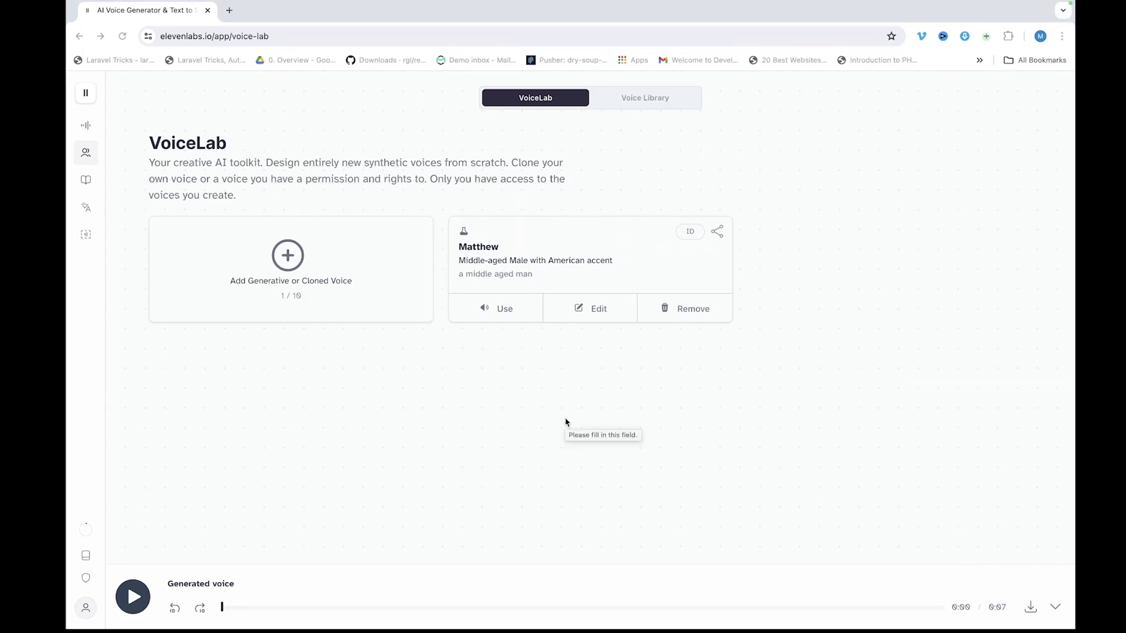
mouse_move(556, 419)
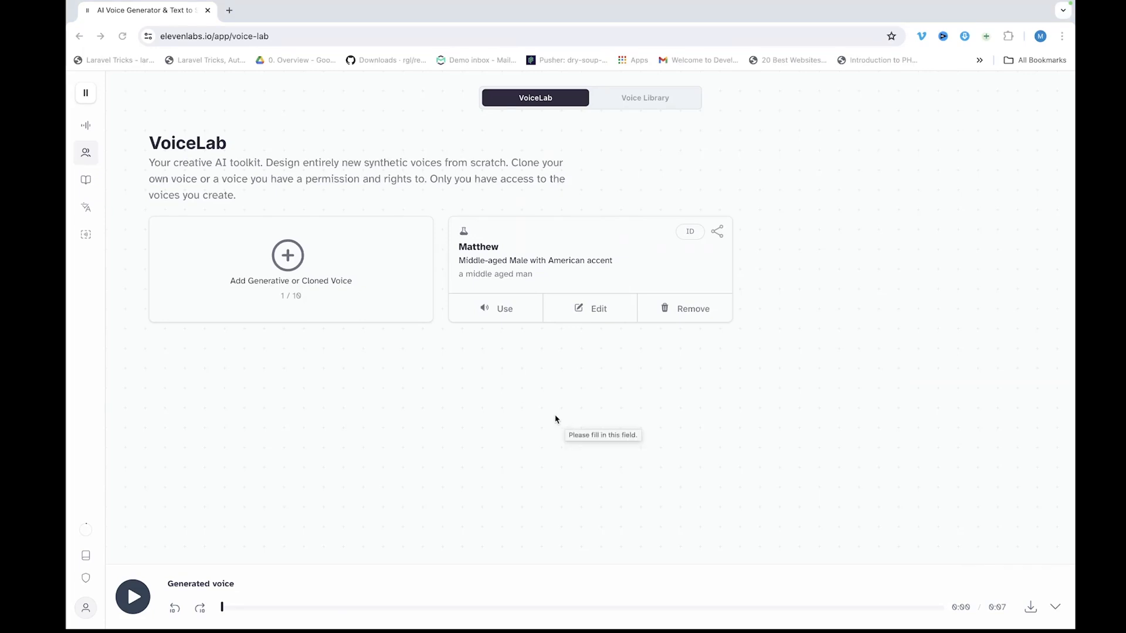
Step: Begin adding a new cloned voice from the VoiceLab 'Add Generative or Cloned Voice' tile
left_click(287, 255)
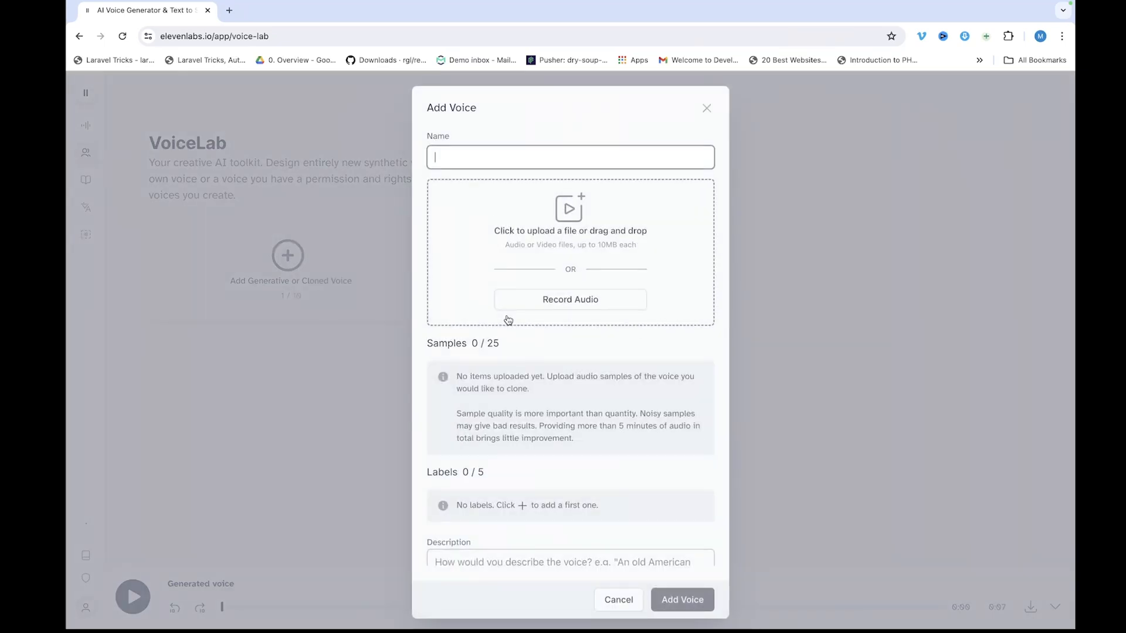
Step: Name the new voice Mazee and add audio recording.mp3 as its first sample
type("Mazee")
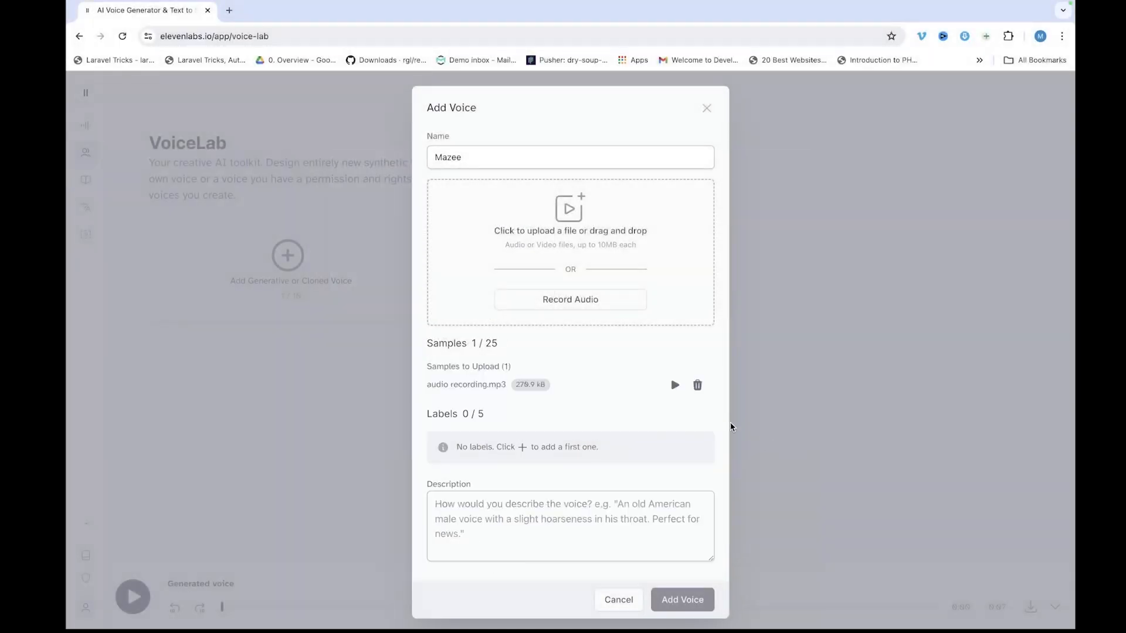
mouse_move(672, 385)
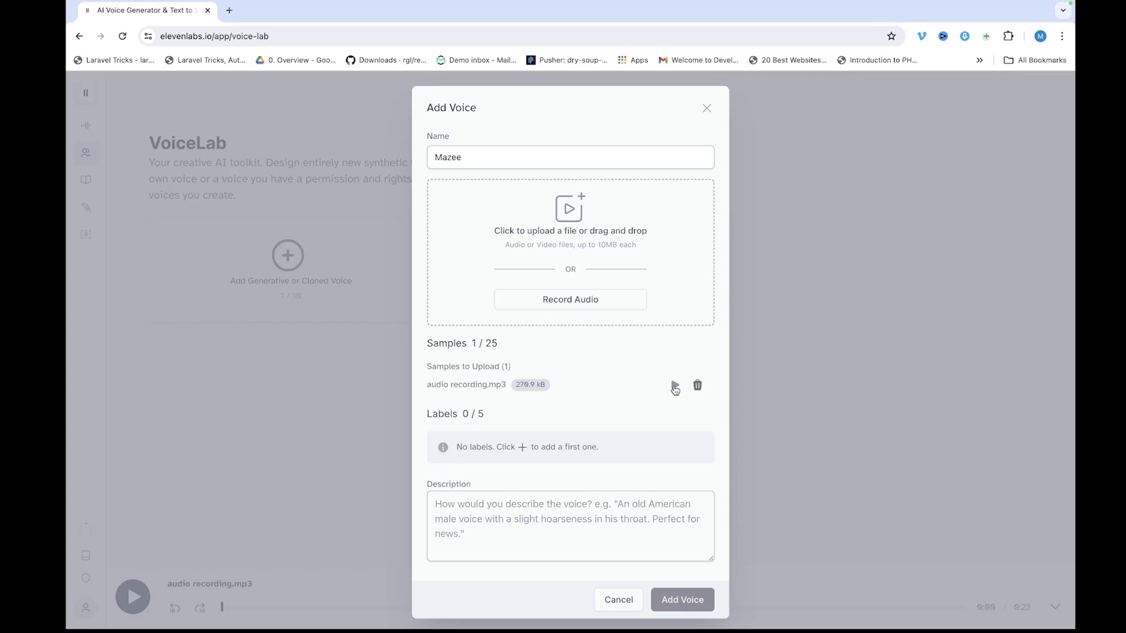
left_click(570, 231)
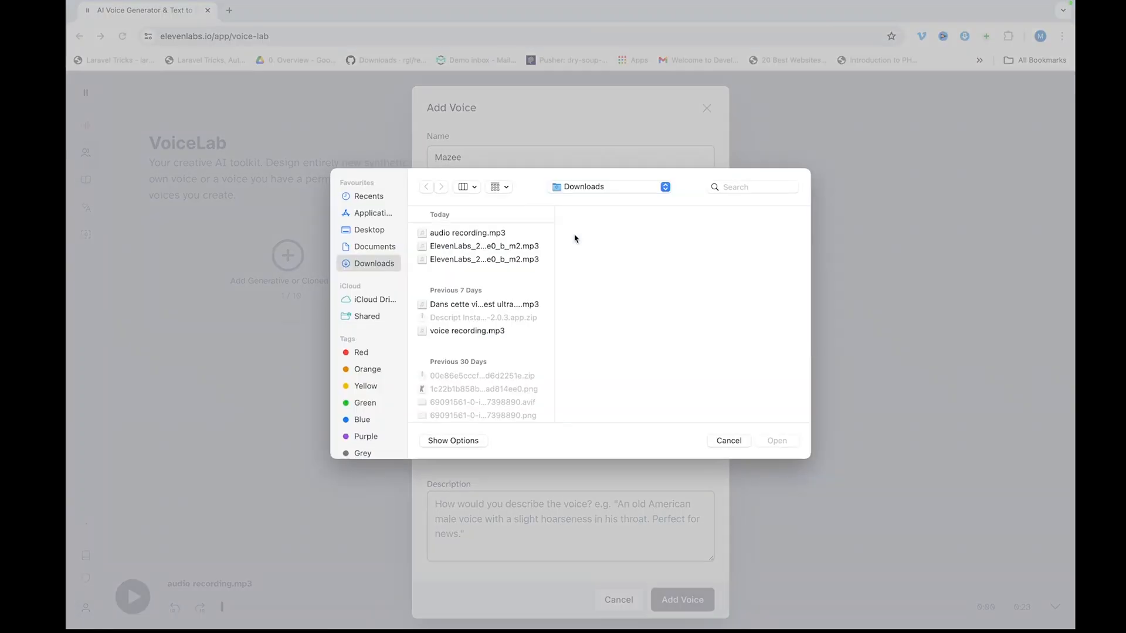
Step: Search Downloads for 'voice', preview voice recording.mp3, and upload it as the second sample
left_click(752, 187)
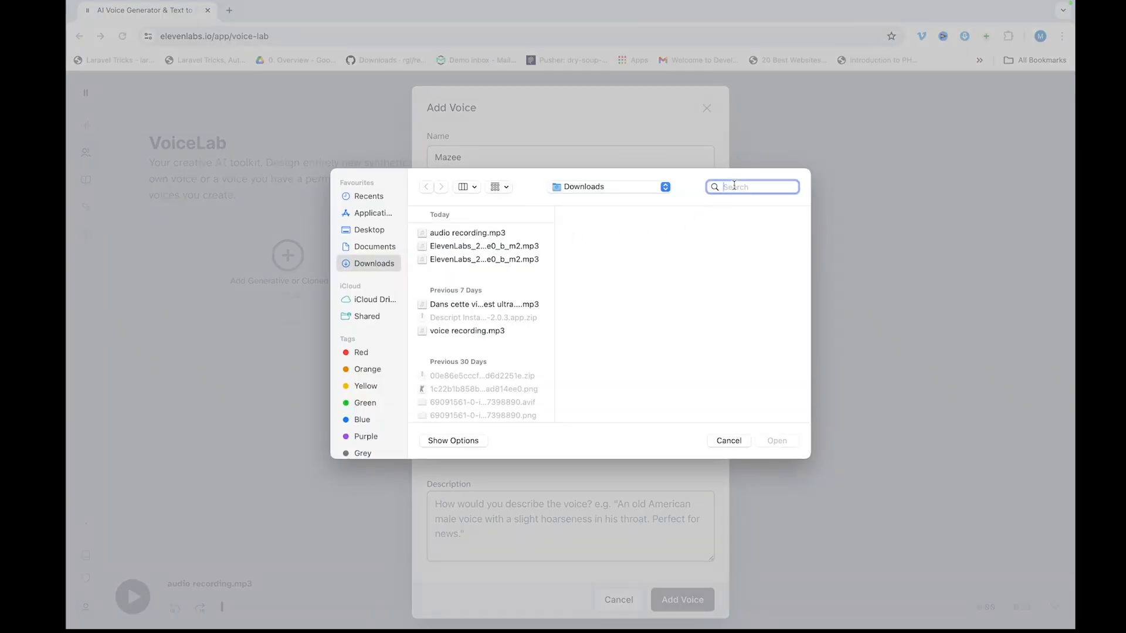
type("voice")
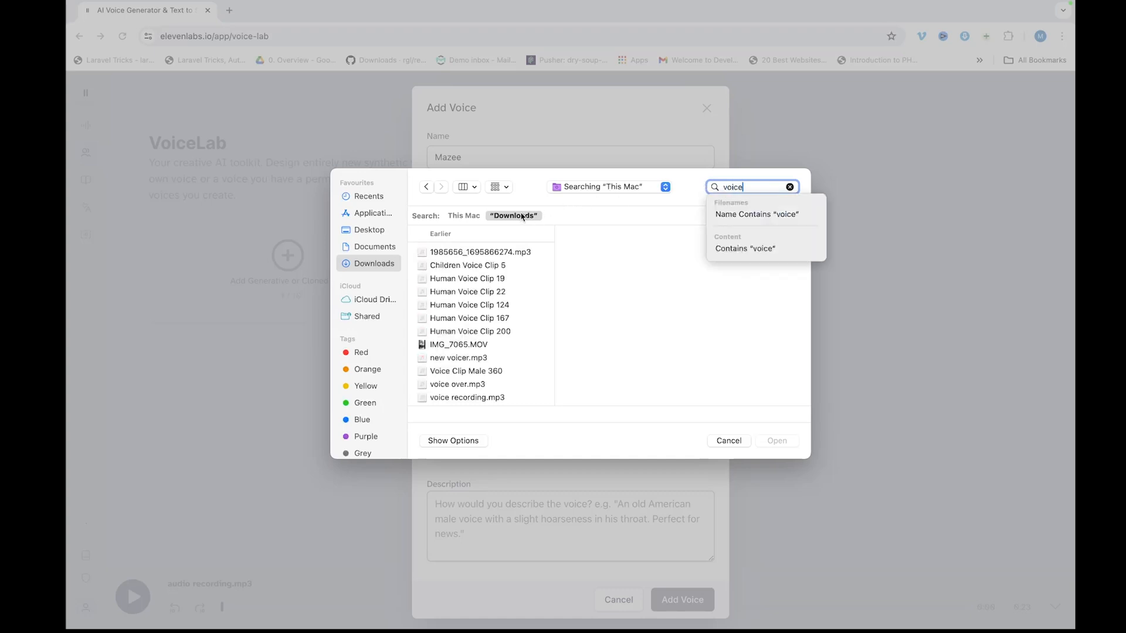
scroll("down", 3)
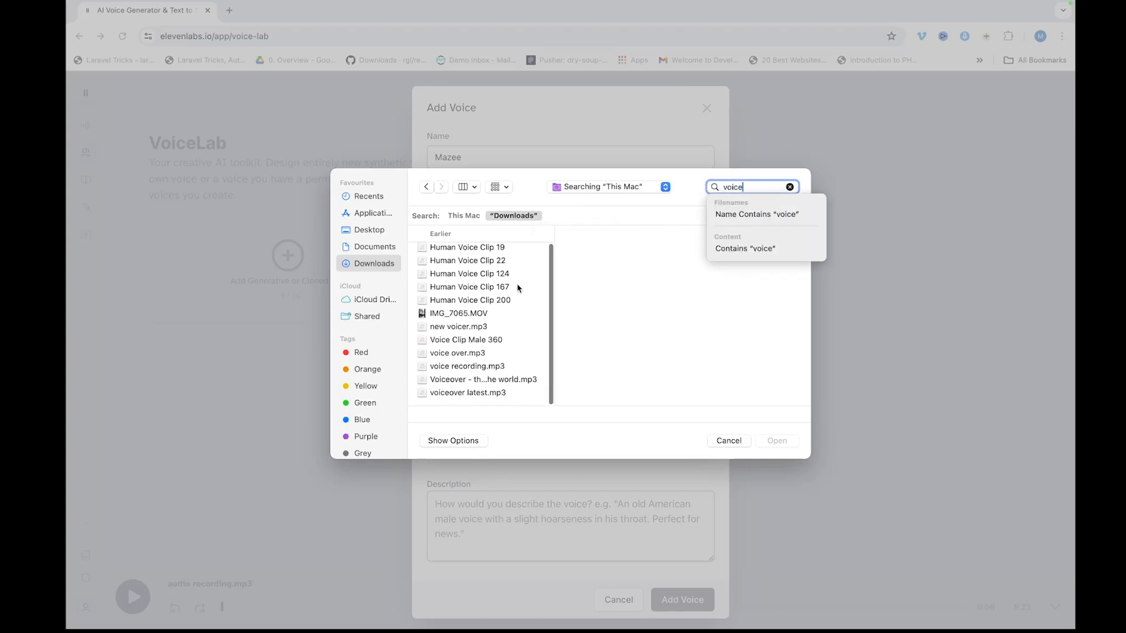
left_click(466, 366)
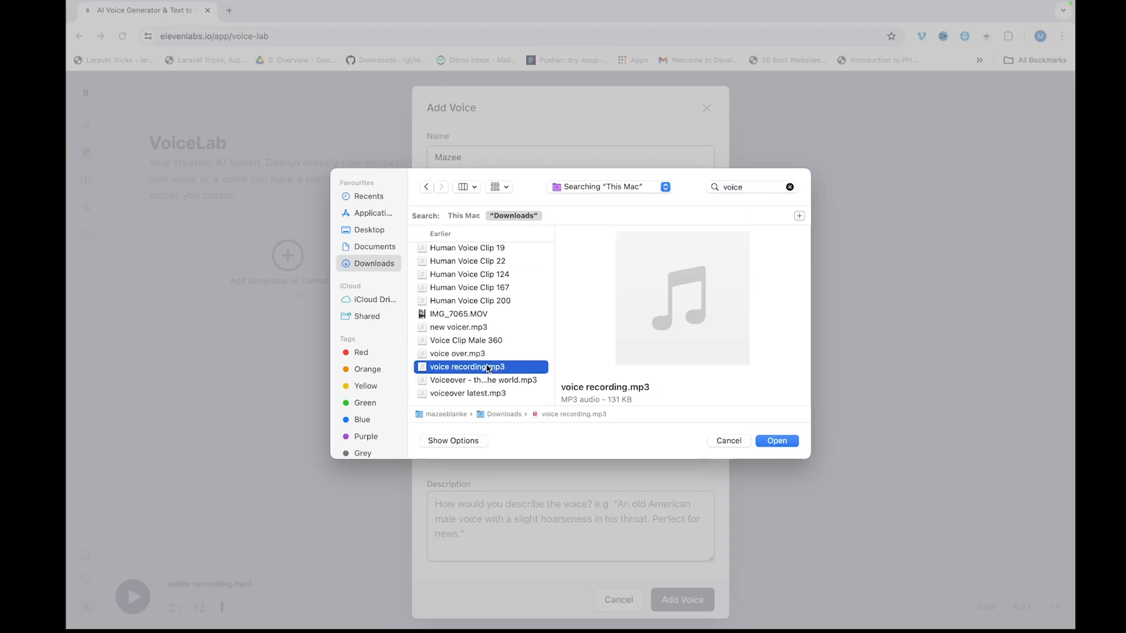
mouse_move(668, 303)
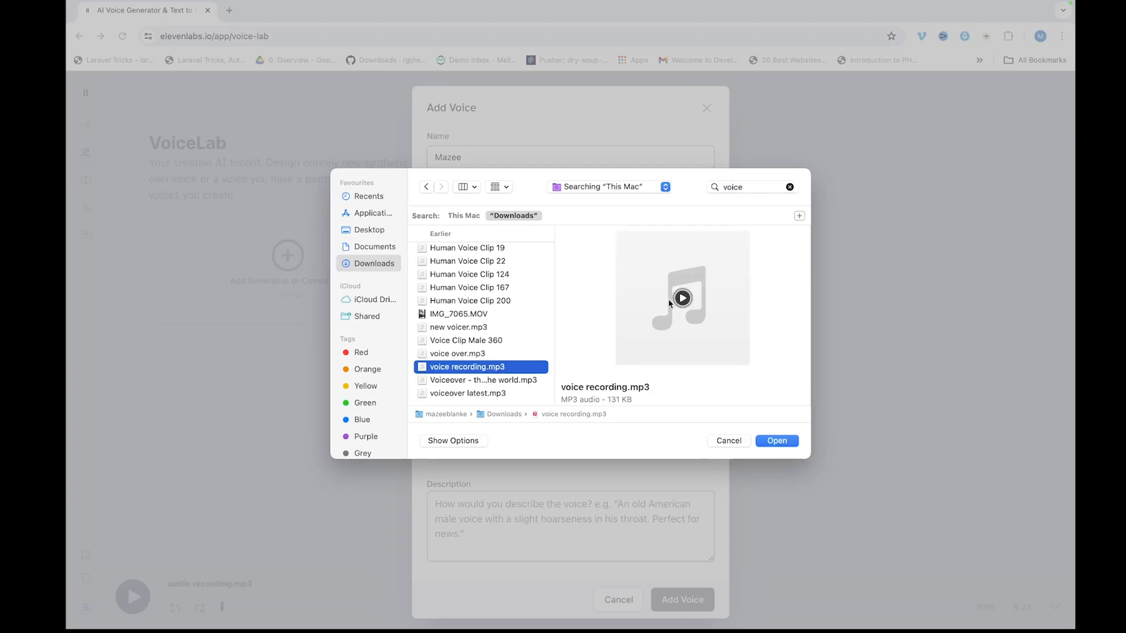
left_click(682, 297)
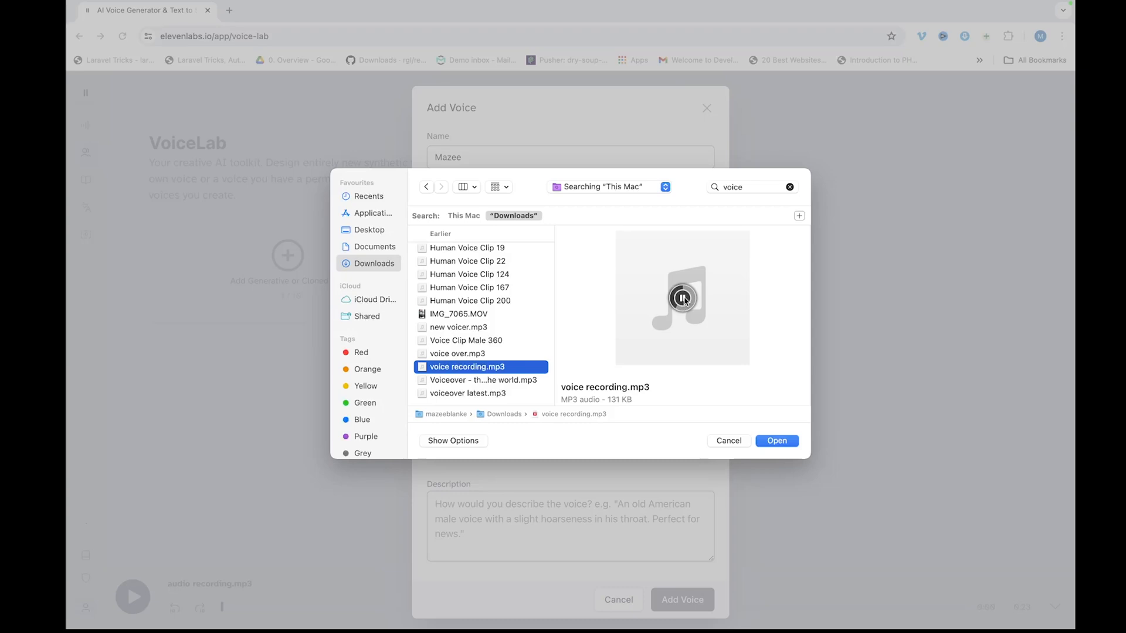
left_click(682, 298)
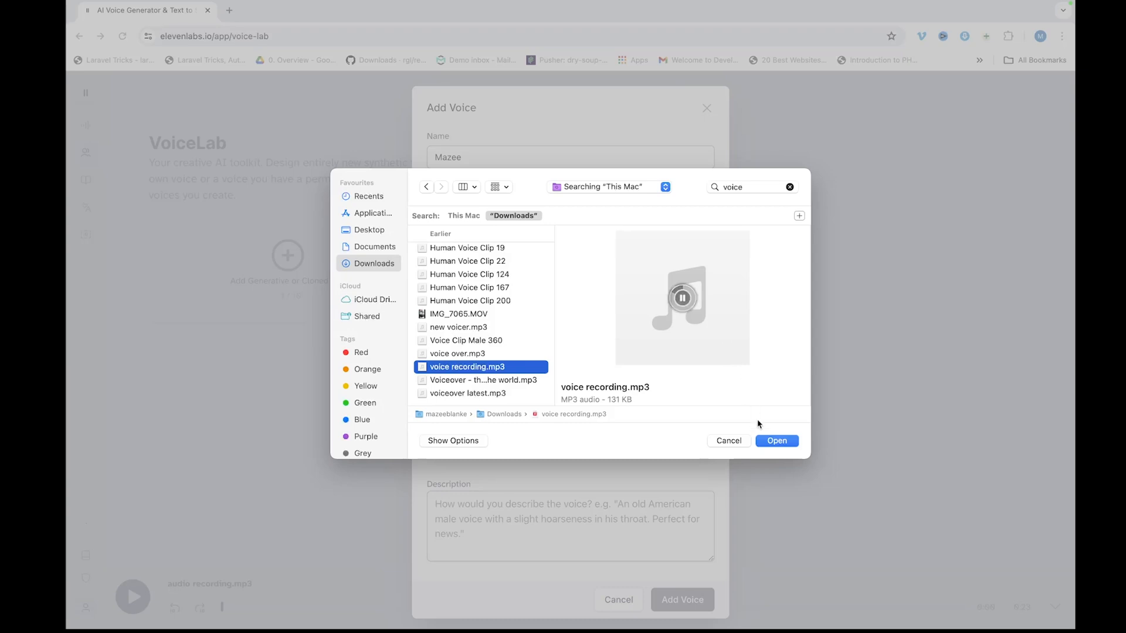
left_click(777, 441)
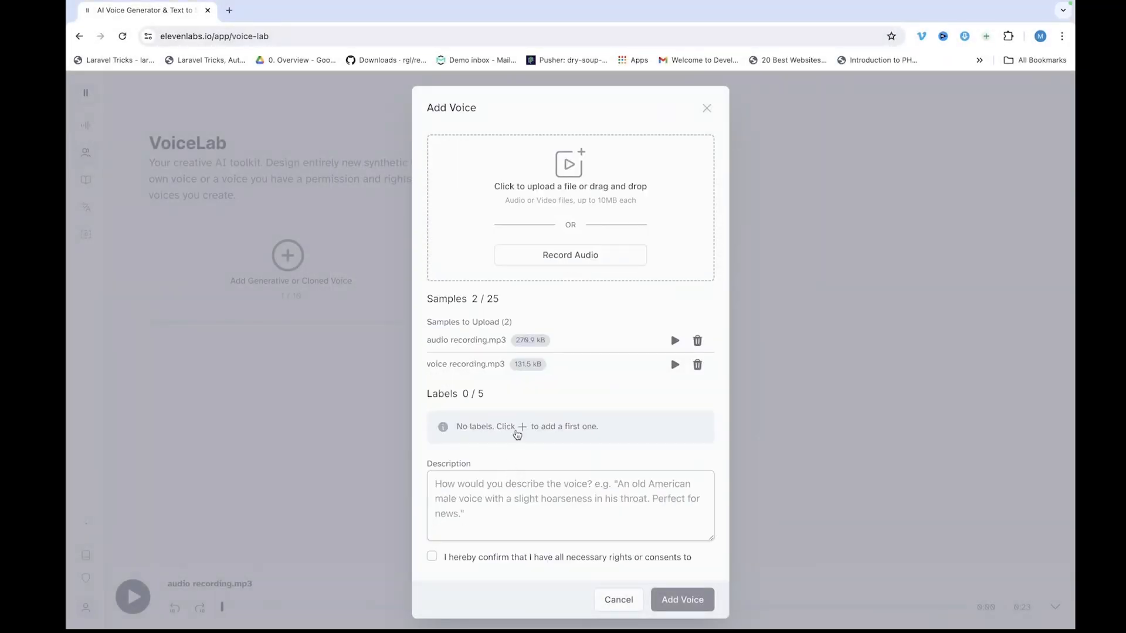
Step: Label Mazee with Accent: African, describe it as 'An african male voice', and add it
left_click(523, 427)
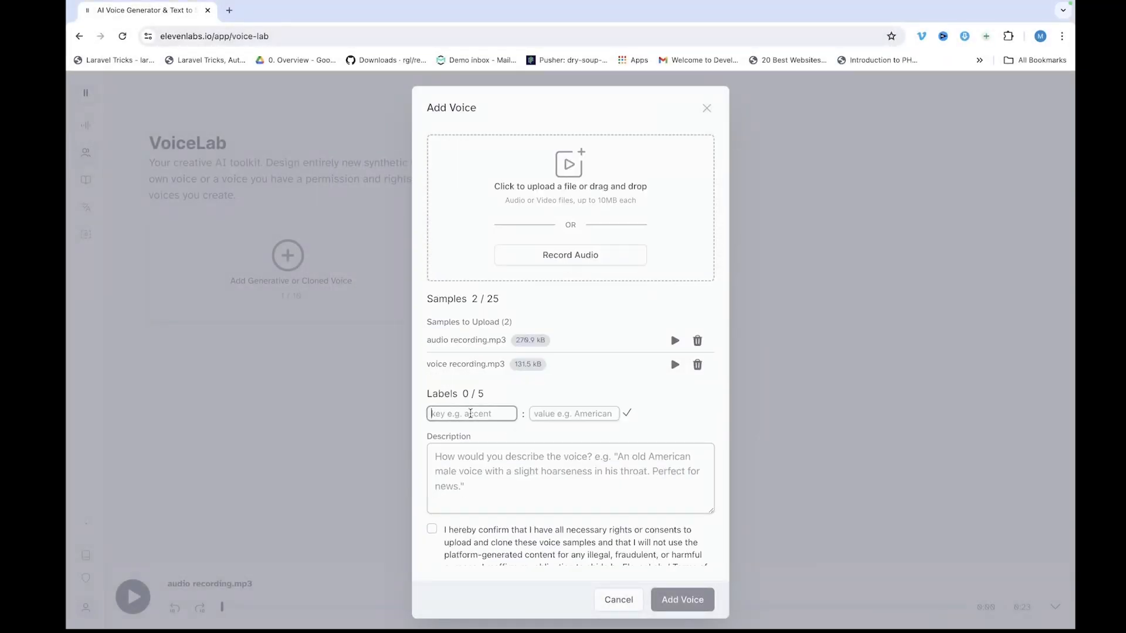
type("Accent")
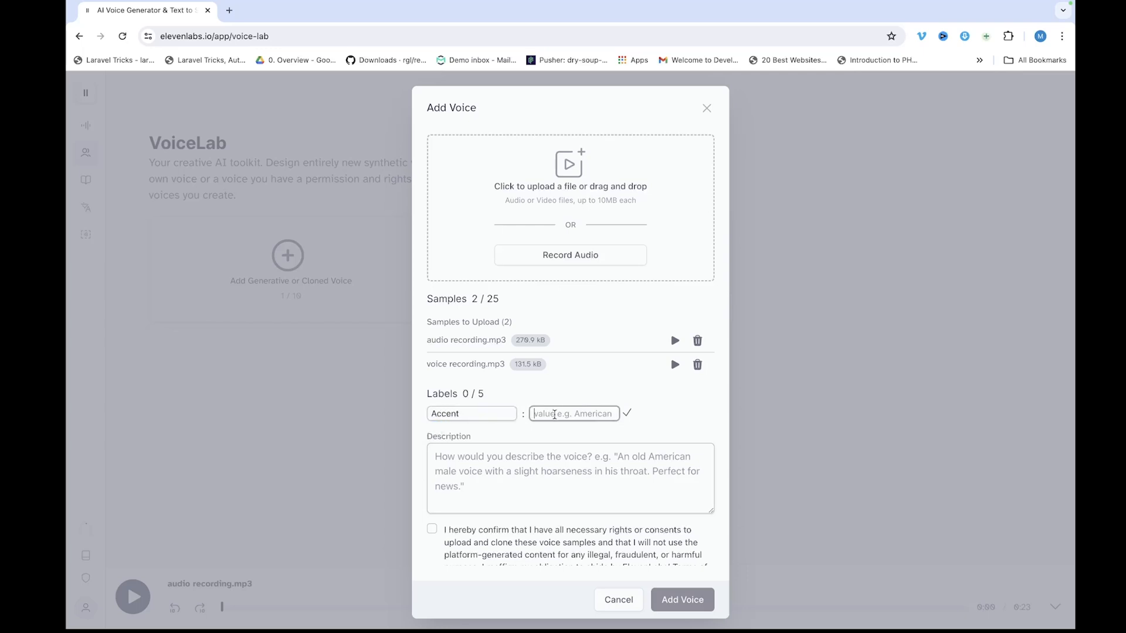
type("African")
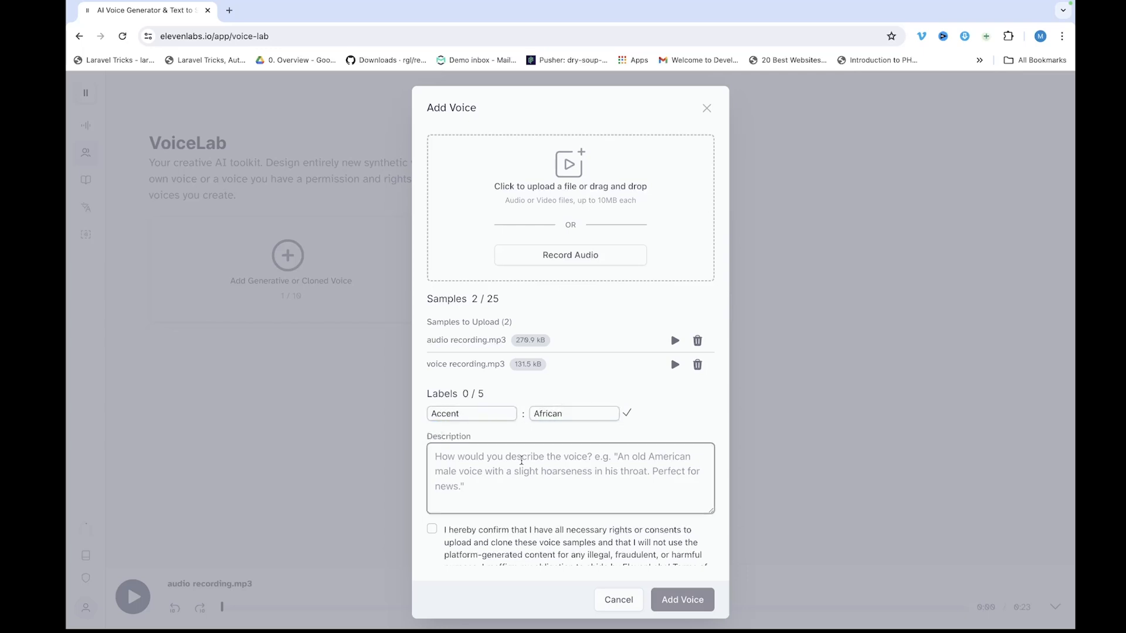
type("An african male voice")
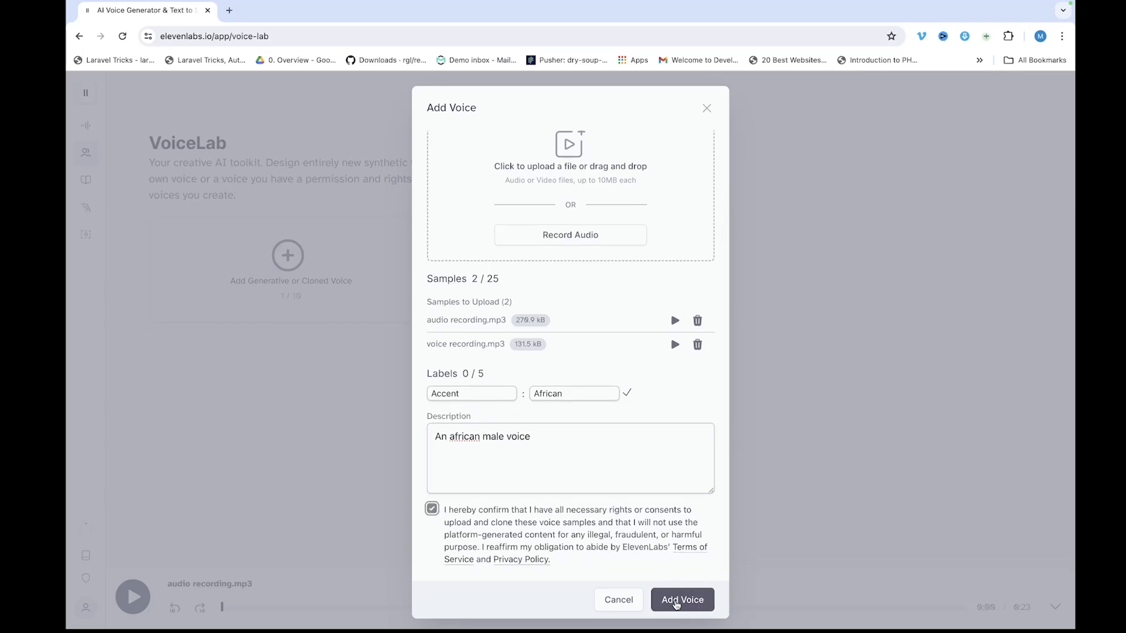
left_click(683, 599)
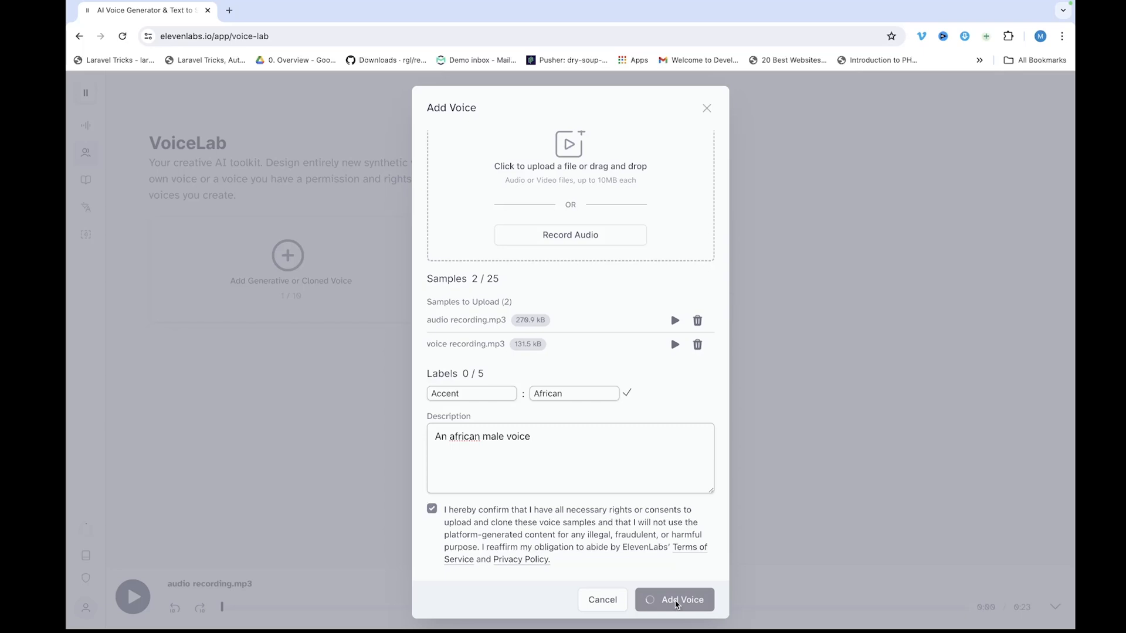
left_click(681, 600)
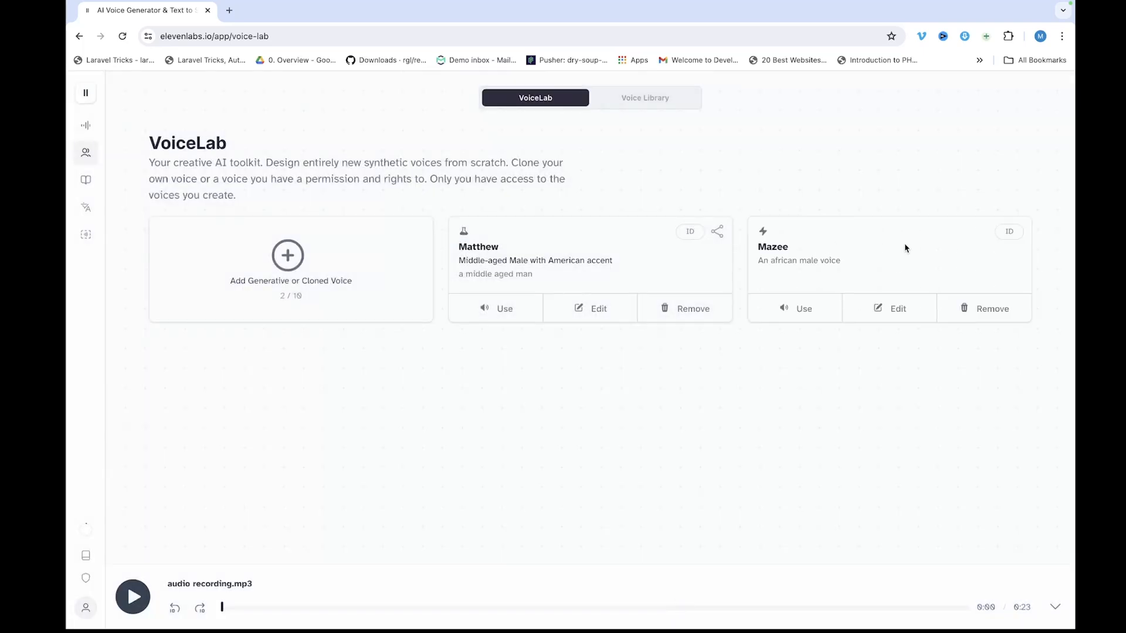
mouse_move(872, 257)
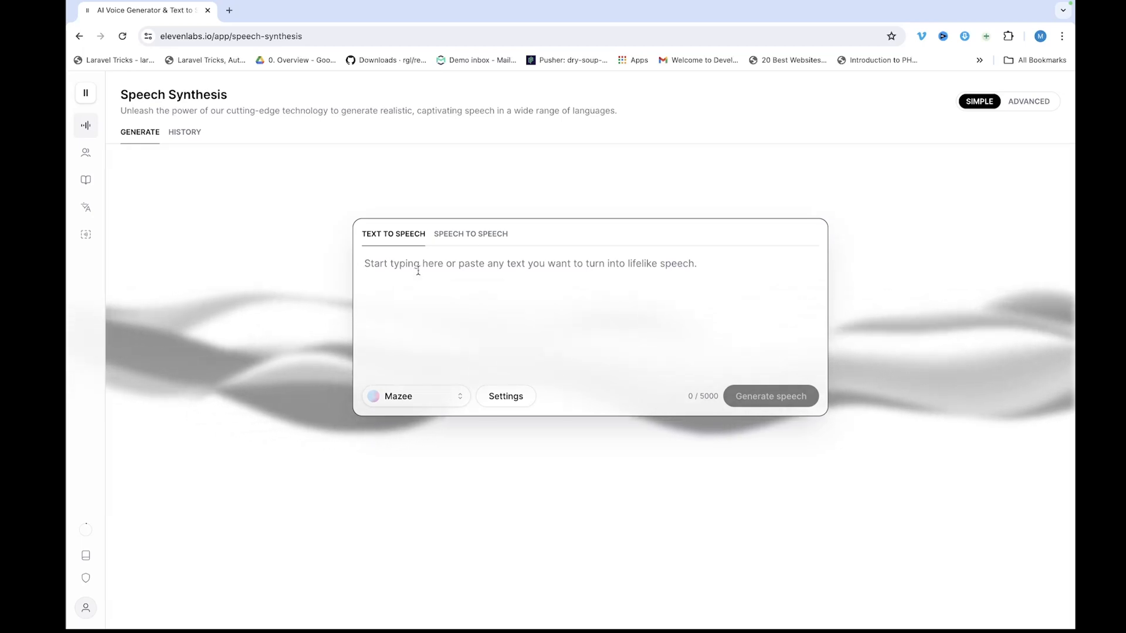
Step: Generate and play the 'welcome back to Mazee tech' VPN script in the Mazee voice
type("How is it going everyone, welcome back to Mazee tech")
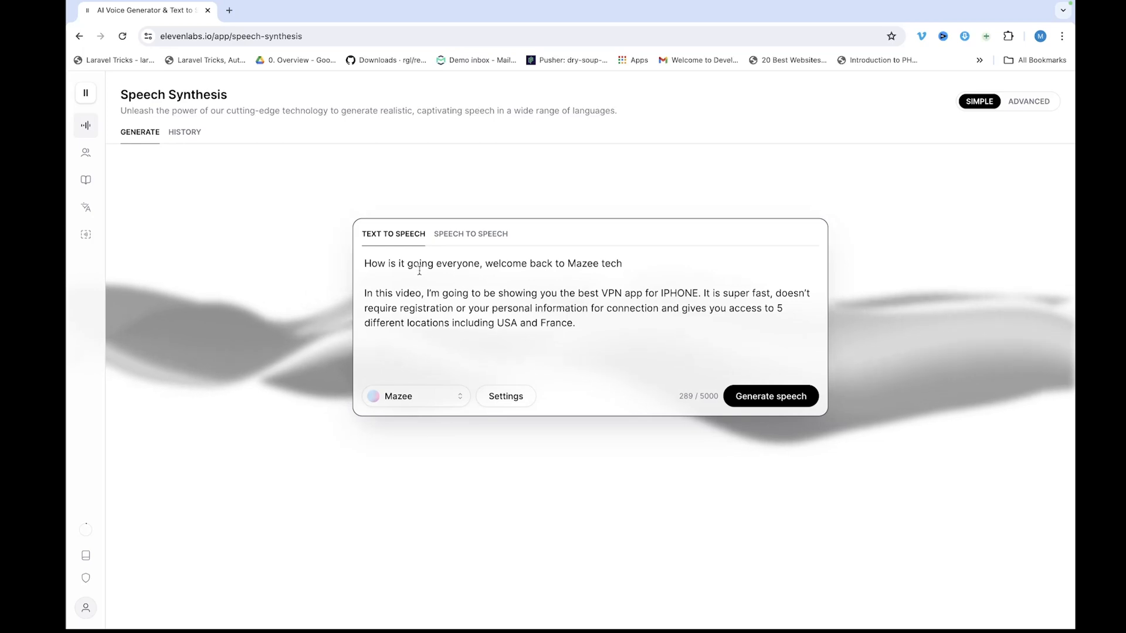
left_click(771, 396)
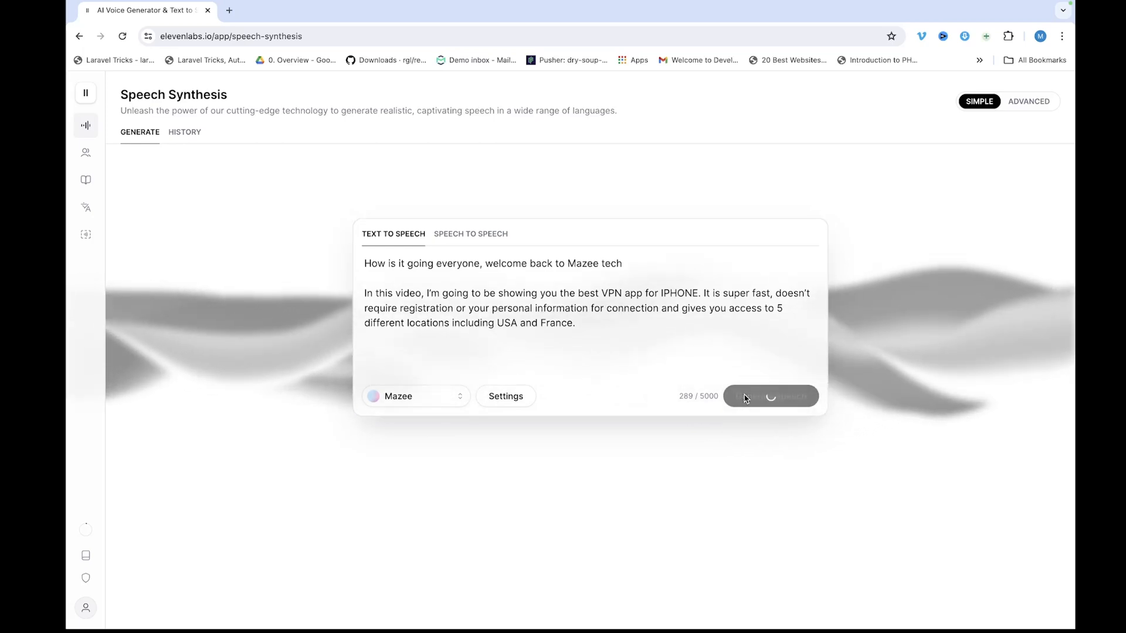
left_click(771, 396)
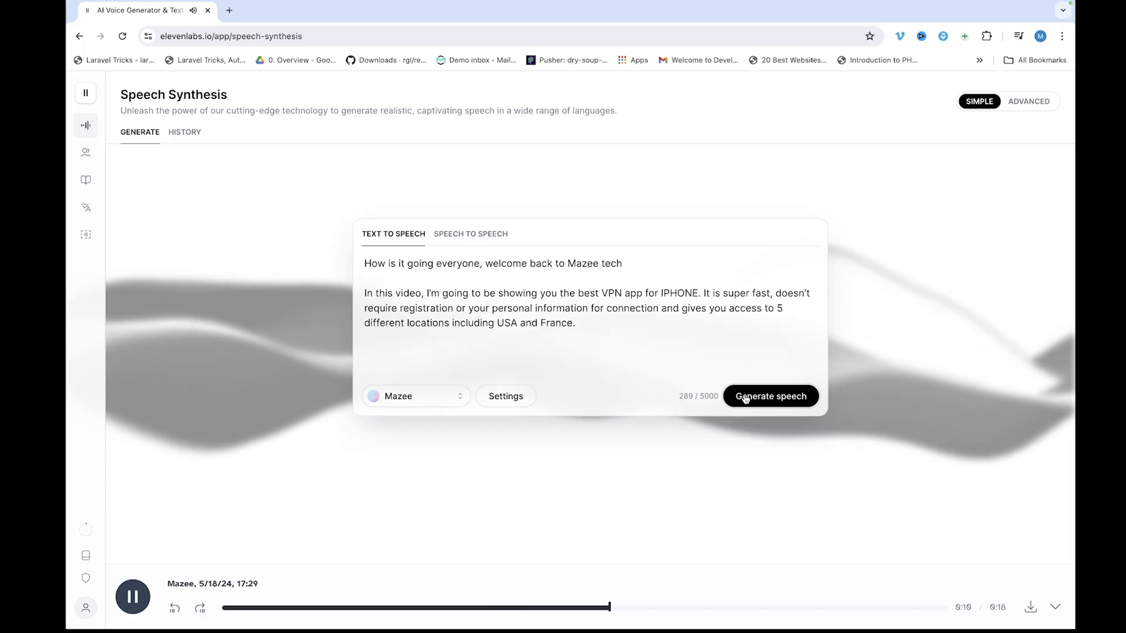
left_click(771, 396)
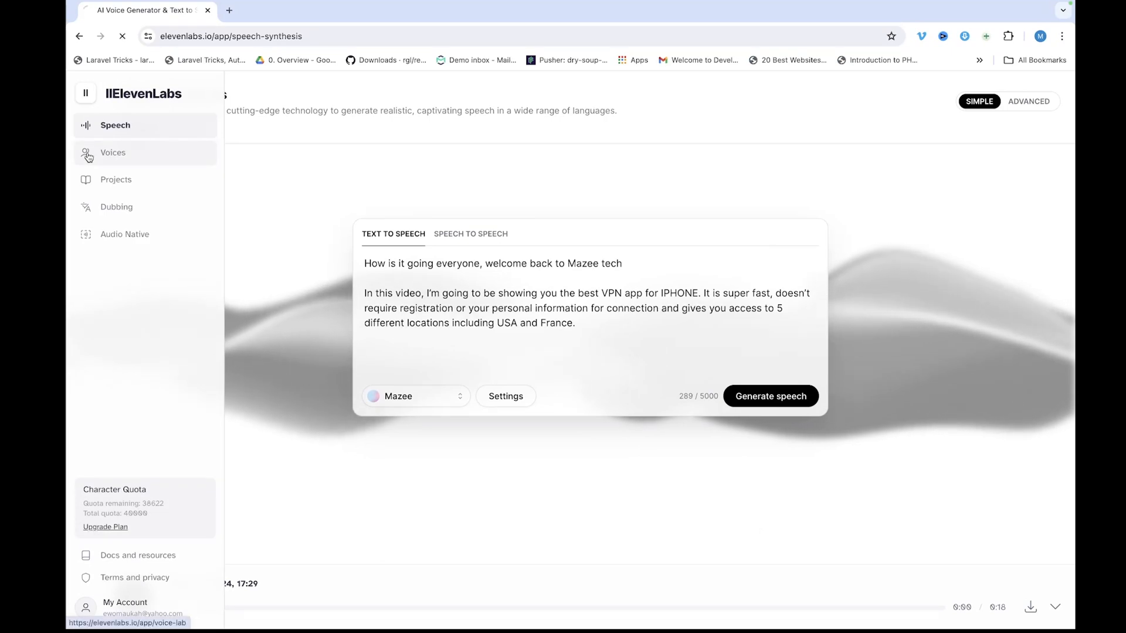
Step: Browse the community Voice Library, then open the My Account menu
left_click(112, 153)
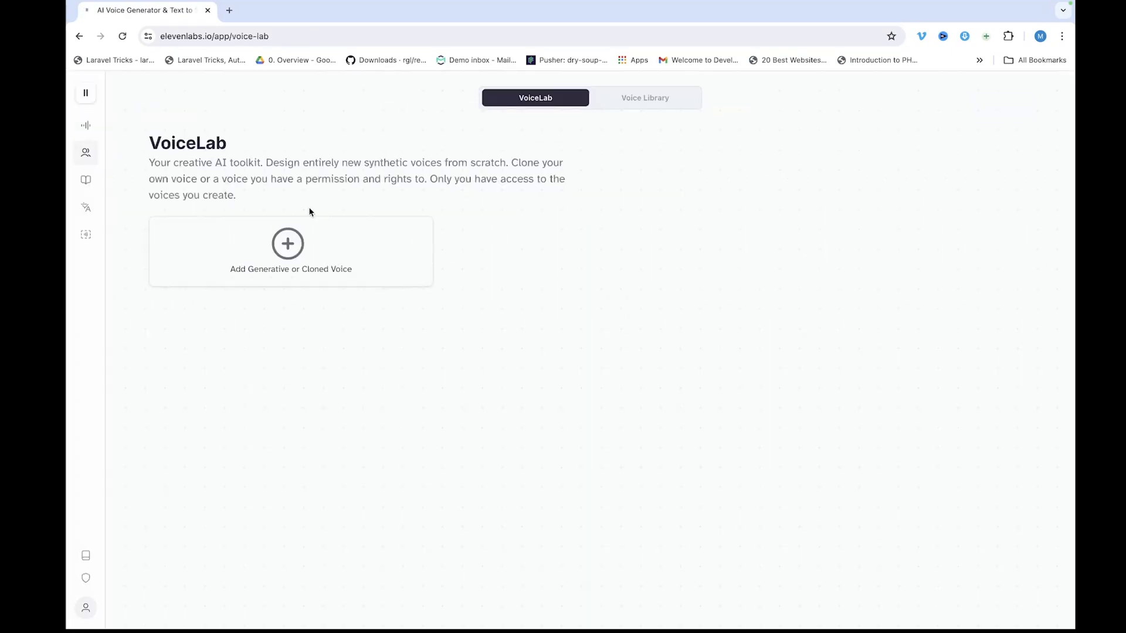
left_click(645, 98)
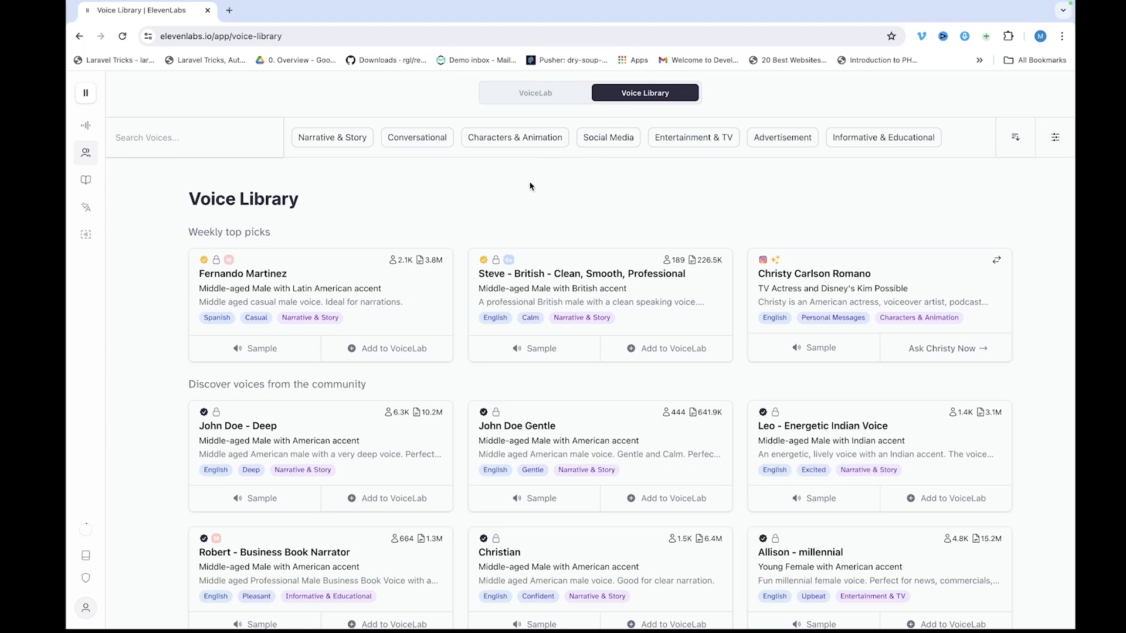
mouse_move(383, 352)
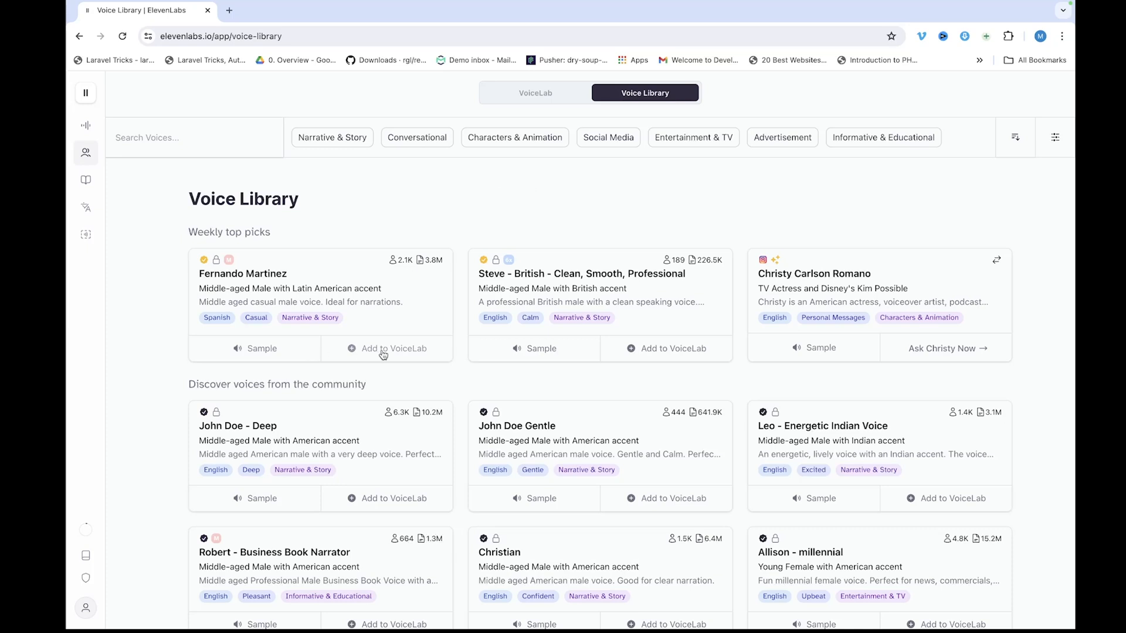
mouse_move(679, 369)
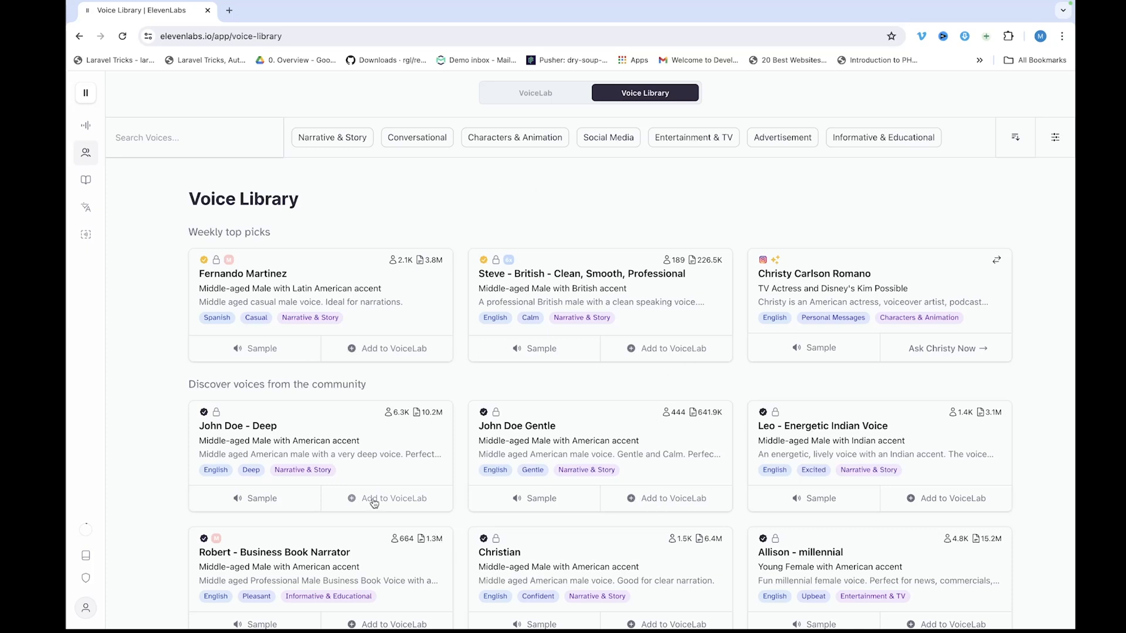
scroll("down", 3)
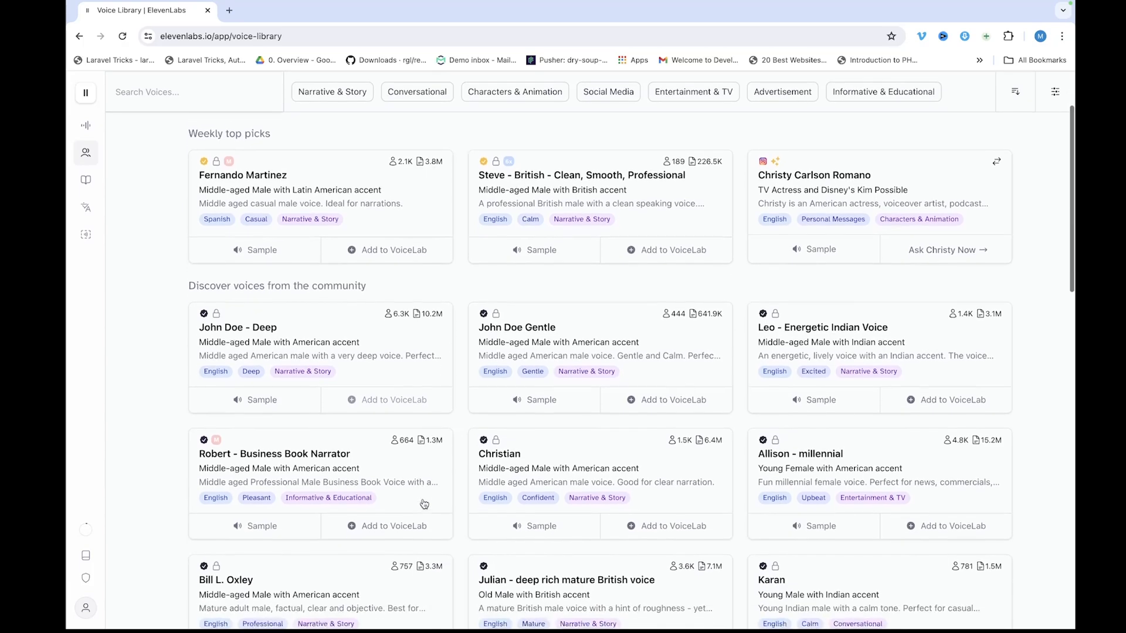
scroll("down", 3)
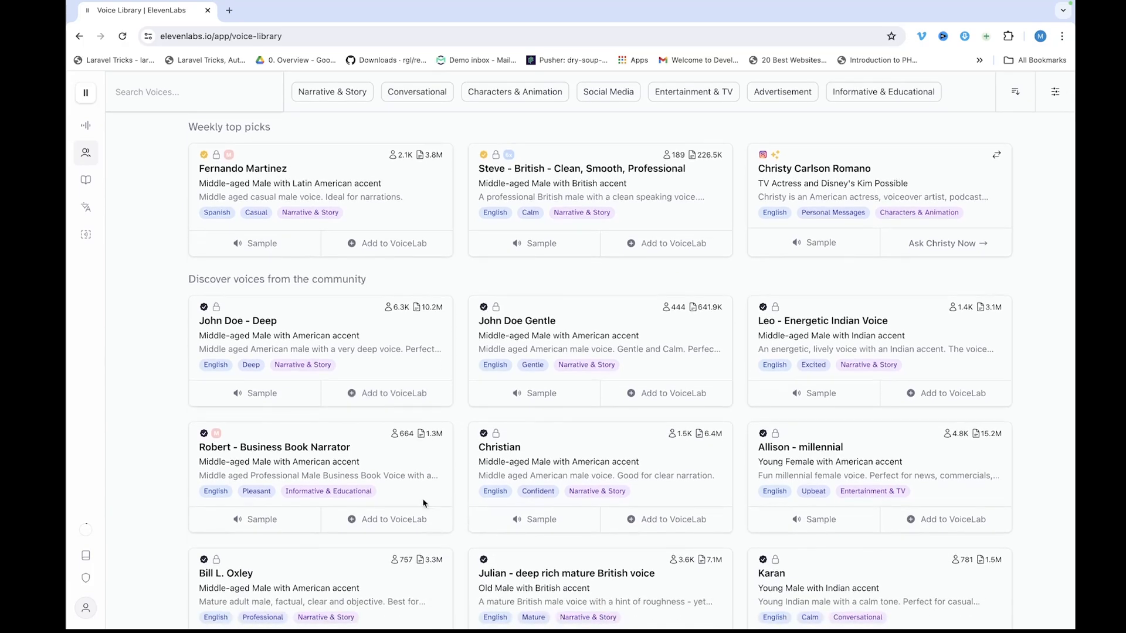
scroll("down", 3)
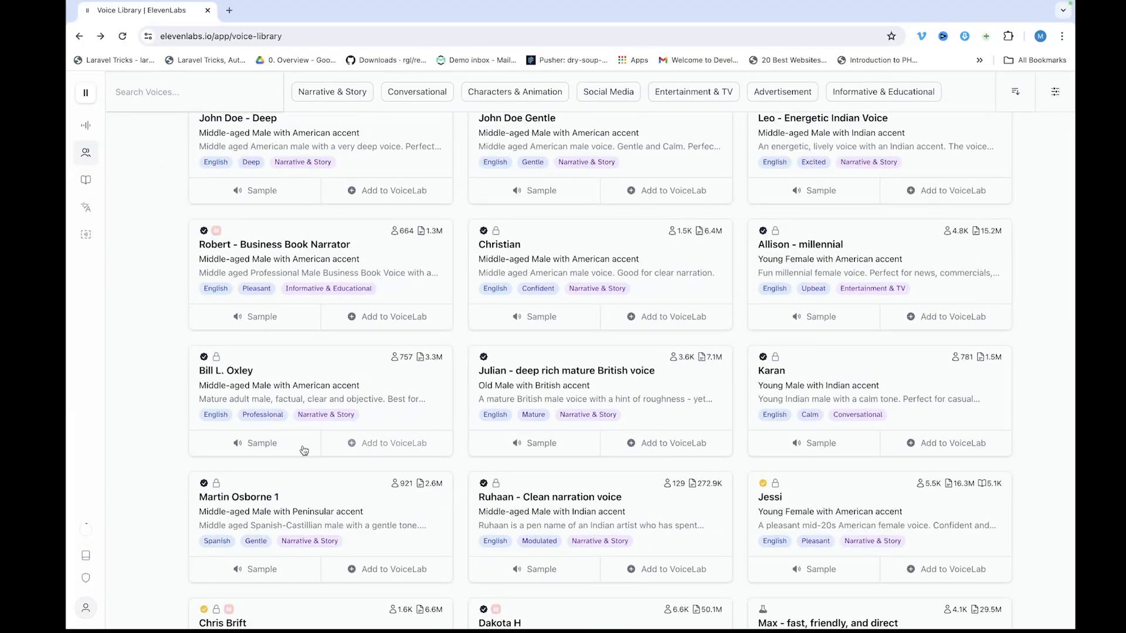
left_click(86, 92)
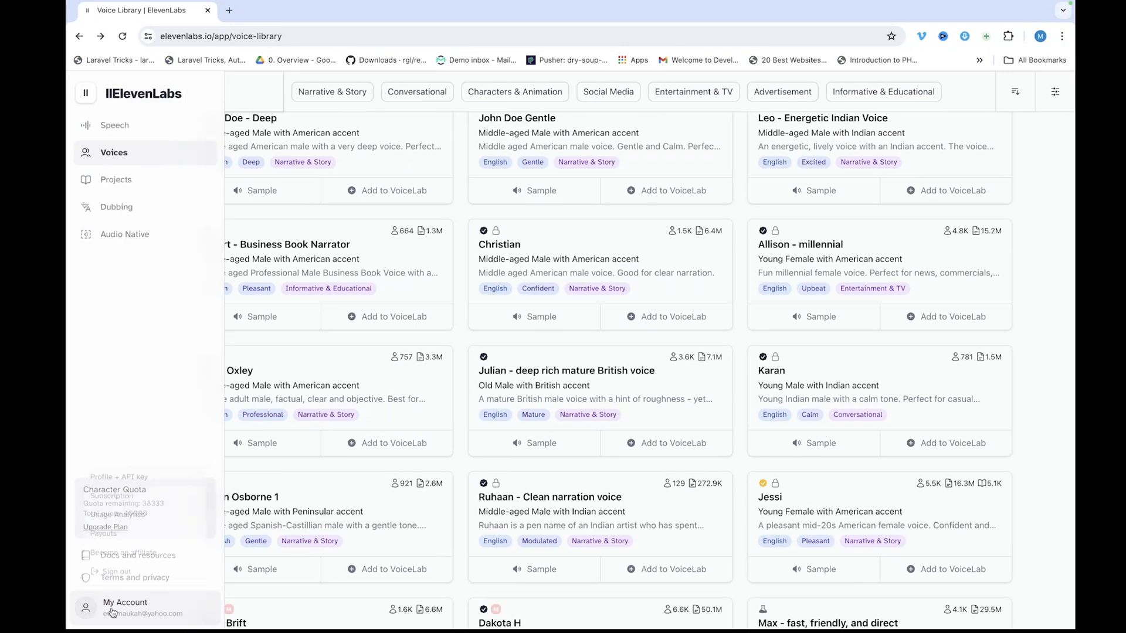
Step: Open the Payouts page from the My Account menu
left_click(105, 534)
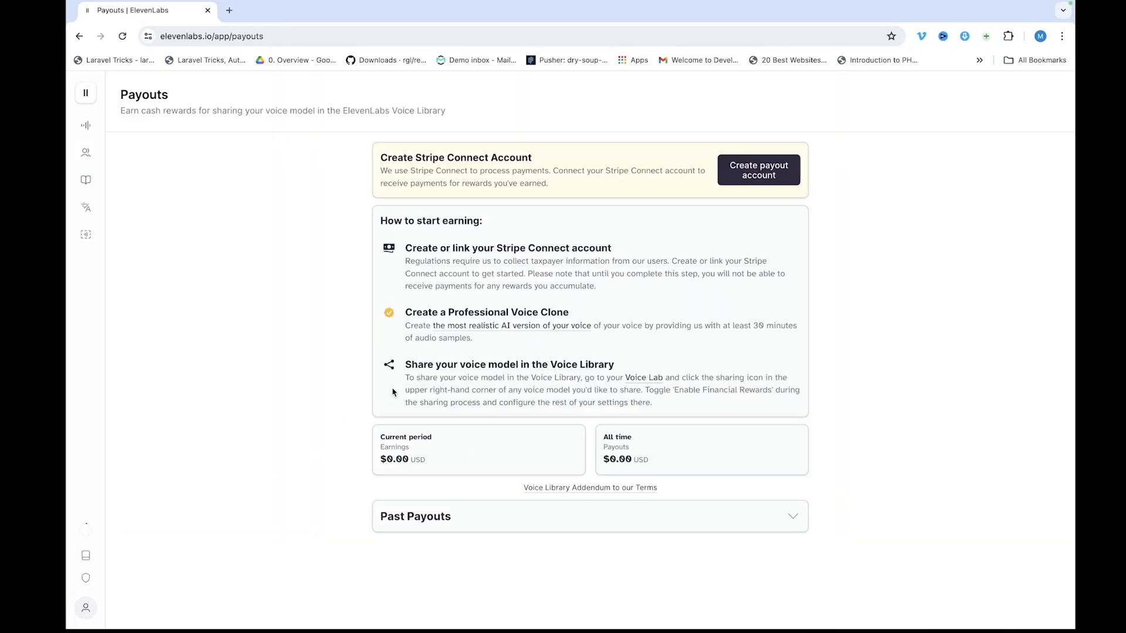
mouse_move(459, 355)
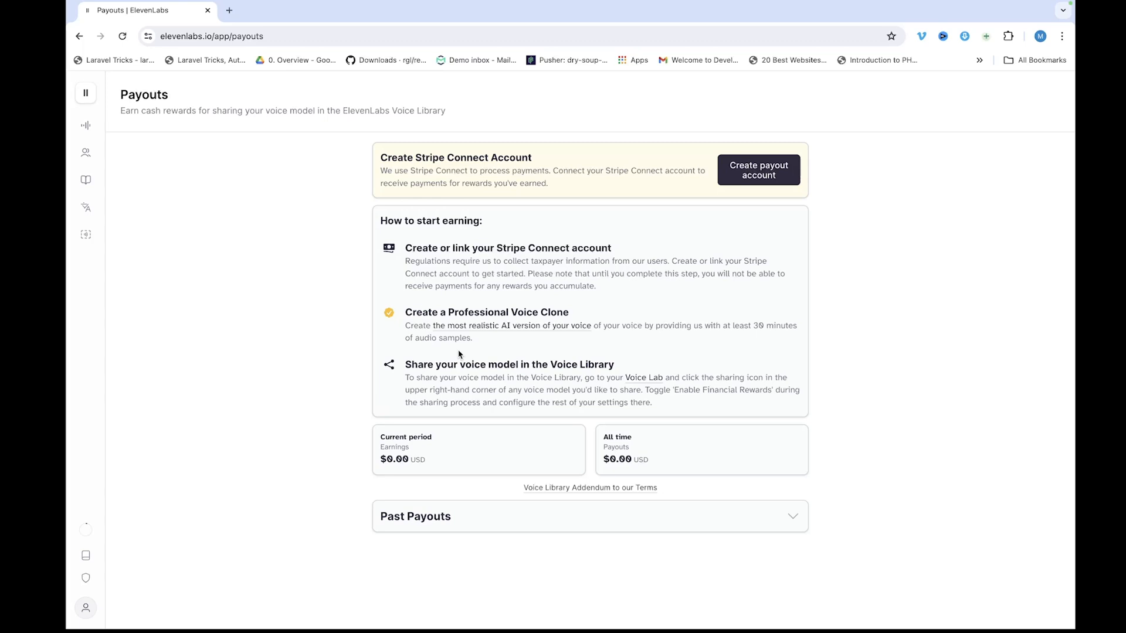
mouse_move(307, 295)
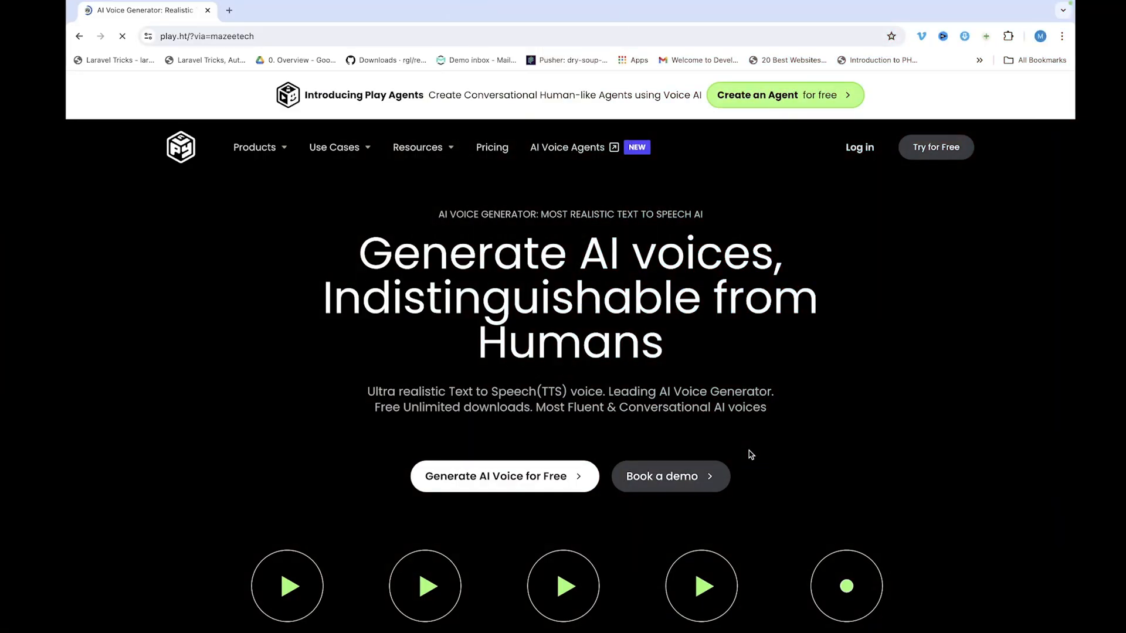
Step: Enter PlayHT's studio on an Untitled file via 'Generate AI Voice for Free'
scroll("down", 3)
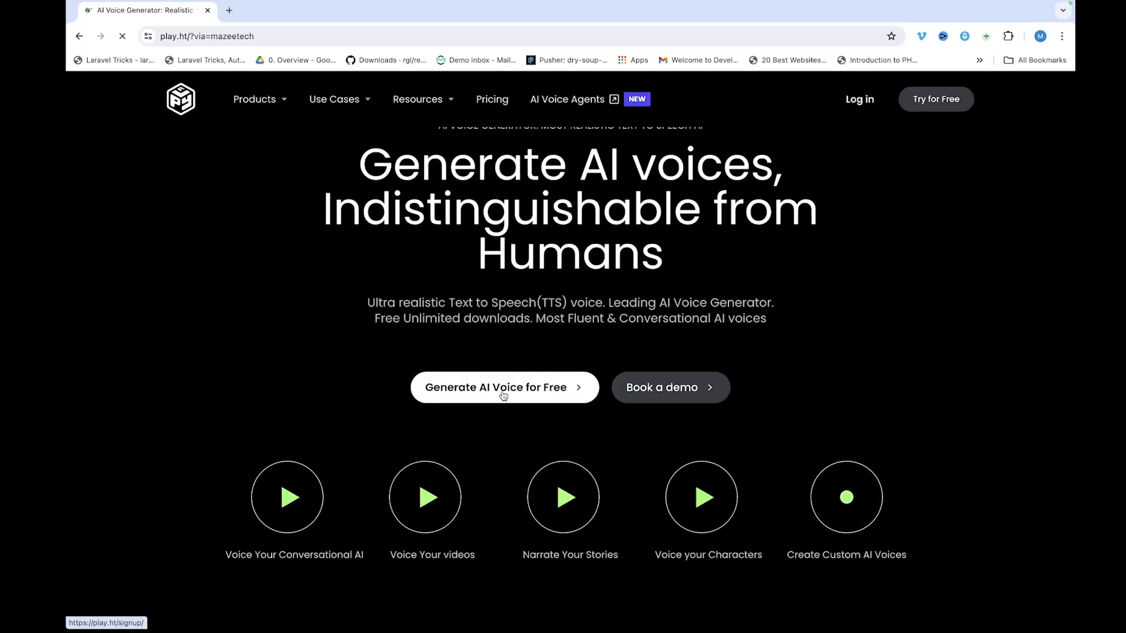
left_click(505, 387)
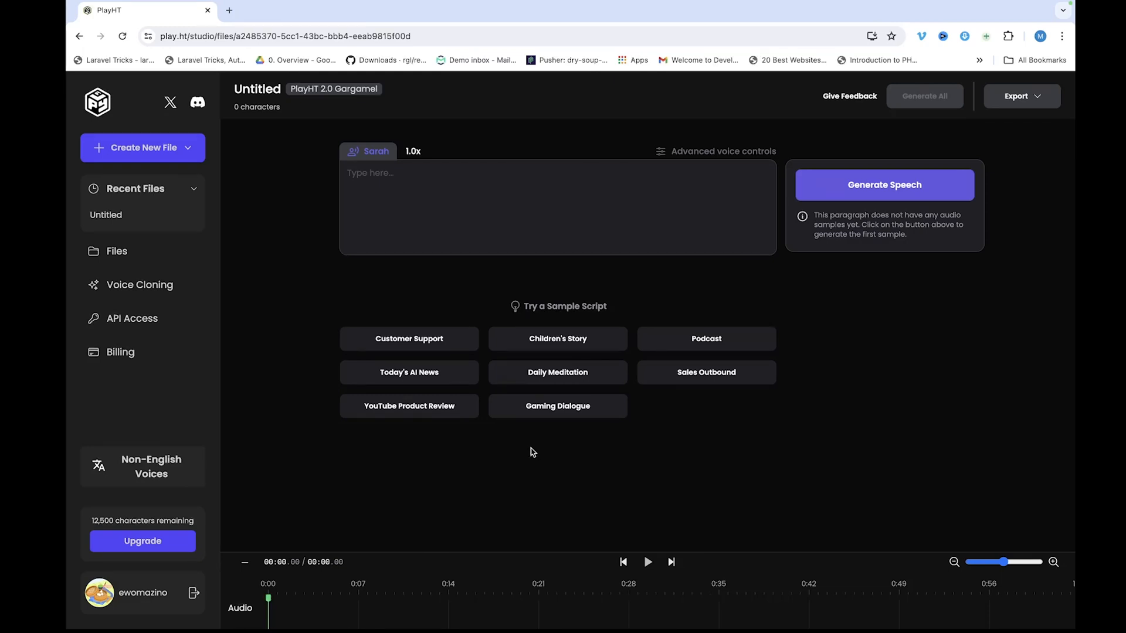
mouse_move(533, 447)
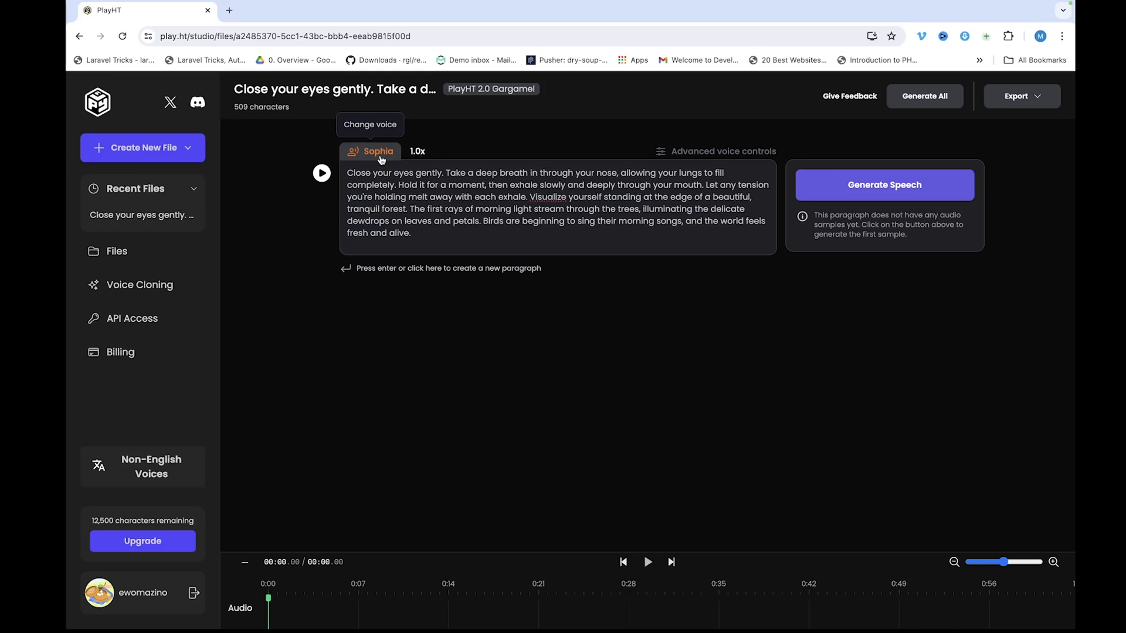
Step: Open the voice chooser for the Daily Meditation paragraph voiced by Sophia
left_click(378, 151)
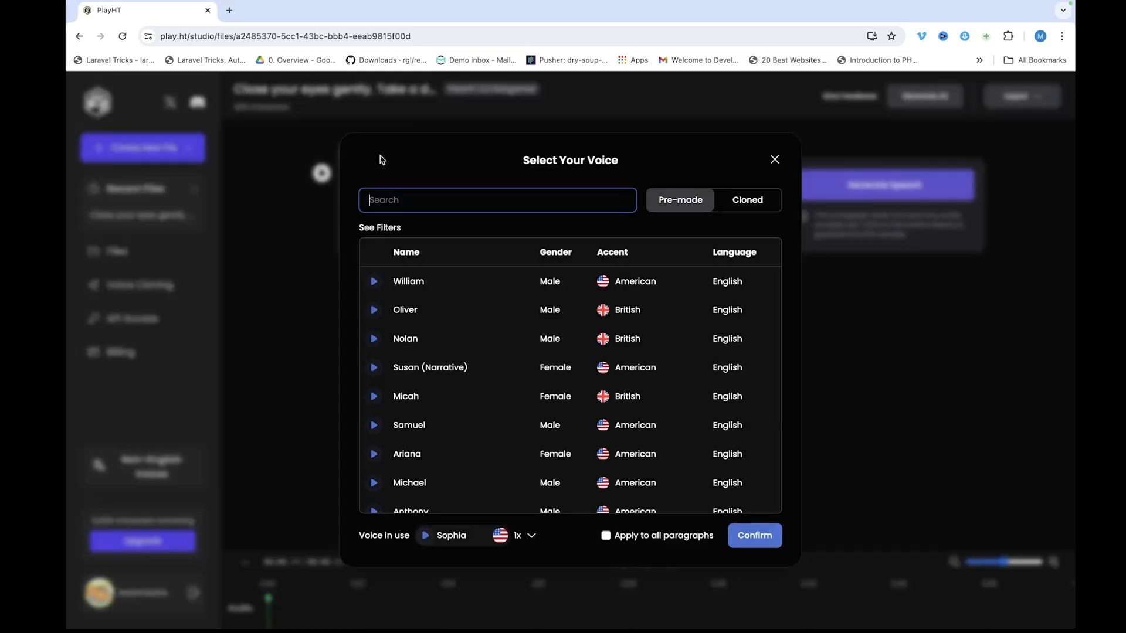
Step: Preview pre-made voices such as Carter, then confirm Charles for the meditation paragraph
type("mi")
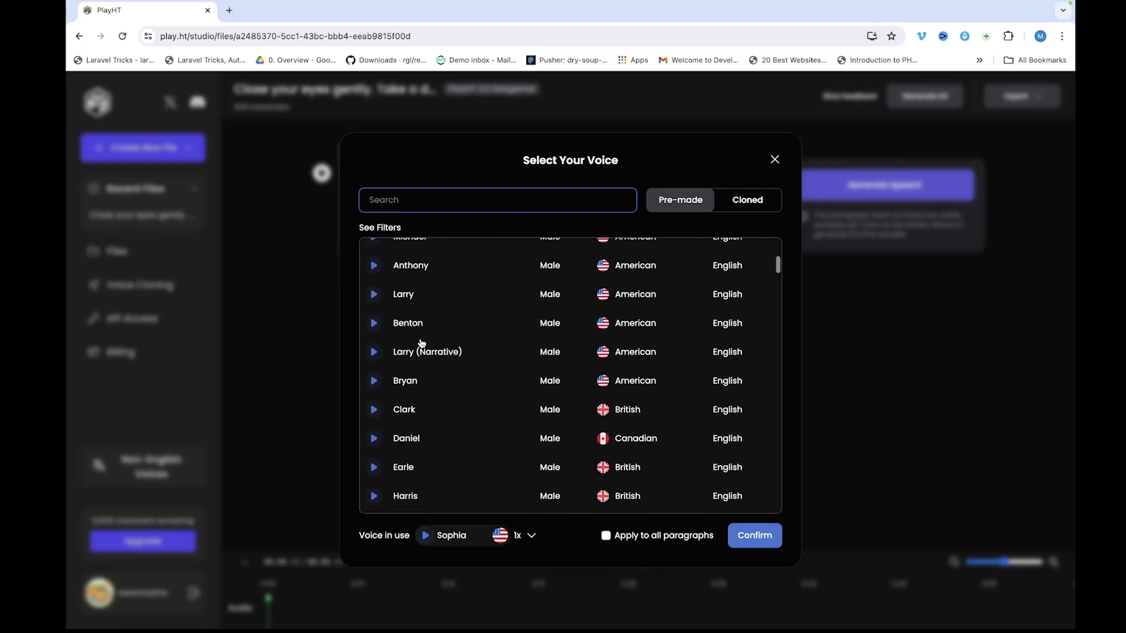
scroll("down", 3)
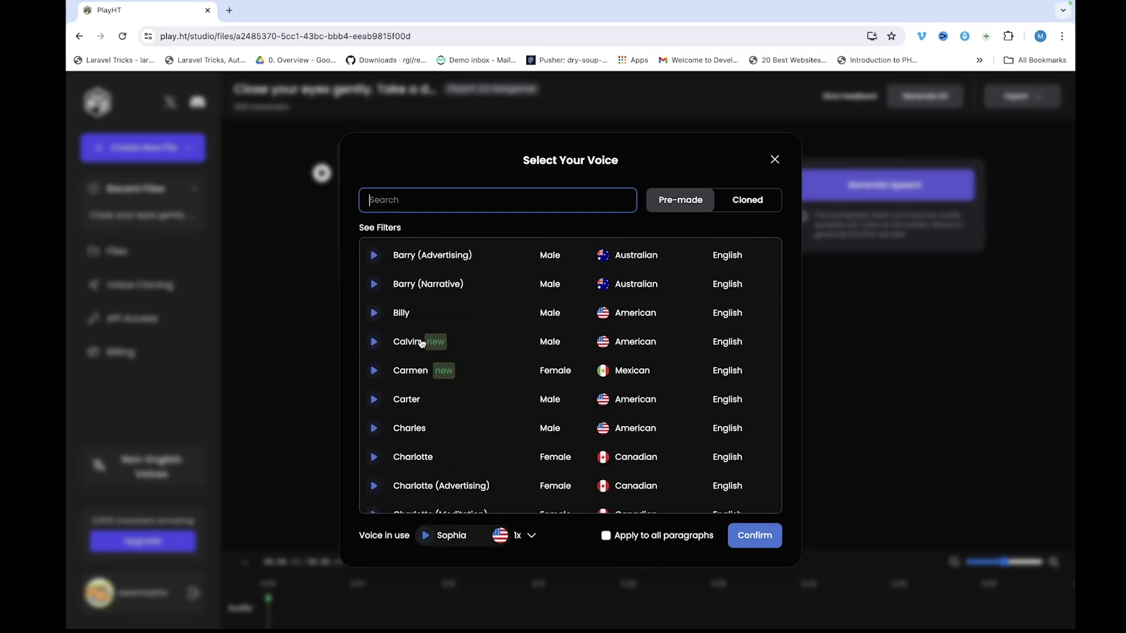
mouse_move(373, 343)
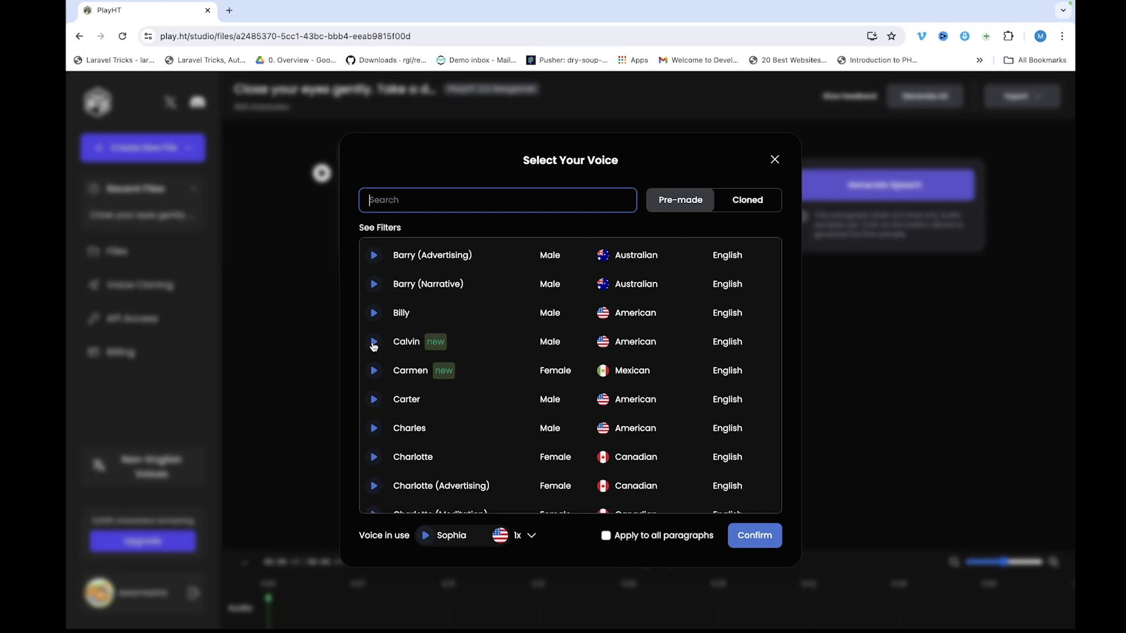
mouse_move(374, 372)
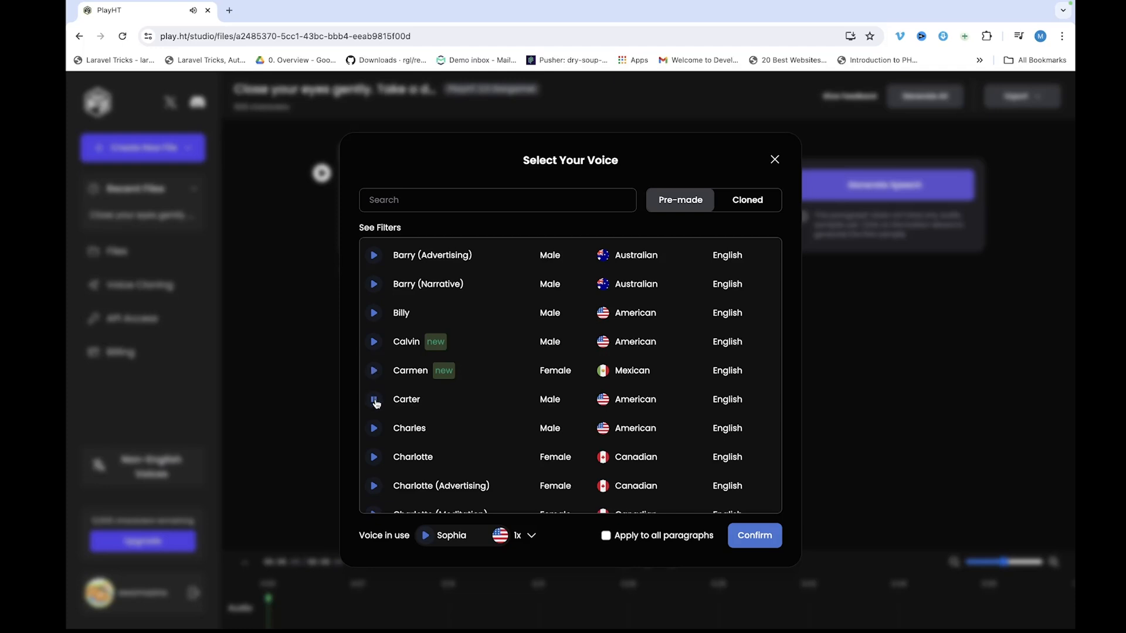
left_click(373, 400)
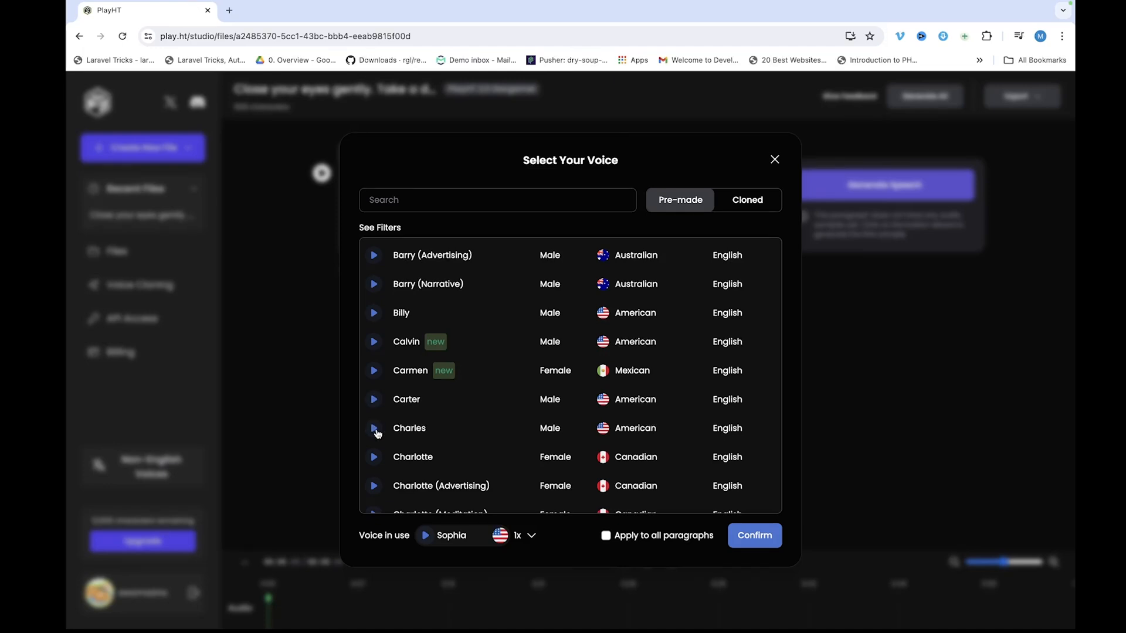
left_click(408, 428)
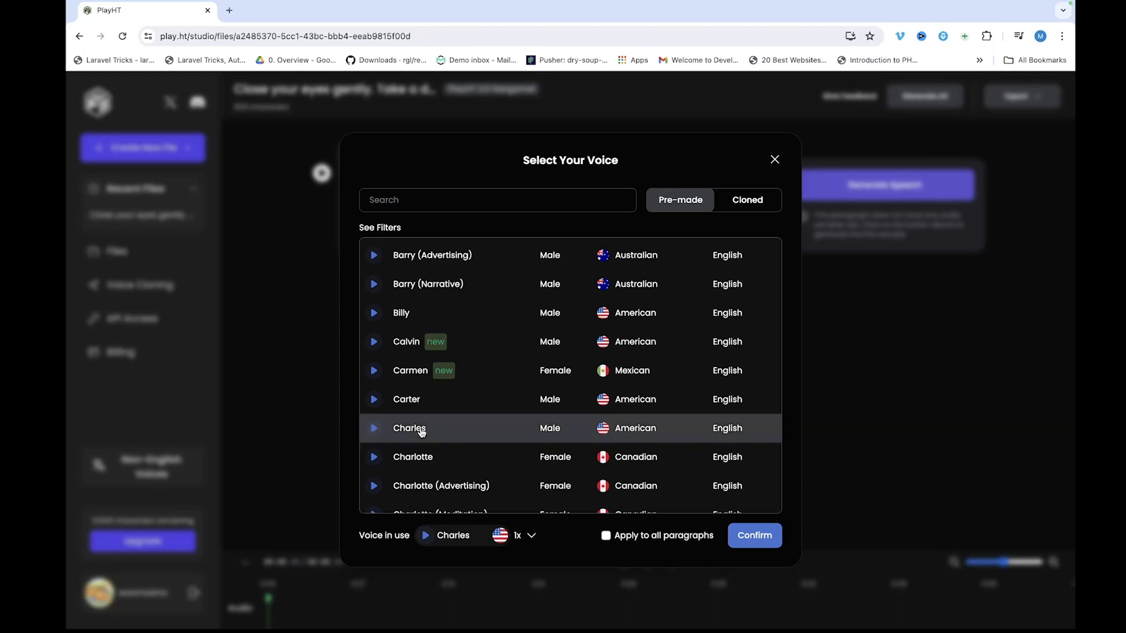
mouse_move(721, 522)
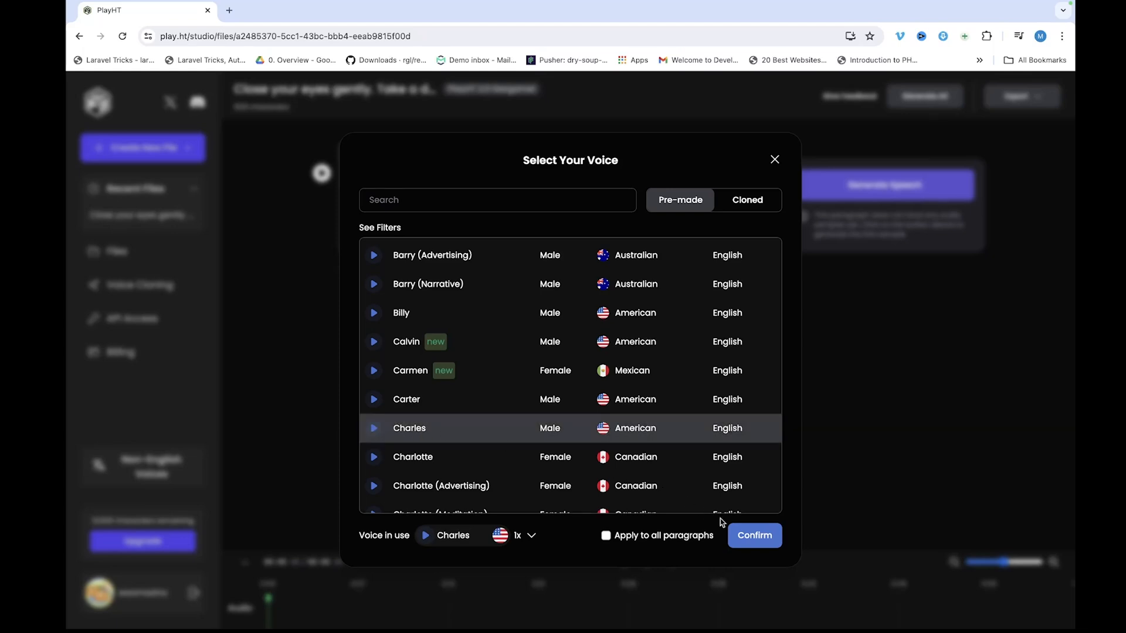
left_click(754, 535)
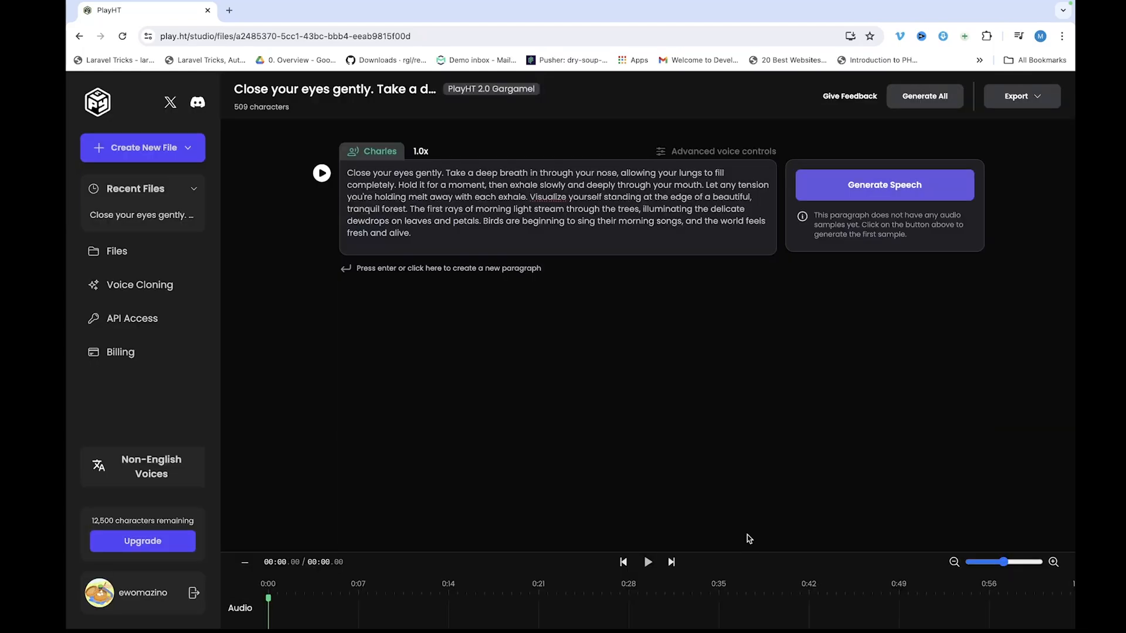
left_click(420, 152)
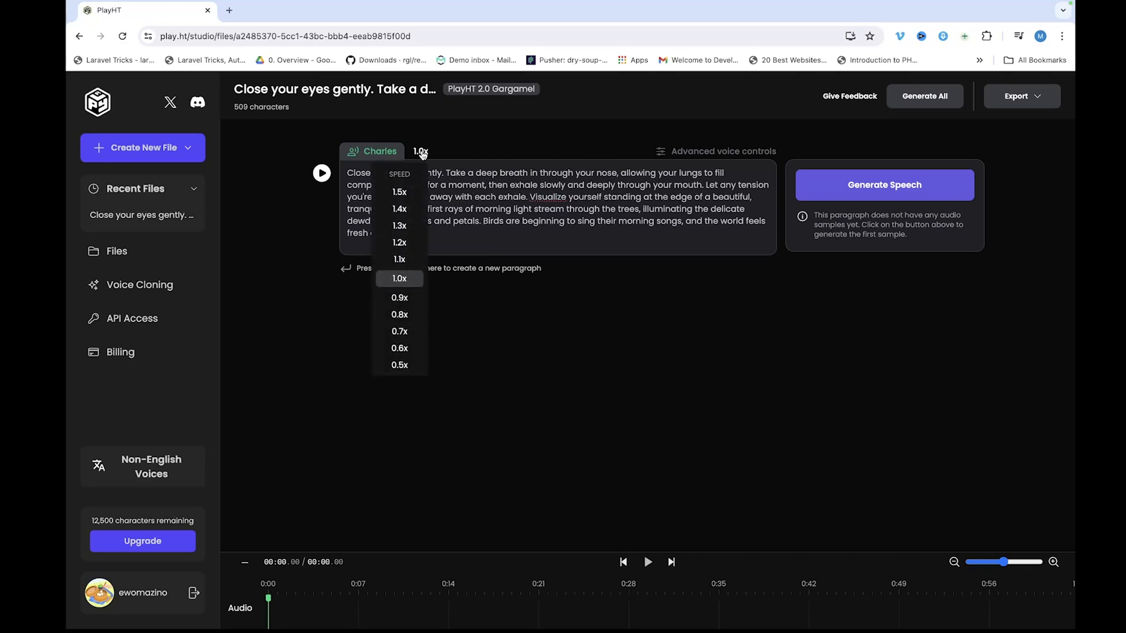
left_click(399, 279)
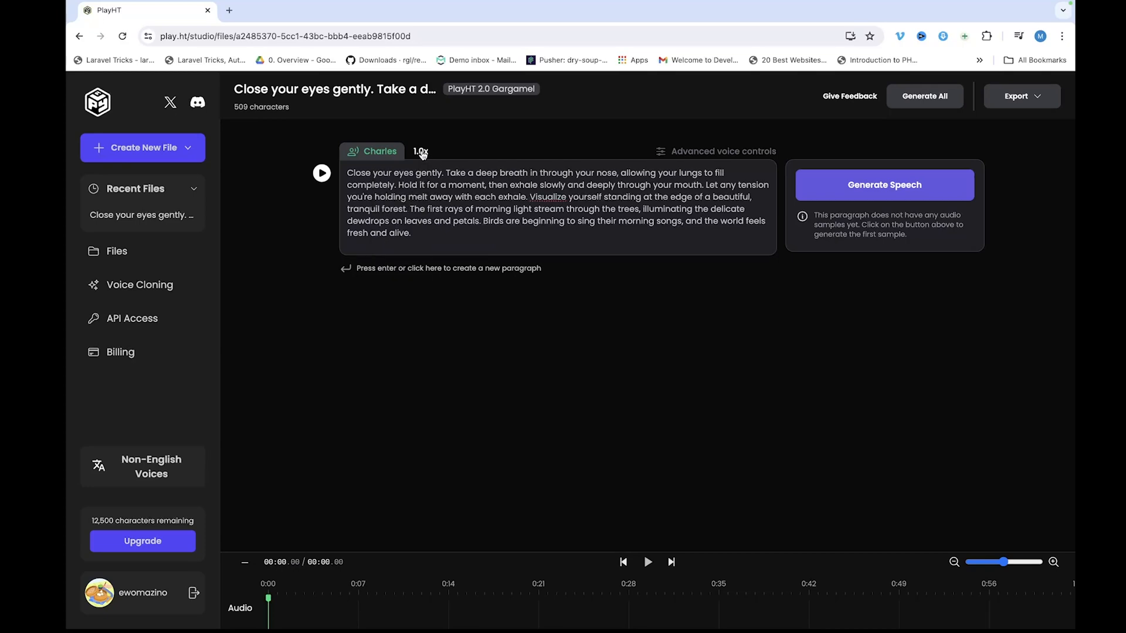
mouse_move(693, 151)
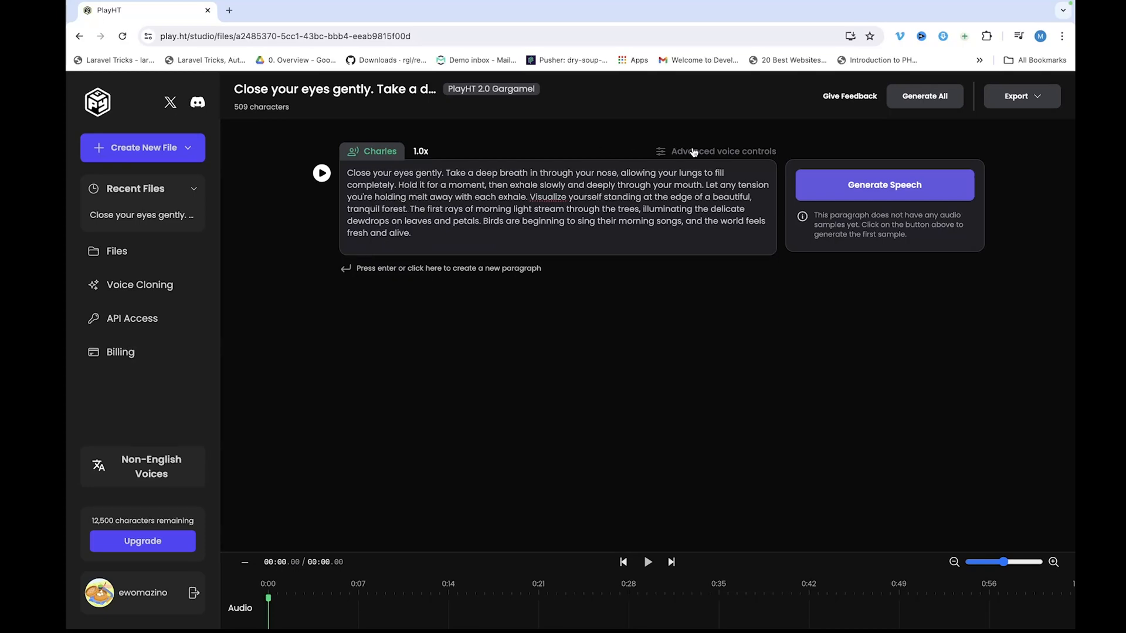
left_click(723, 152)
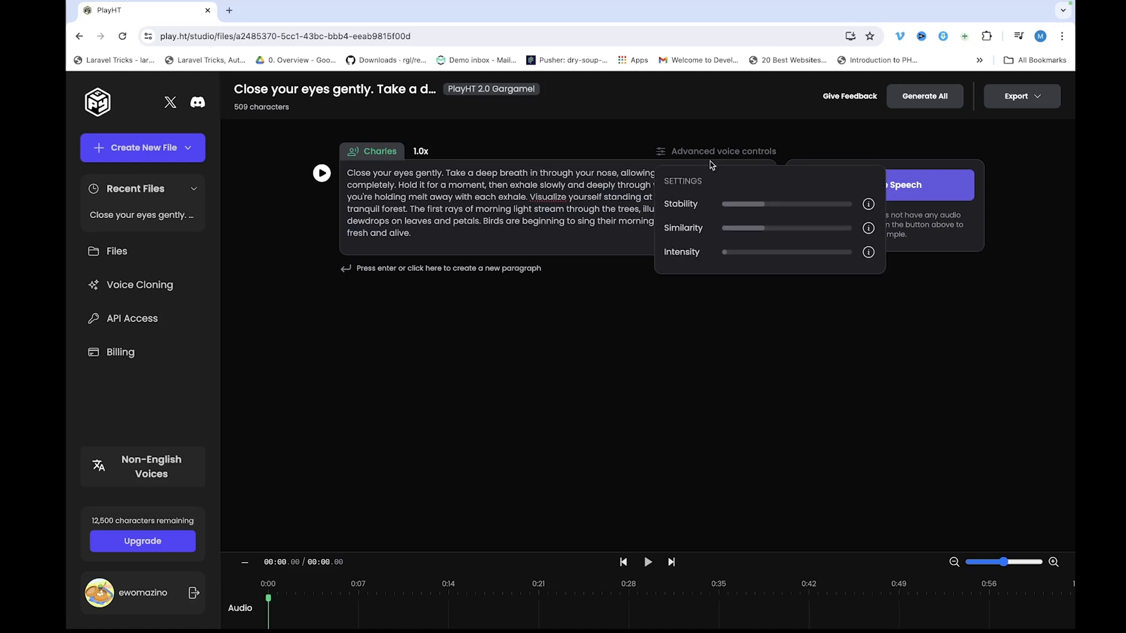
mouse_move(707, 234)
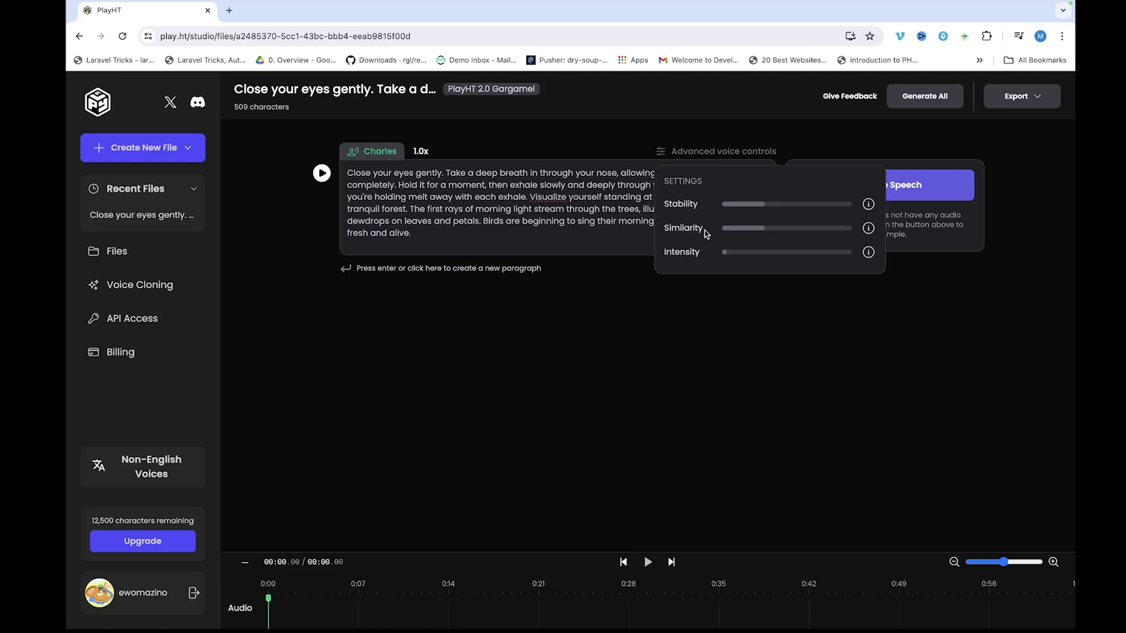
mouse_move(690, 286)
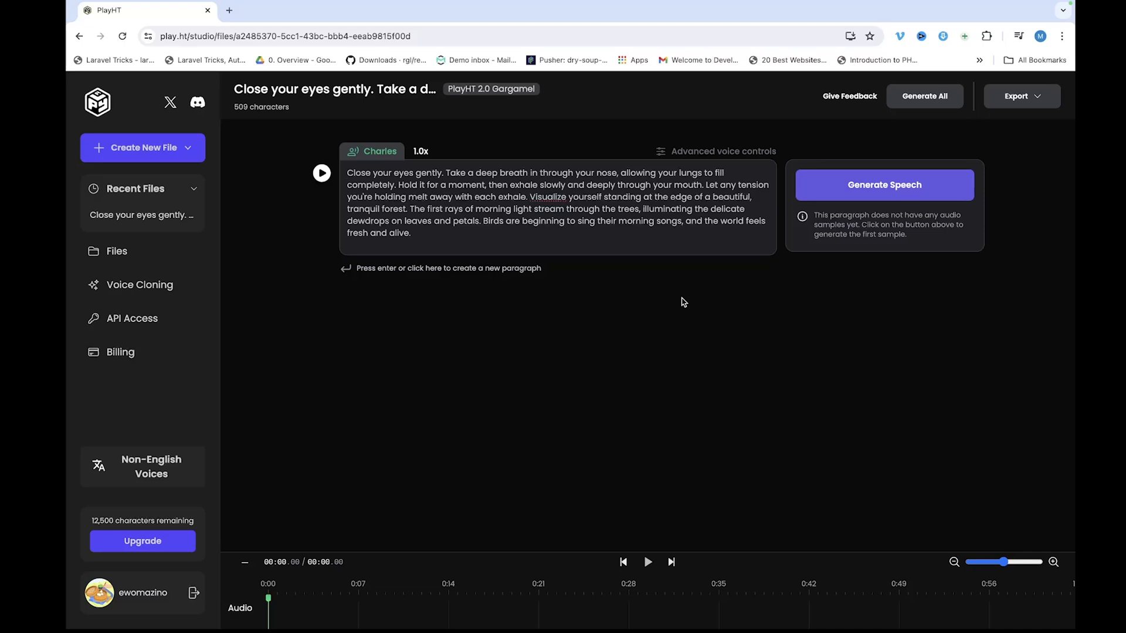
Step: Generate and play Charles's meditation audio, then add a new paragraph for the Micah App Store line
left_click(884, 185)
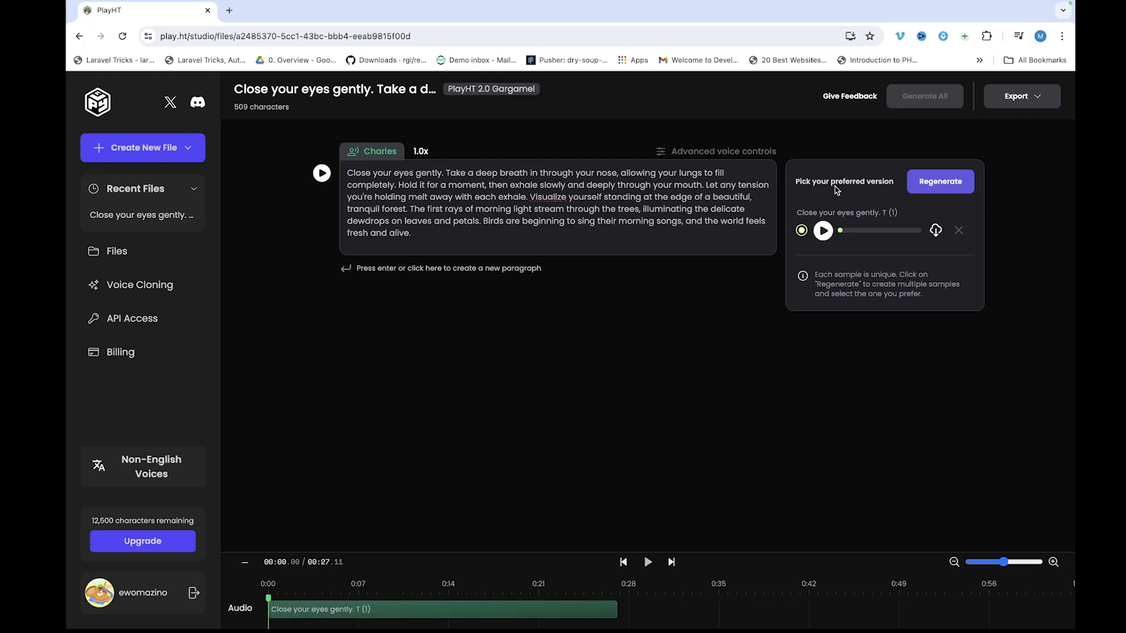
left_click(822, 231)
type("So to get started, head over to the App Store, and search for planet vpn.")
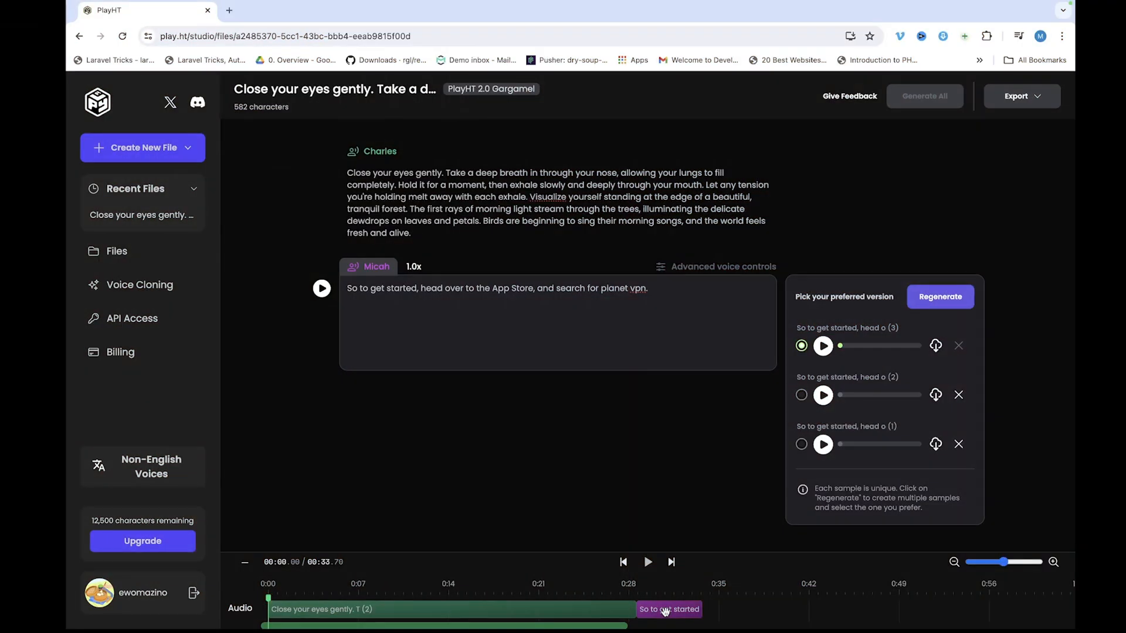
left_click(651, 289)
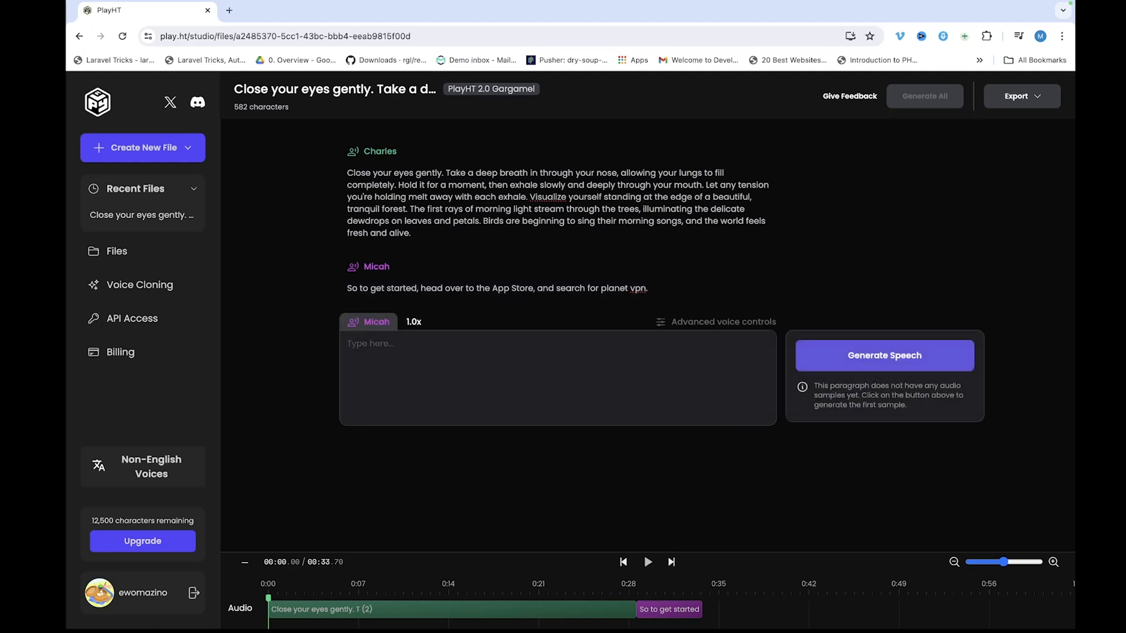
left_click(884, 355)
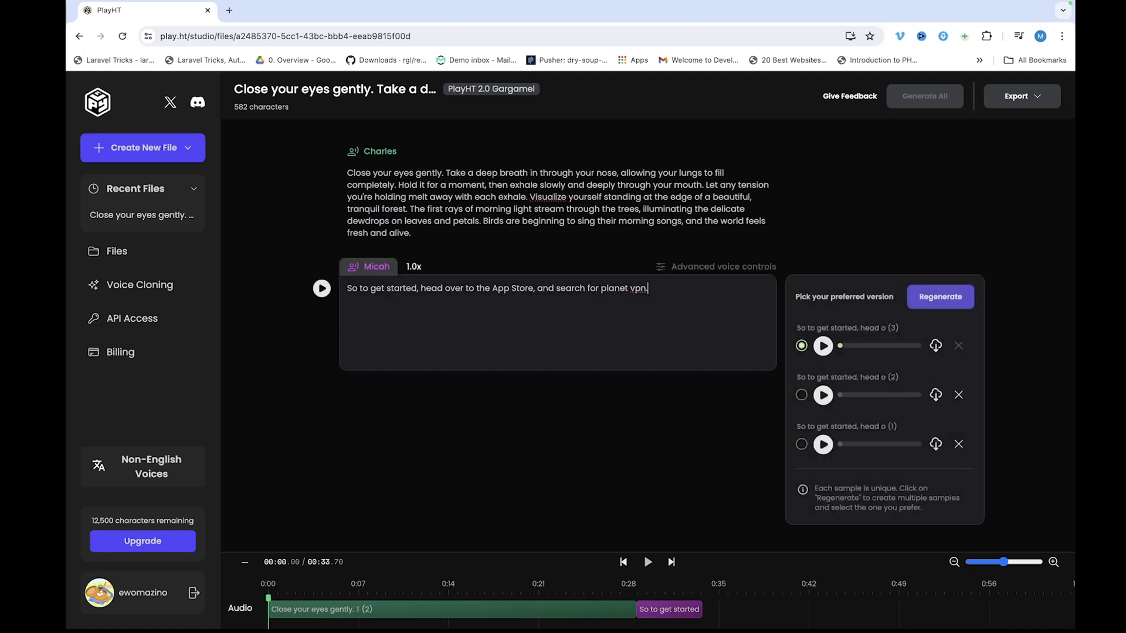
Step: Export both paragraphs as a single WAV file and confirm the 5.7 MB download finished
left_click(1021, 96)
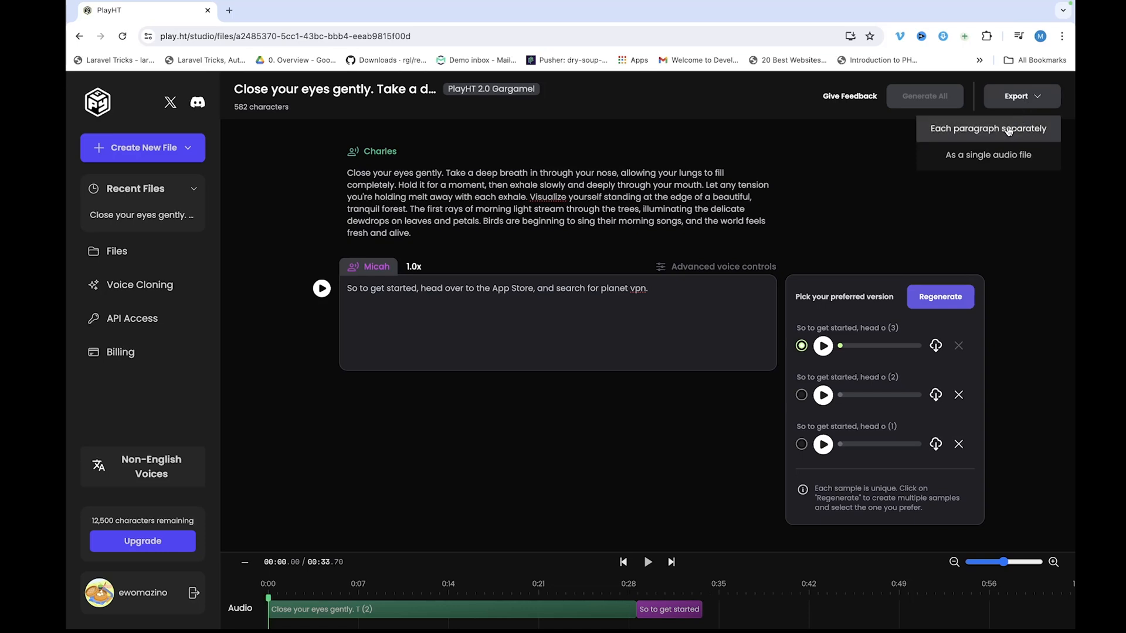
mouse_move(993, 156)
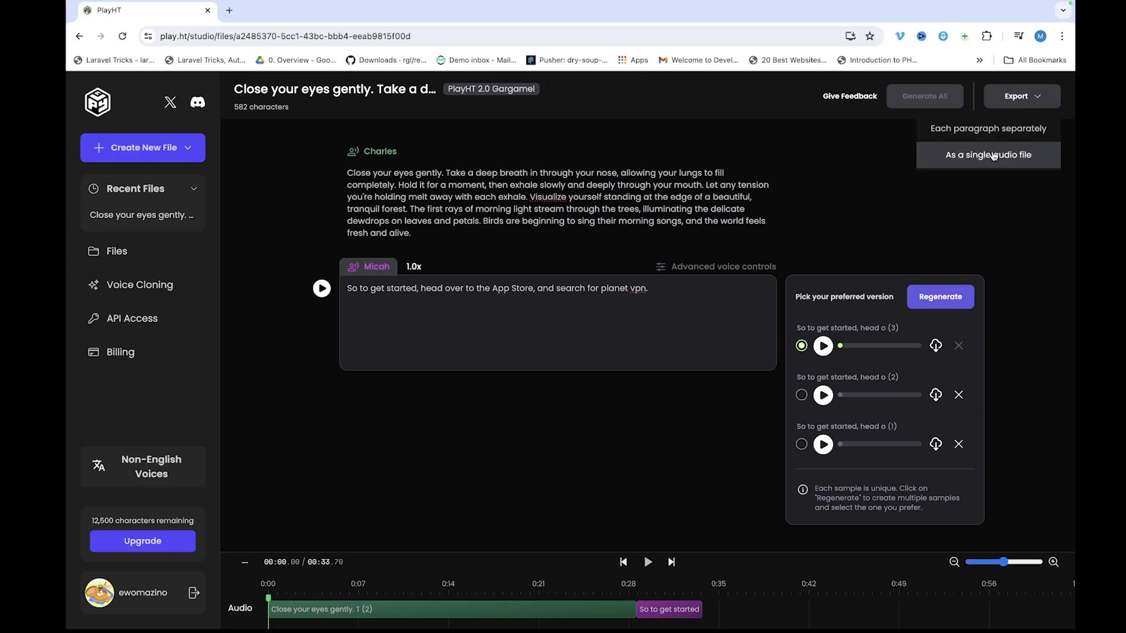
mouse_move(1003, 159)
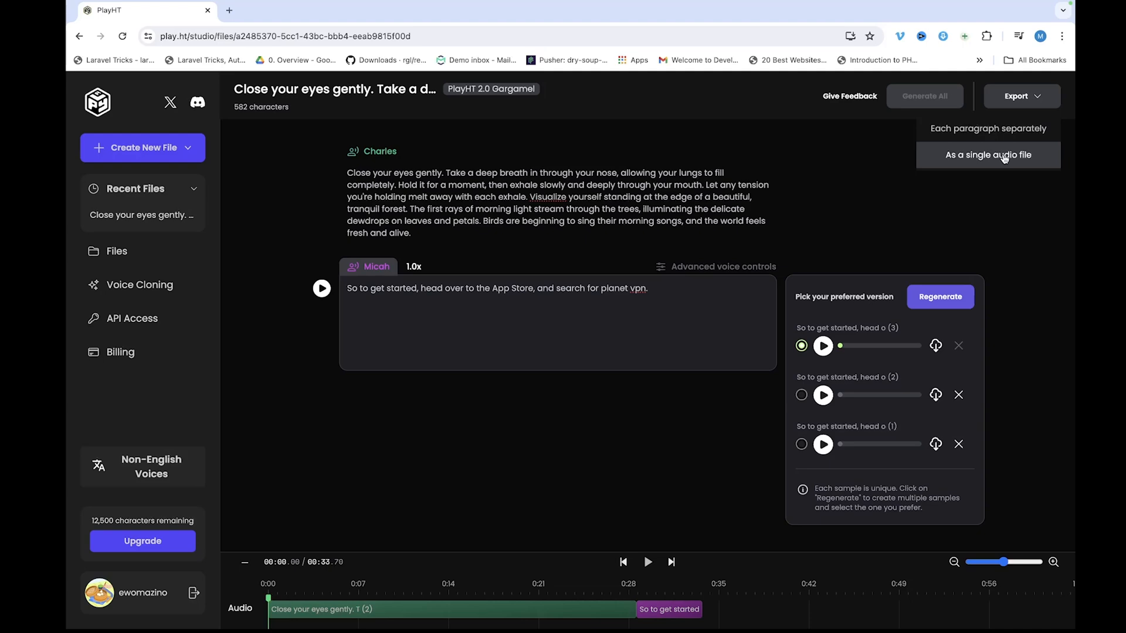
left_click(987, 154)
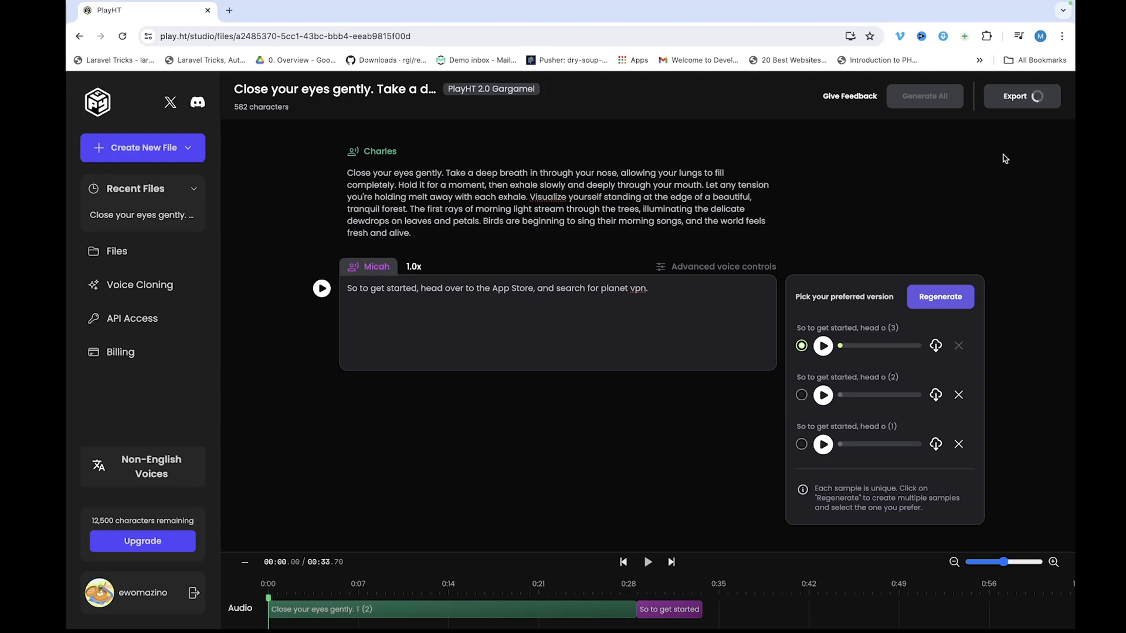
left_click(1020, 36)
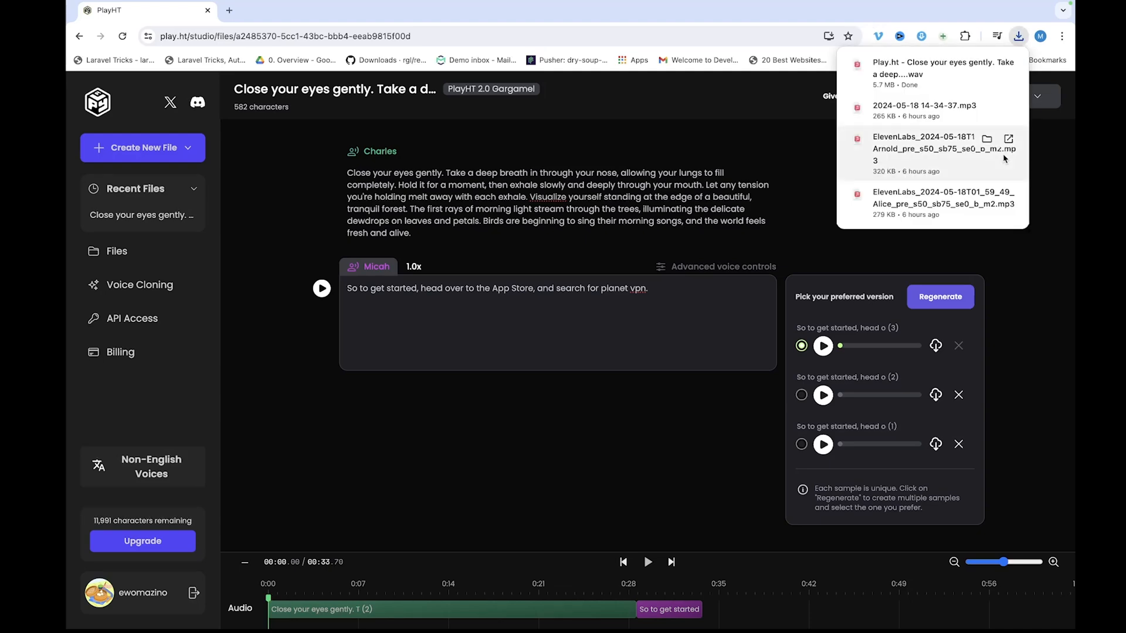
left_click(529, 449)
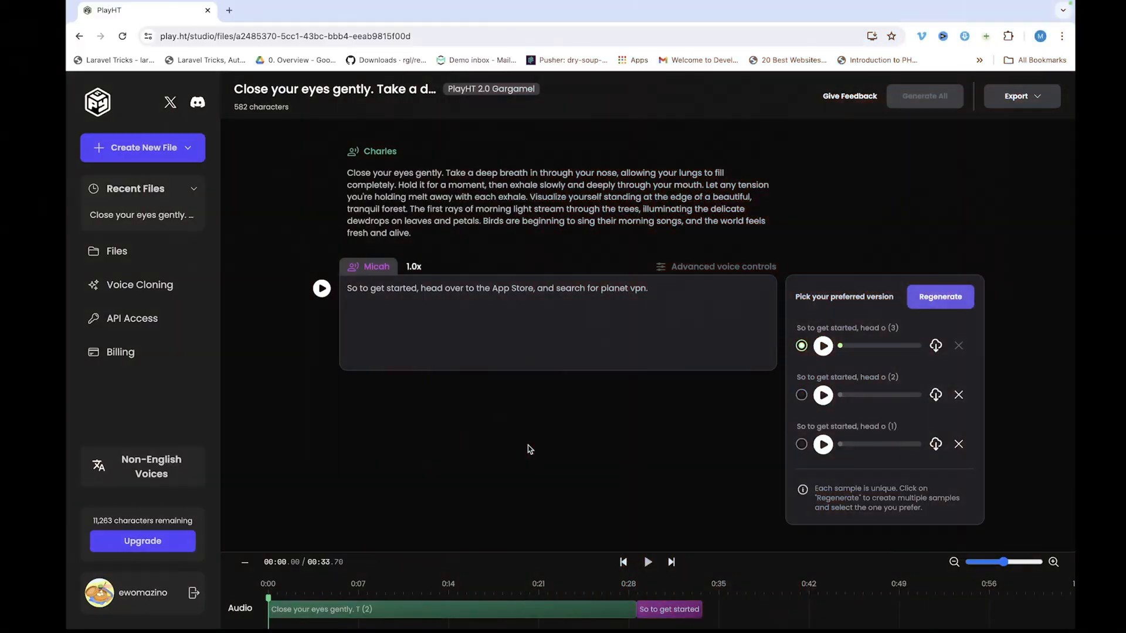
mouse_move(185, 305)
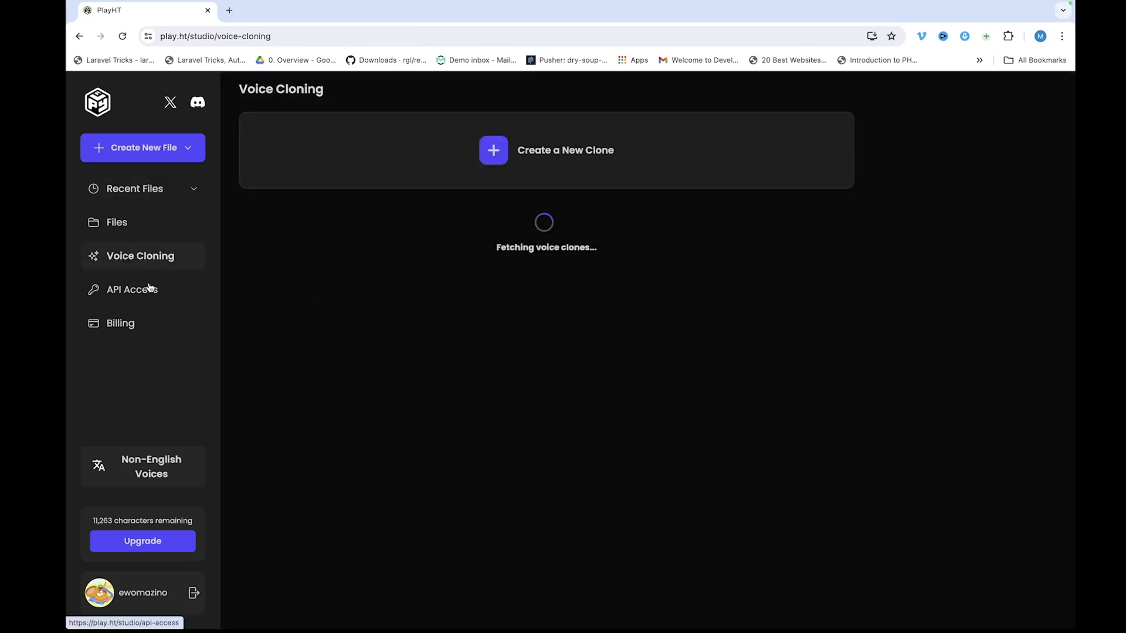
mouse_move(490, 168)
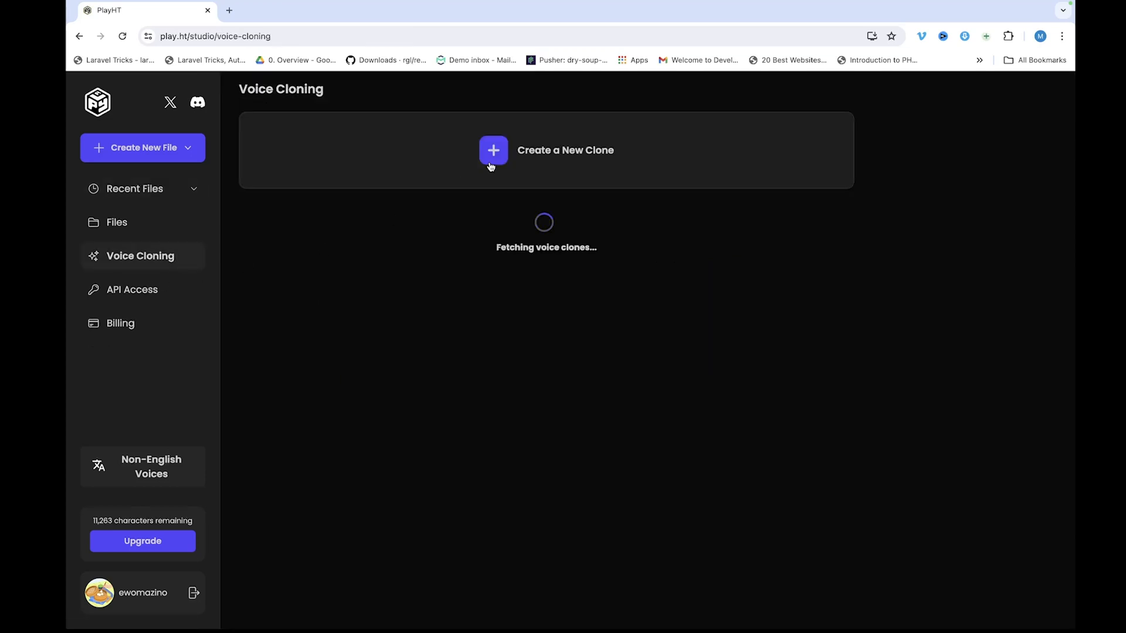
Step: Start a voice clone named Mazee and upload audio recording.mp3 from Downloads as its sample
left_click(493, 150)
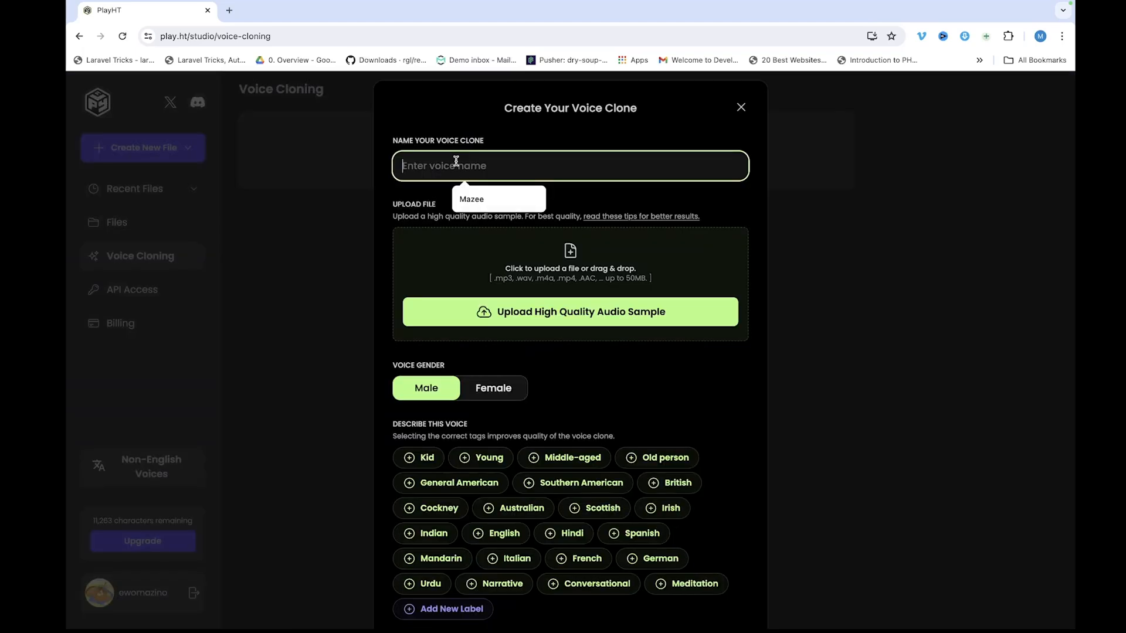
left_click(471, 199)
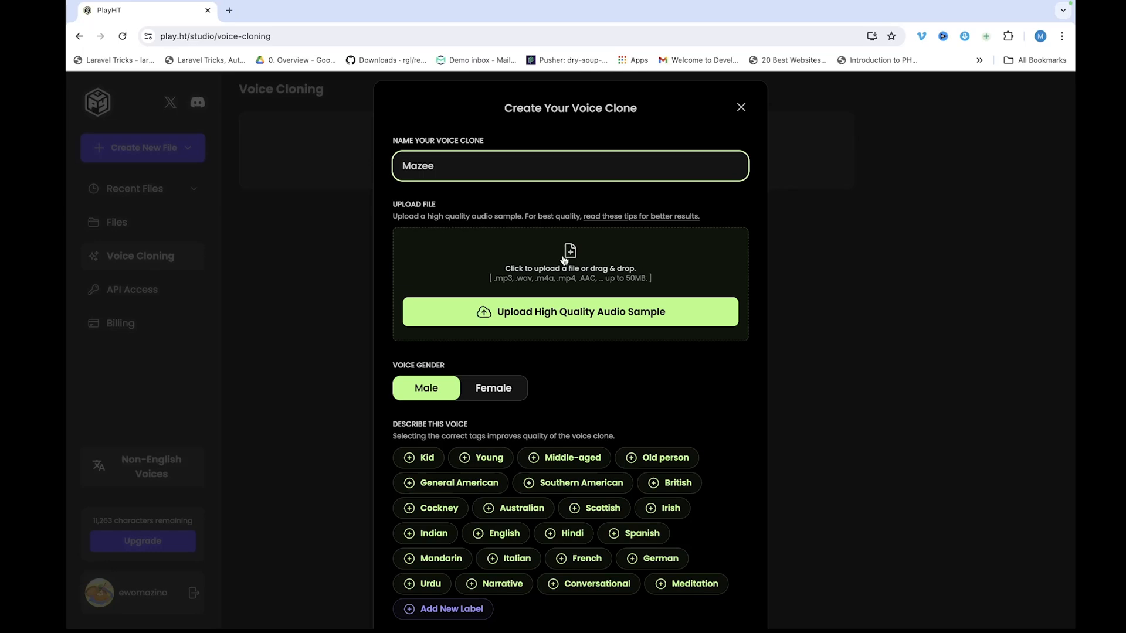
left_click(570, 312)
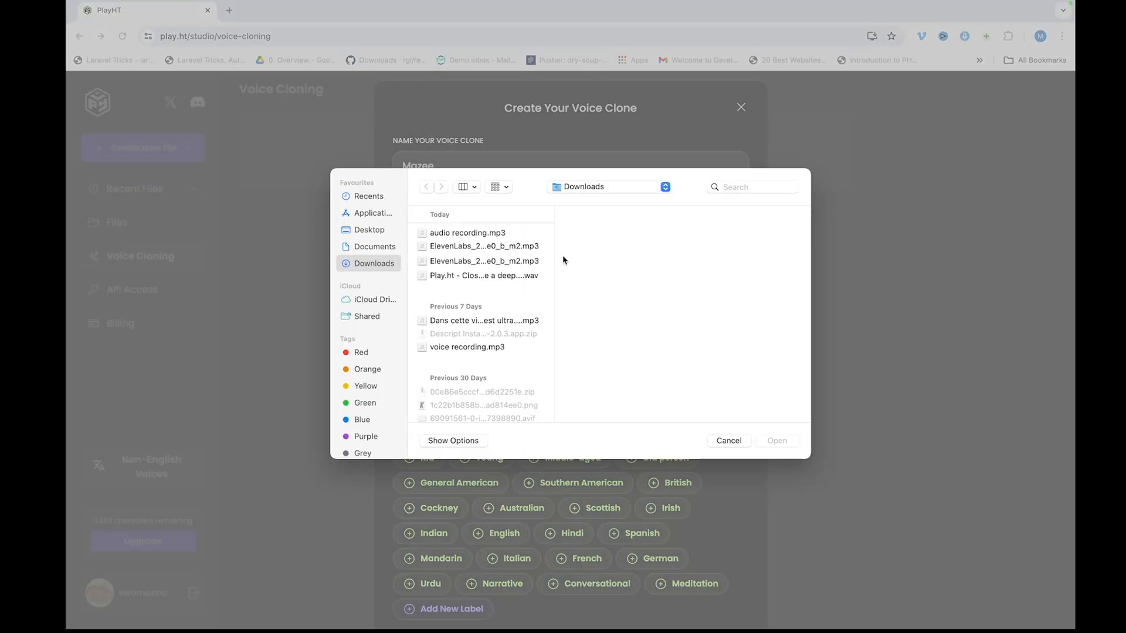
left_click(468, 233)
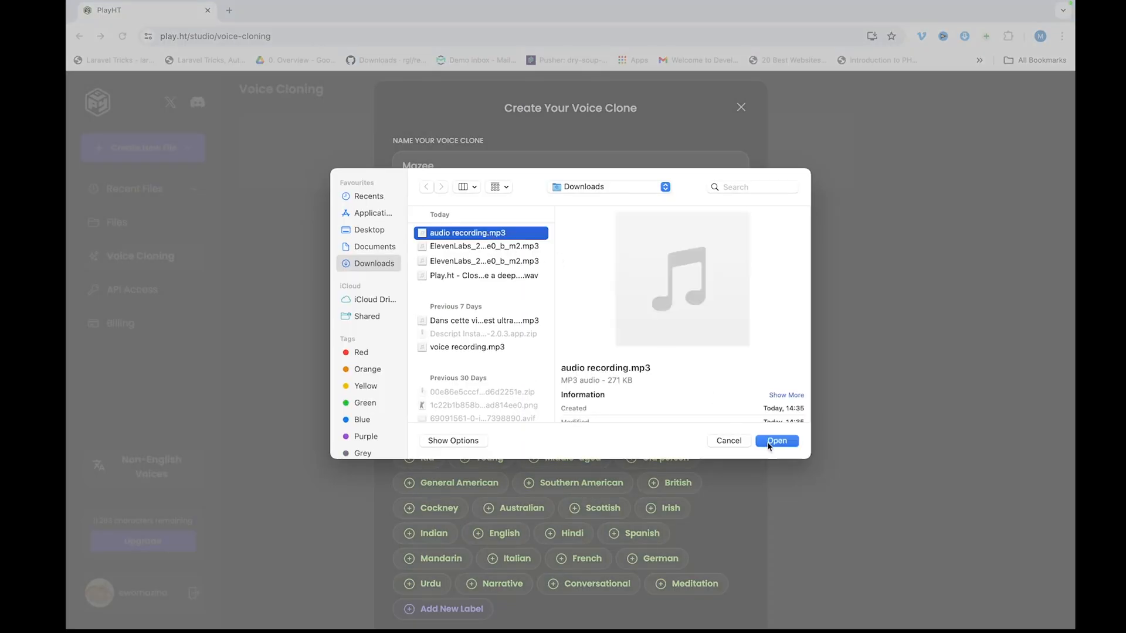
left_click(776, 440)
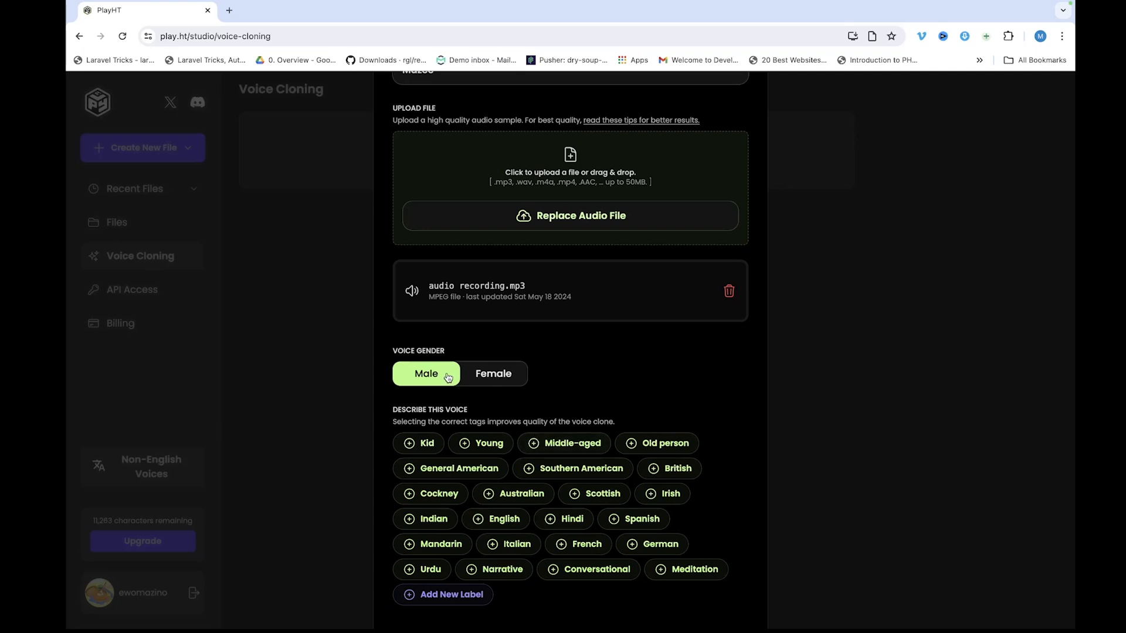
Step: Tag Mazee English and Conversational, describe it as 'A middle aged African man', confirm rights, and submit
scroll("down", 3)
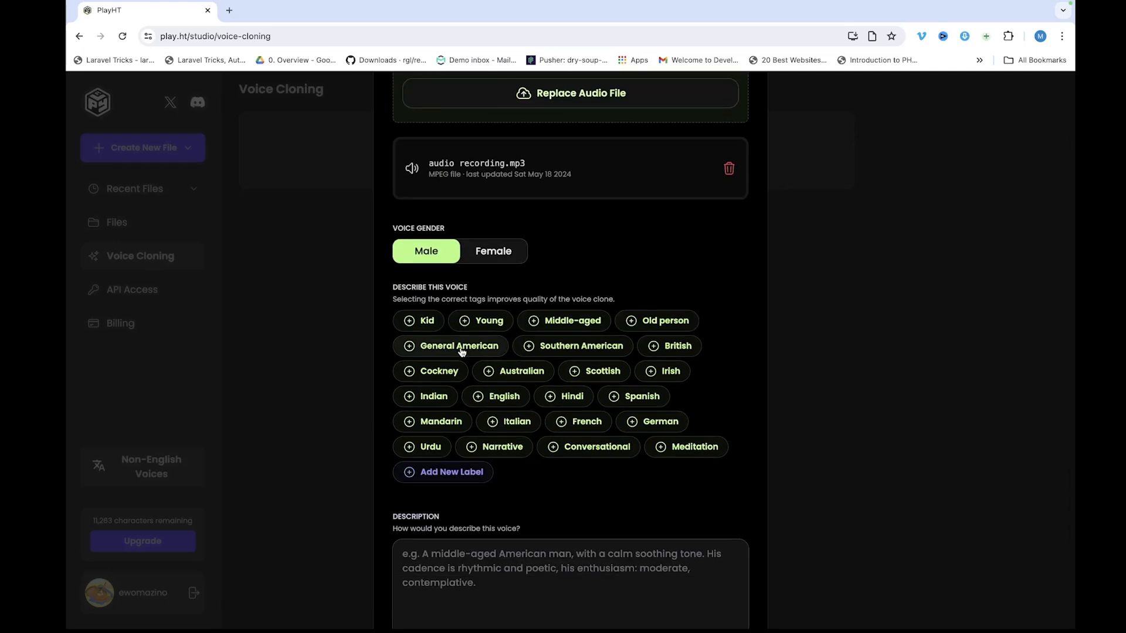
left_click(503, 397)
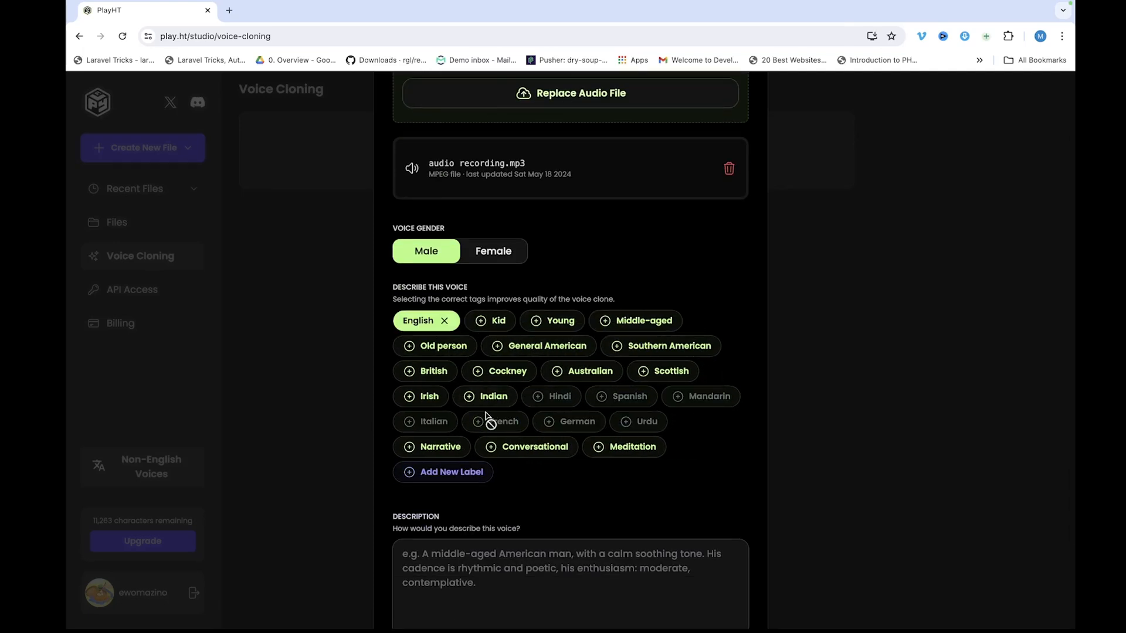
left_click(527, 447)
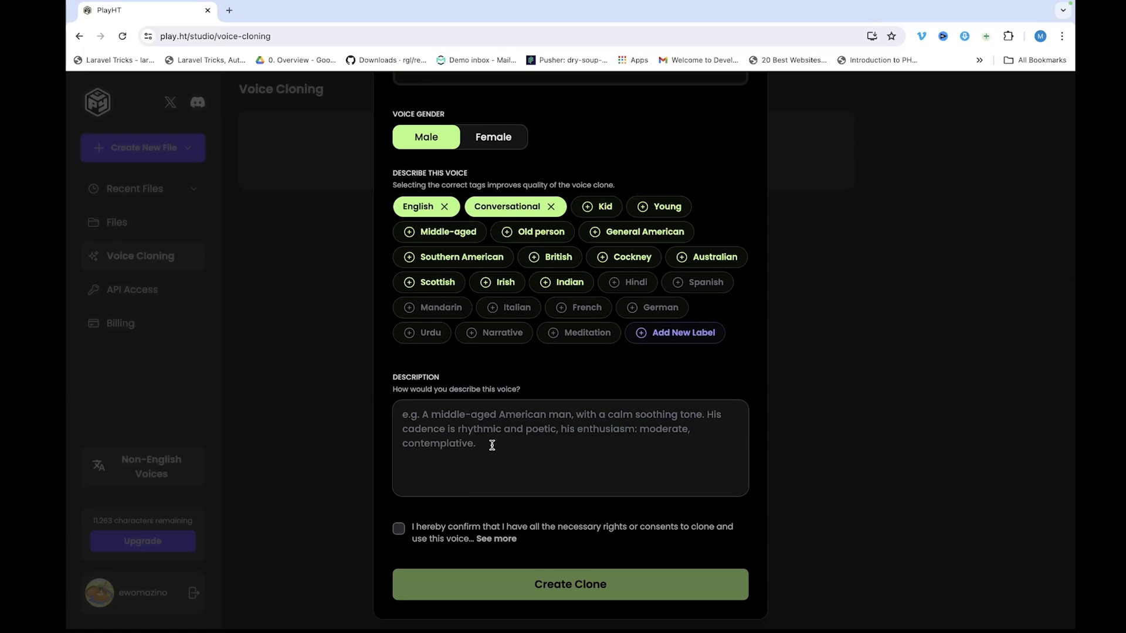
type("A middle aged African man")
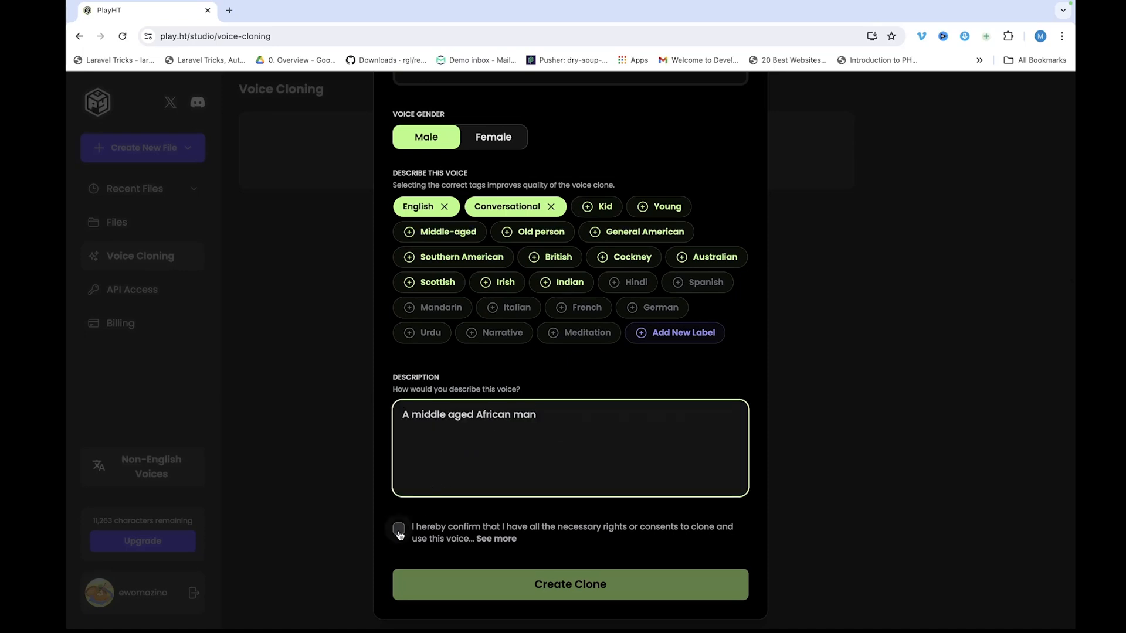
left_click(398, 528)
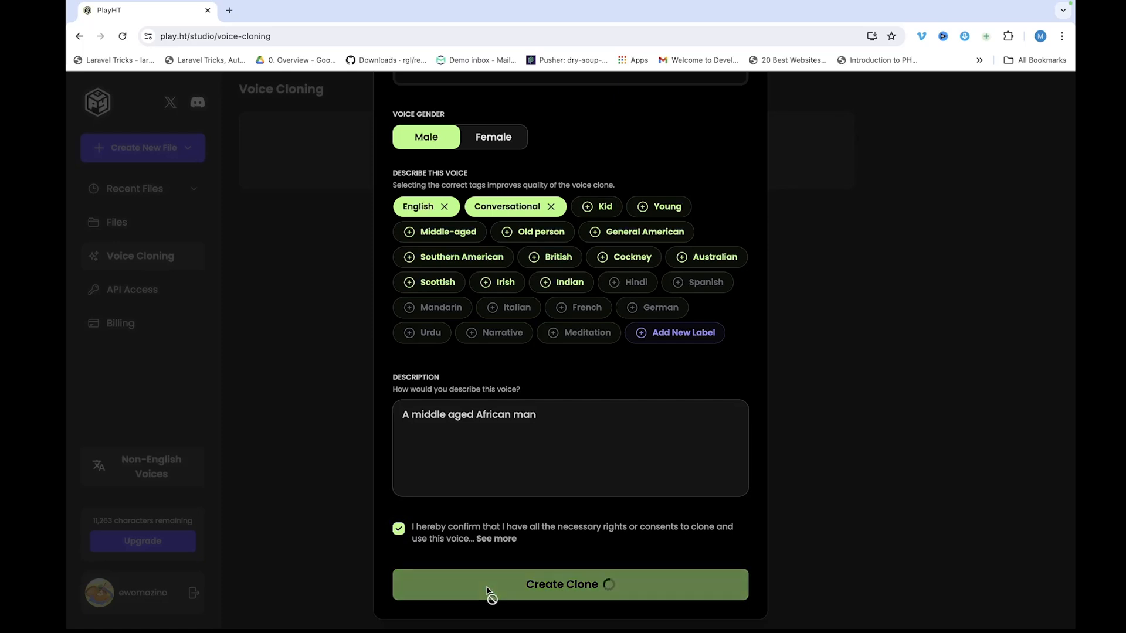
left_click(569, 584)
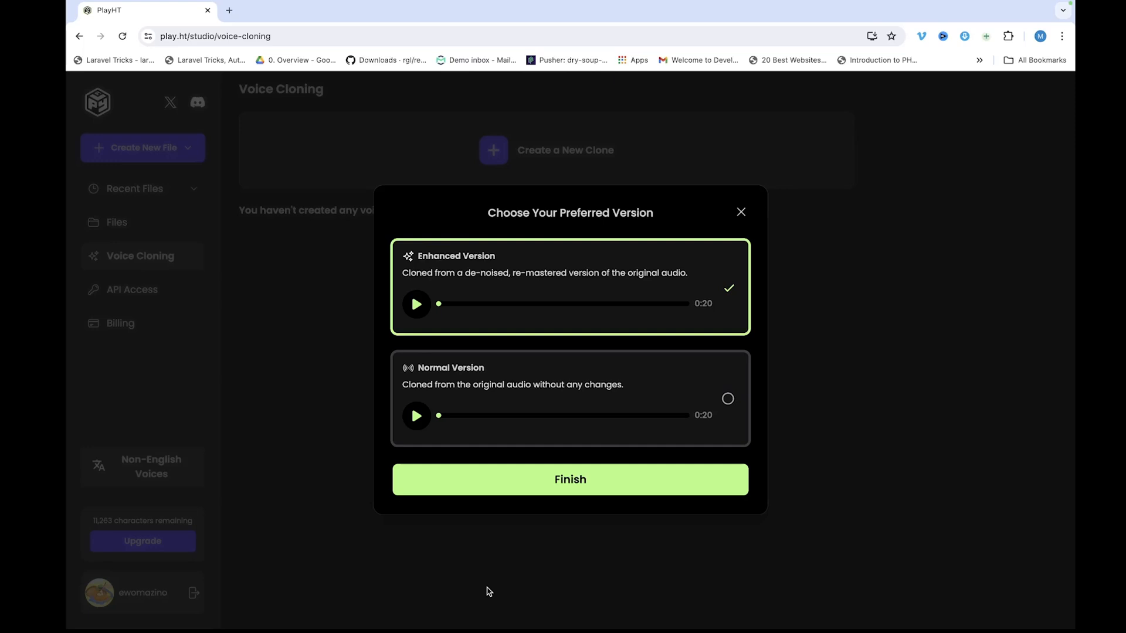
mouse_move(480, 289)
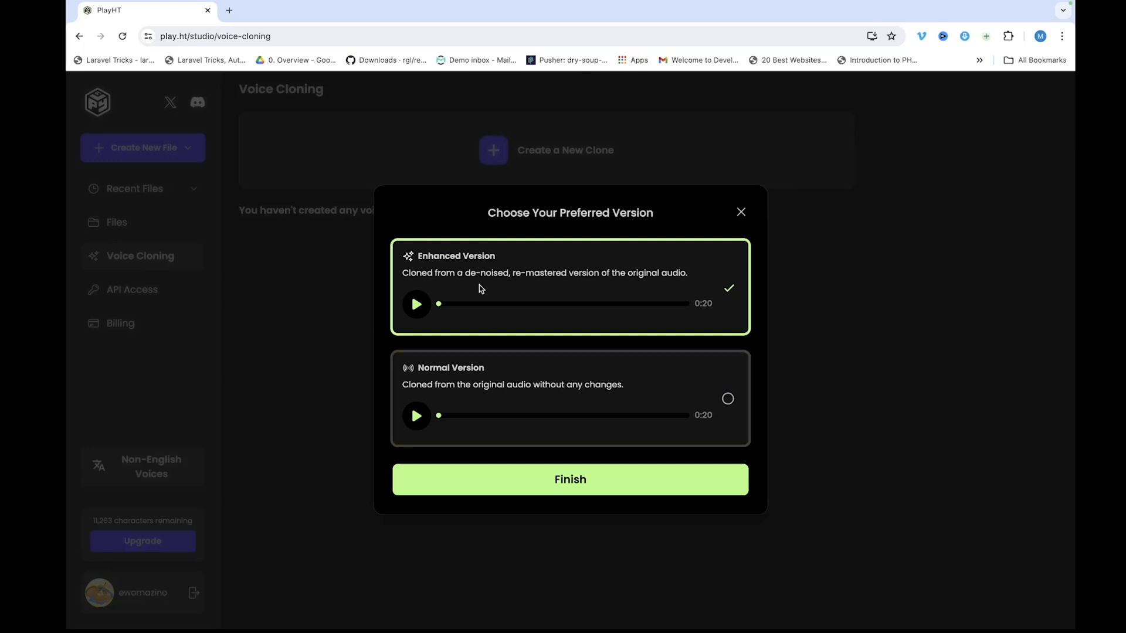
mouse_move(446, 309)
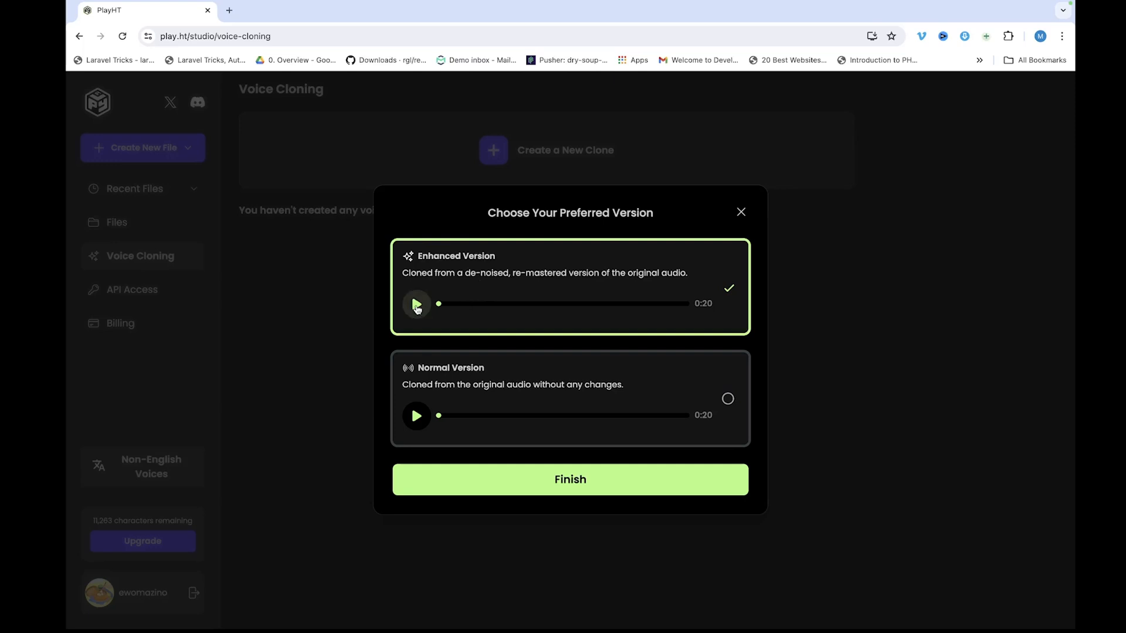
Step: Preview the Enhanced and Normal clone versions, then finish Mazee with the Normal Version
left_click(416, 304)
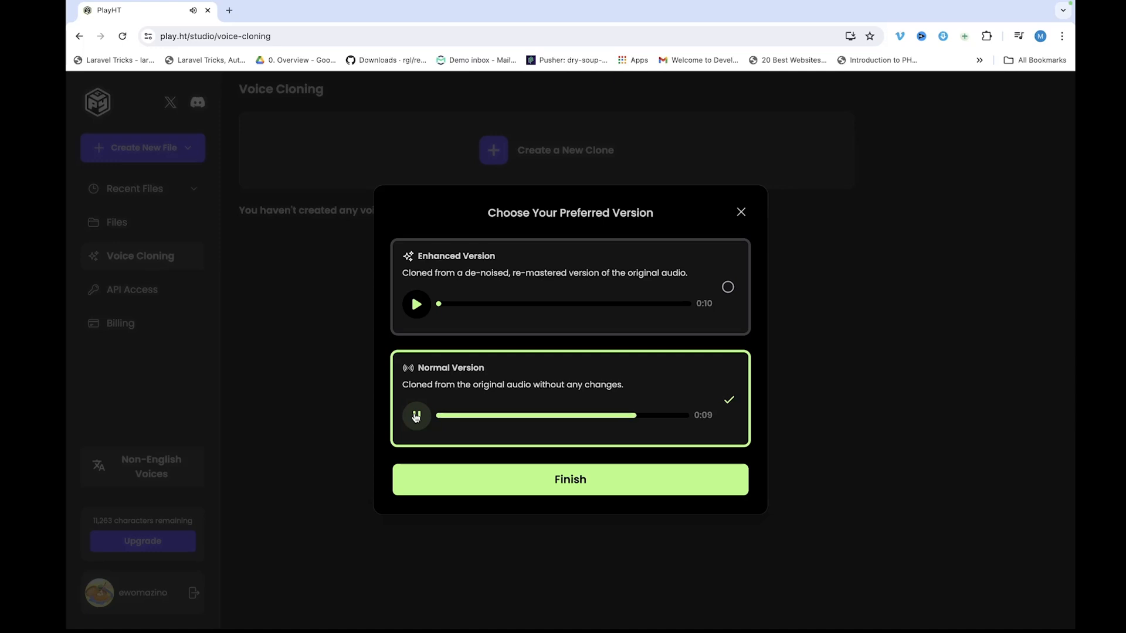
left_click(417, 416)
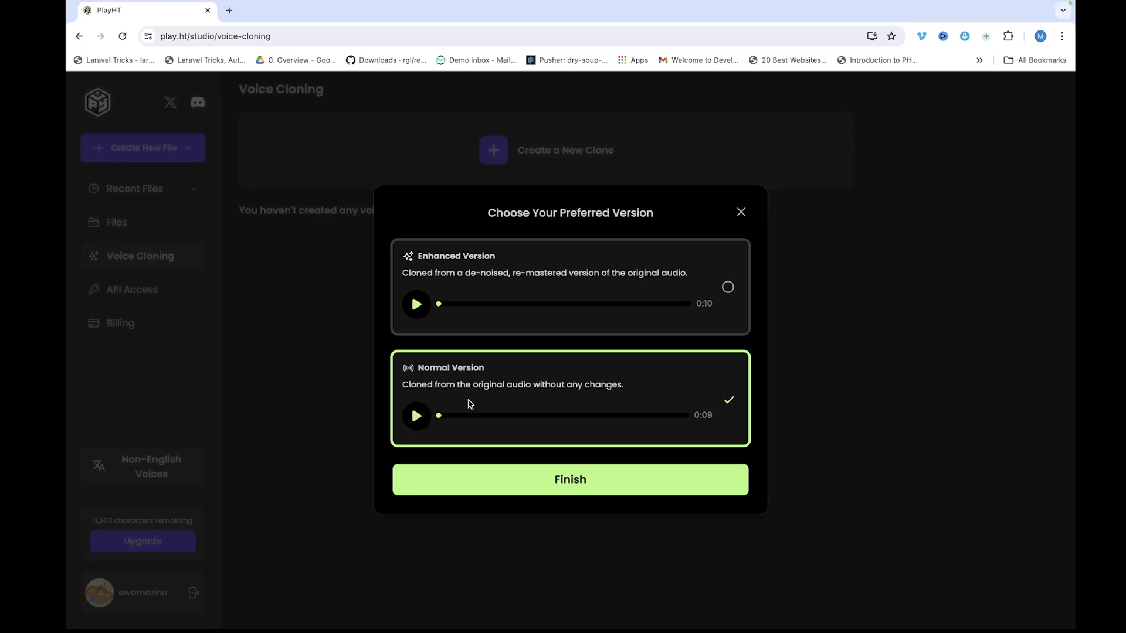
left_click(570, 480)
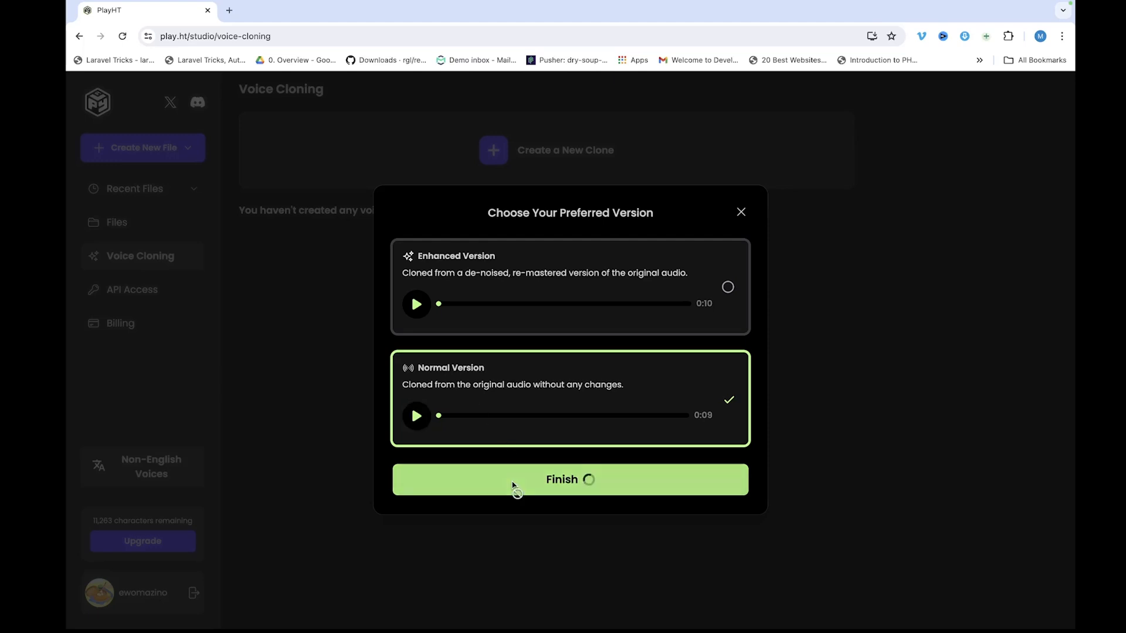
left_click(570, 480)
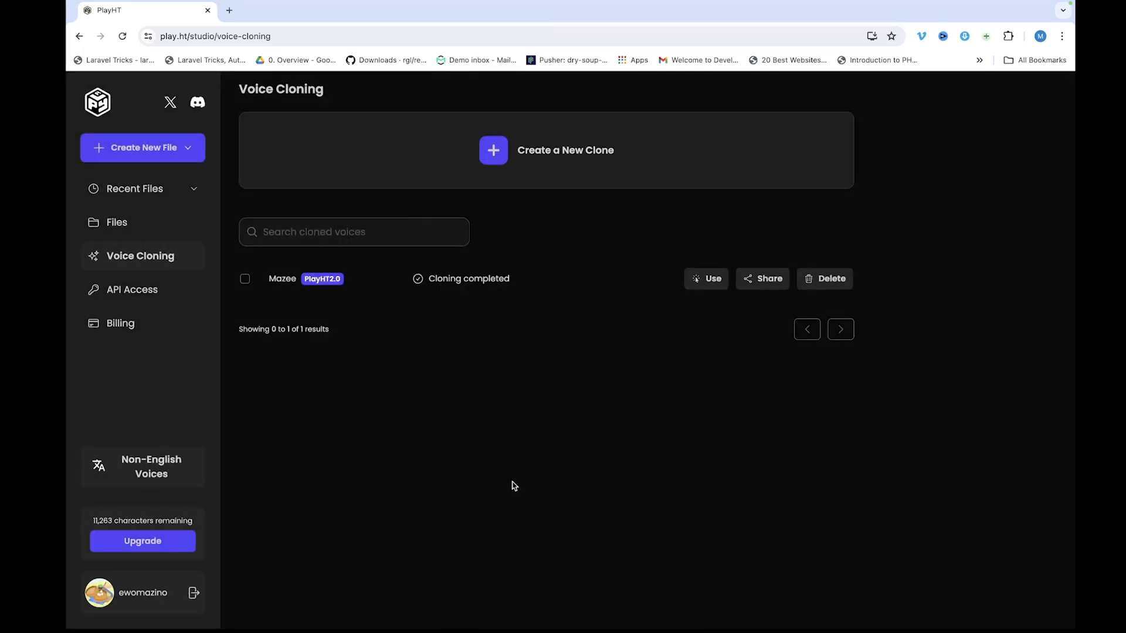
mouse_move(460, 284)
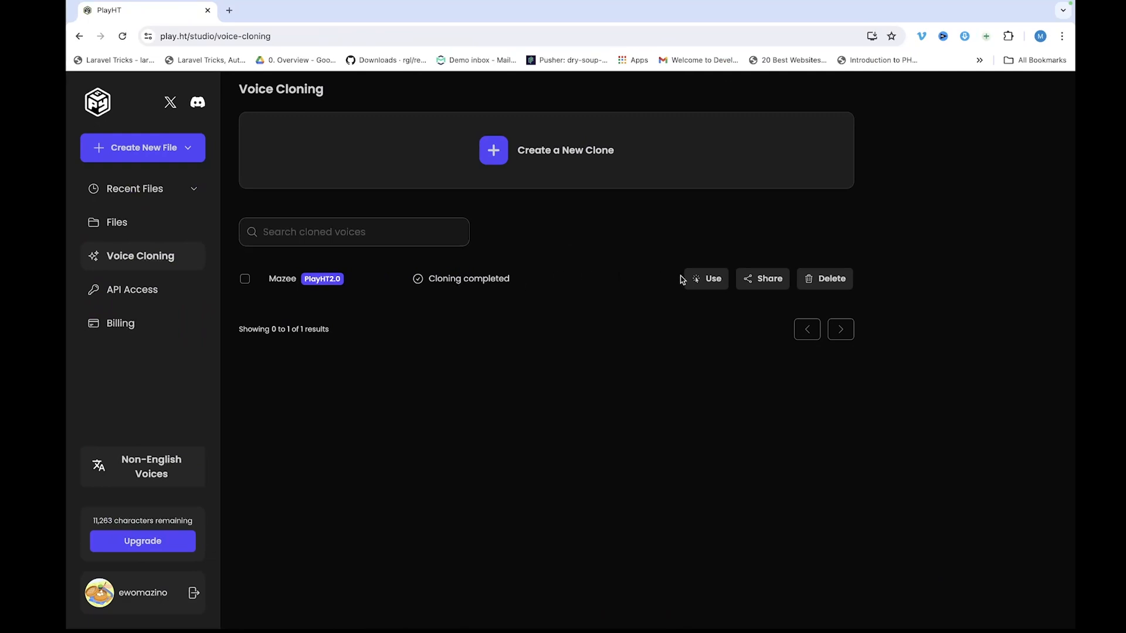
Step: Use the Mazee cloned voice in a new untitled file
left_click(705, 279)
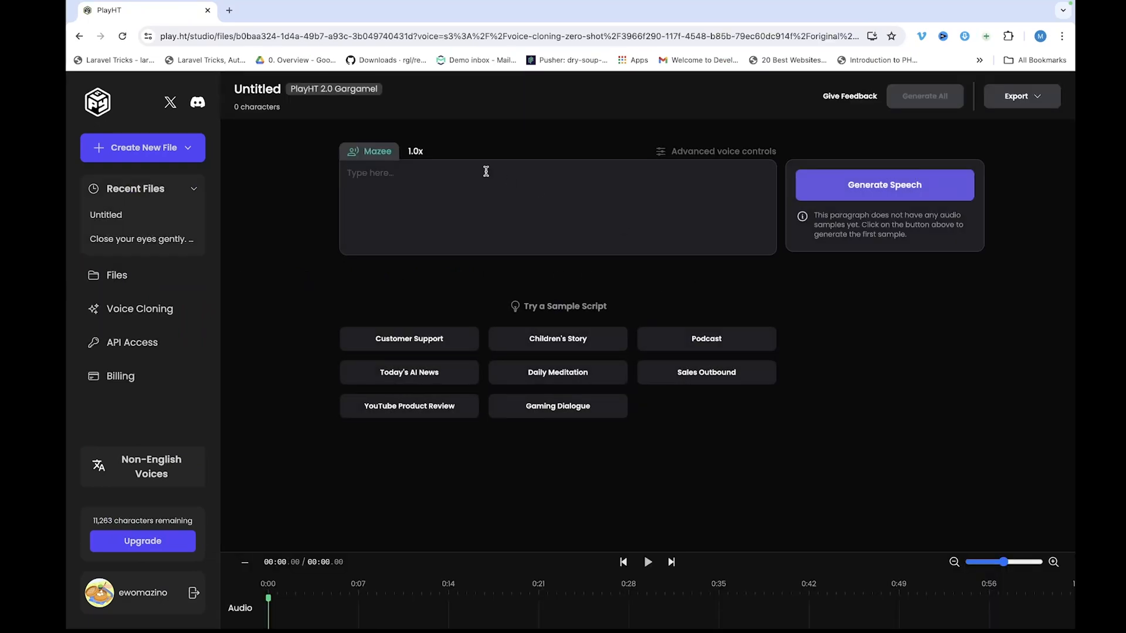
Step: Enter the 'best VPN app for iPhone' script, generate Mazee's speech, and play the sample
type("In this video, I'm going to be showing you the best VPN app for IPHONE. It is super fast, doesn't require registration or your personal information for connection and gives you access to 5 different locations including USA and France.")
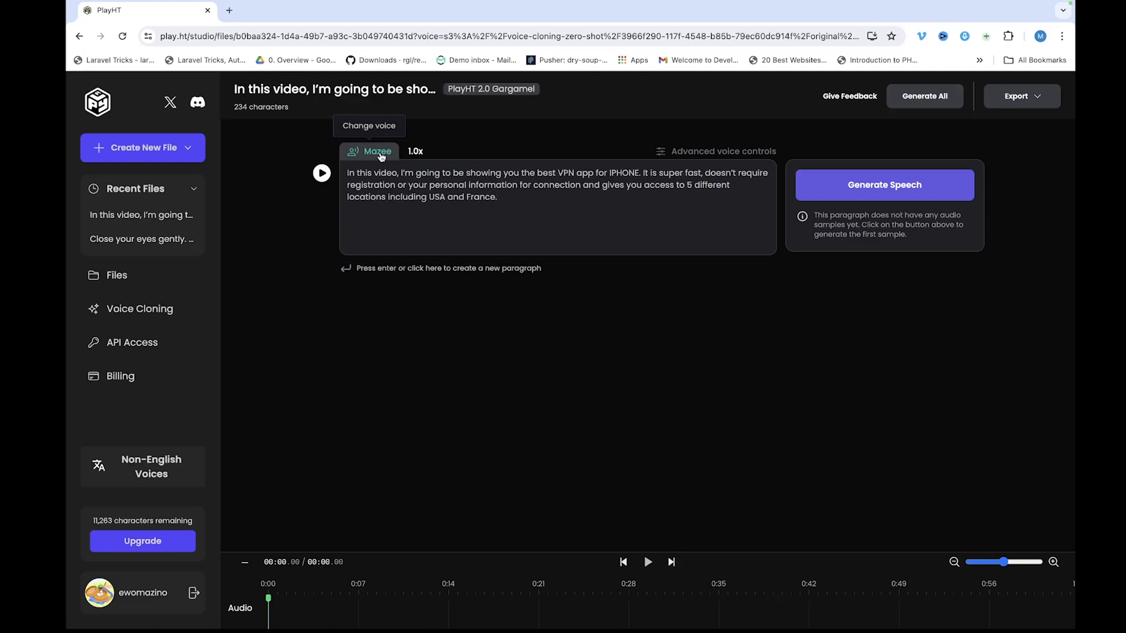
mouse_move(844, 199)
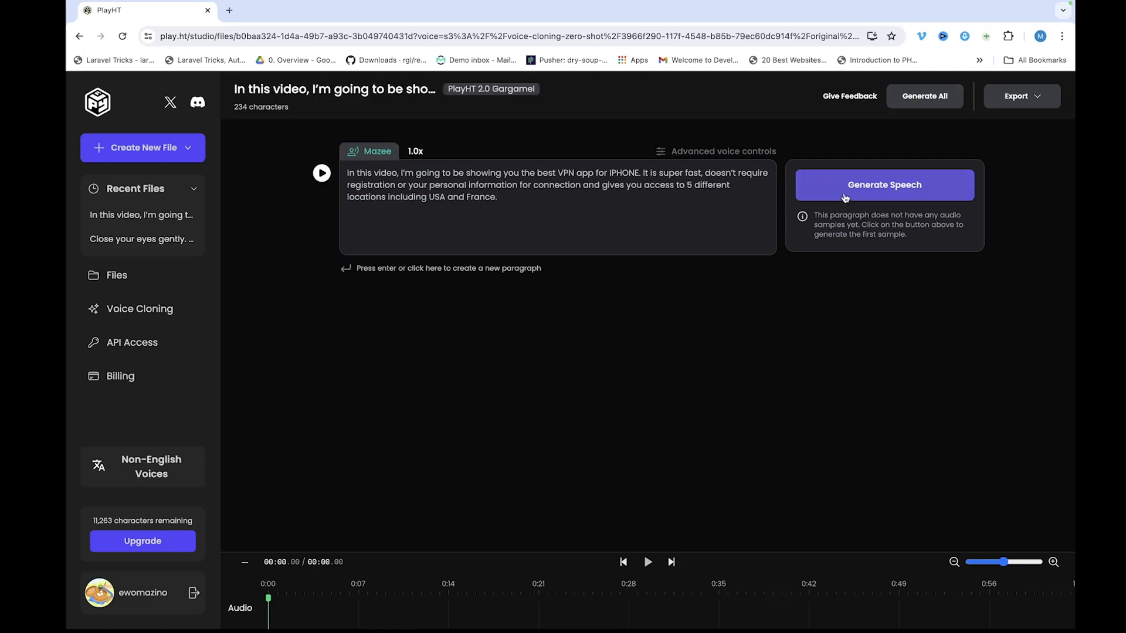
left_click(884, 184)
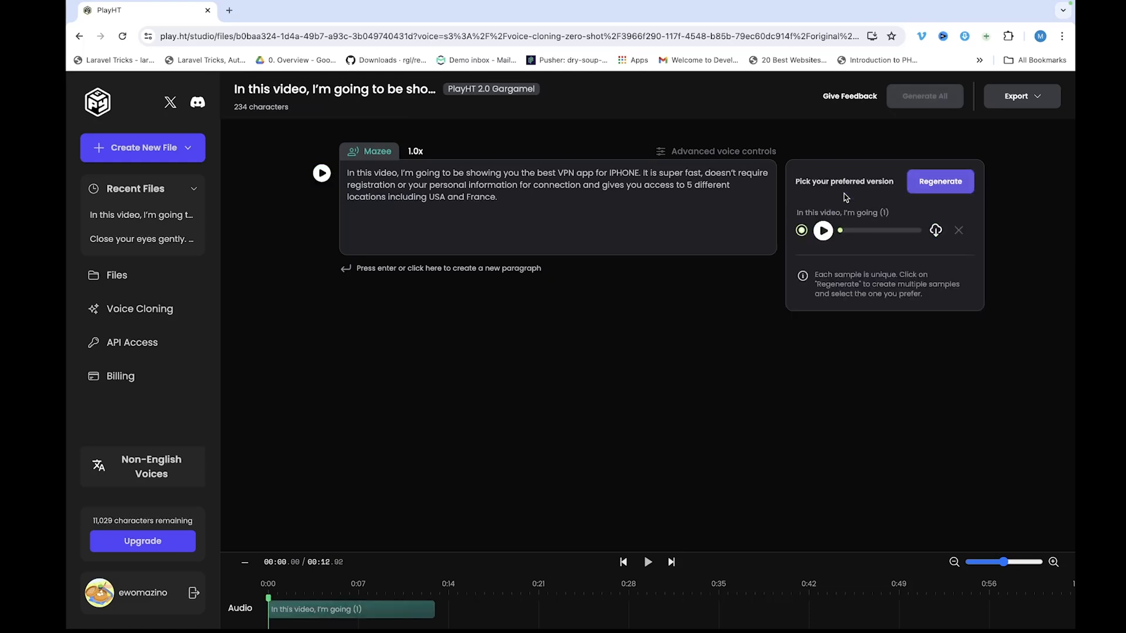
mouse_move(838, 209)
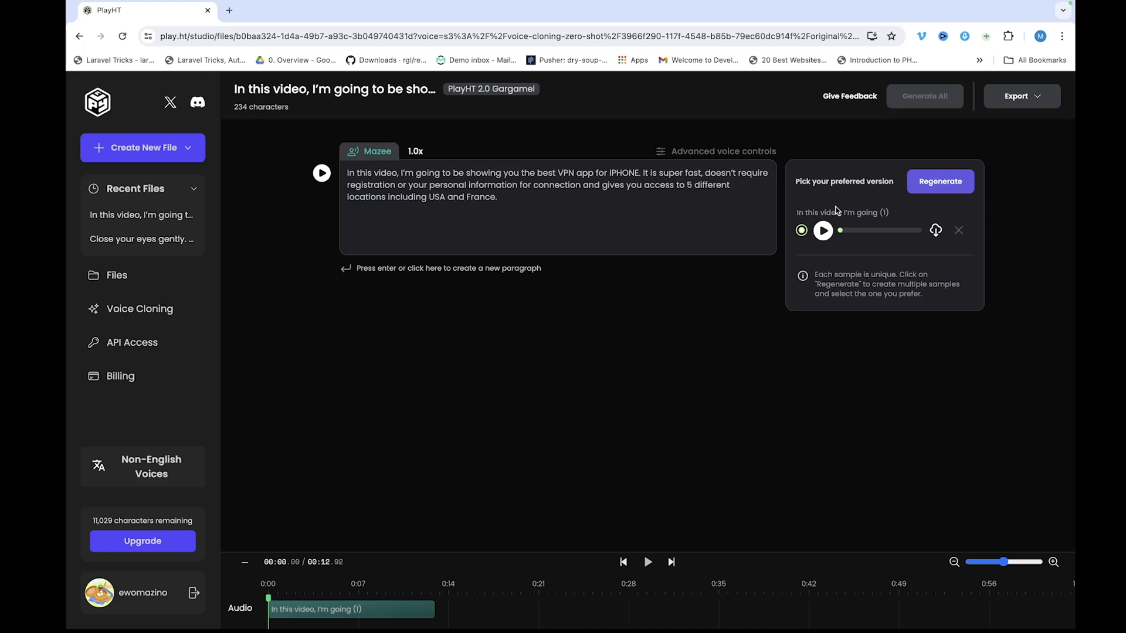
left_click(823, 231)
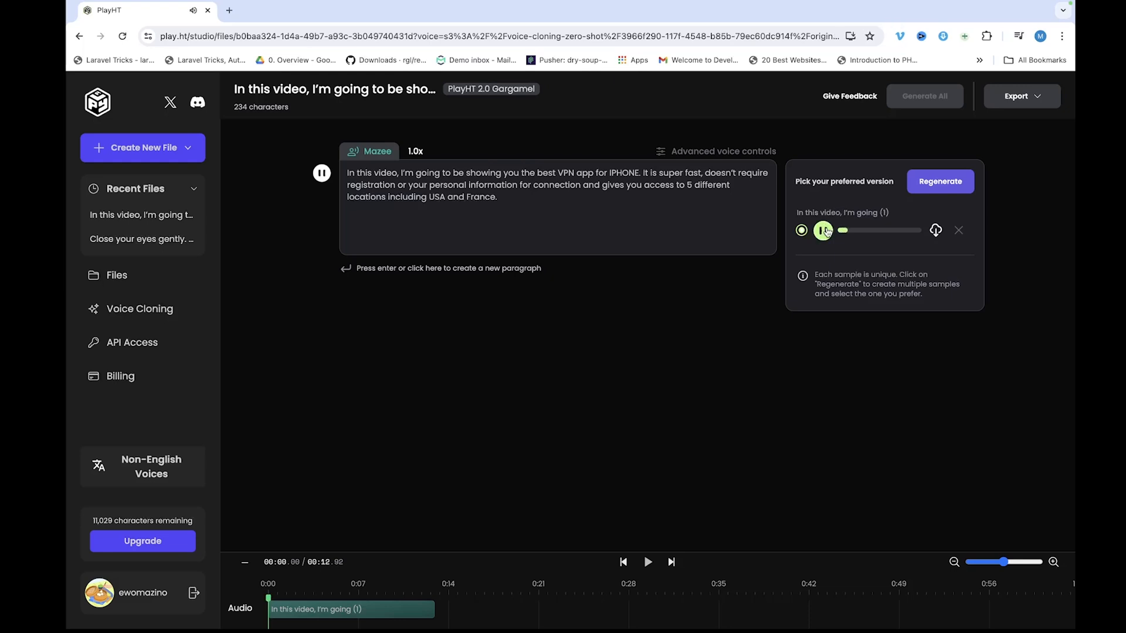